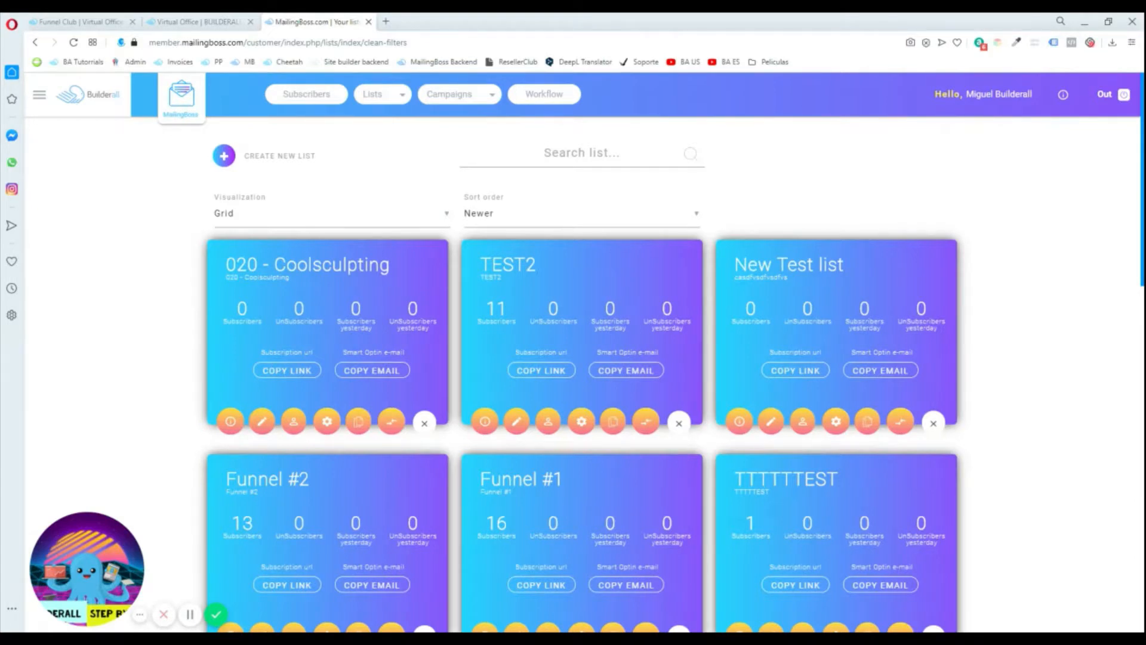
{"action": "mouse_move", "coordinate": [1014, 370]}
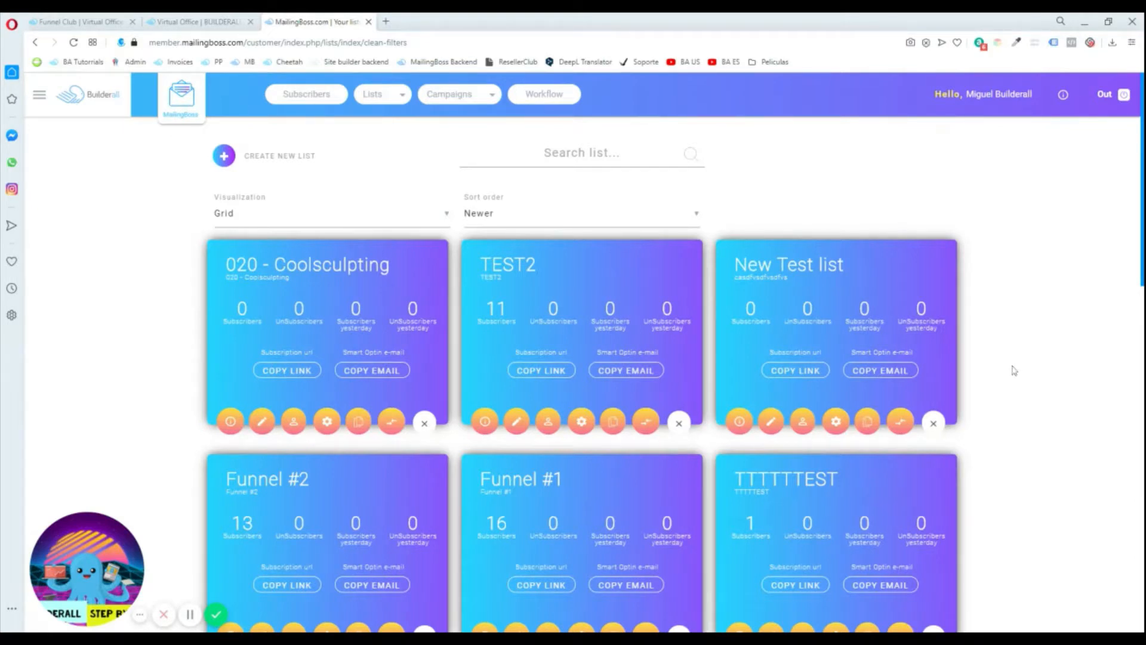
Step: Scroll to the Funnel #1 card and open its subscriber list of 16 subscribers
{"action": "scroll", "scroll_direction": "down", "scroll_amount": 3}
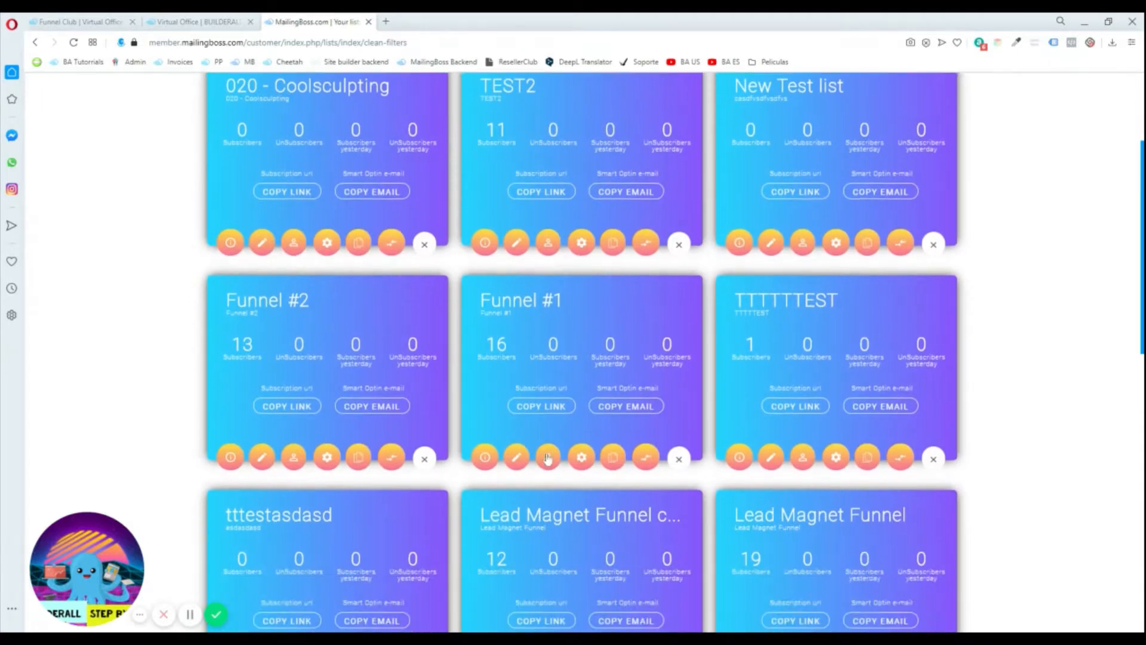
{"action": "mouse_move", "coordinate": [547, 457]}
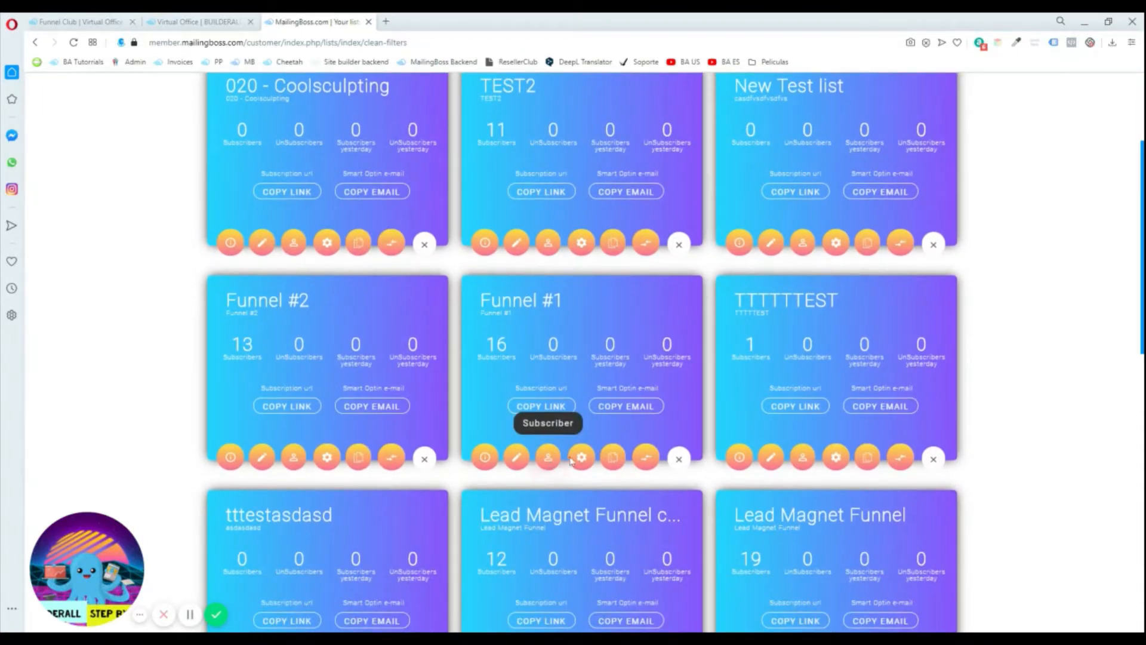
{"action": "left_click", "coordinate": [547, 456]}
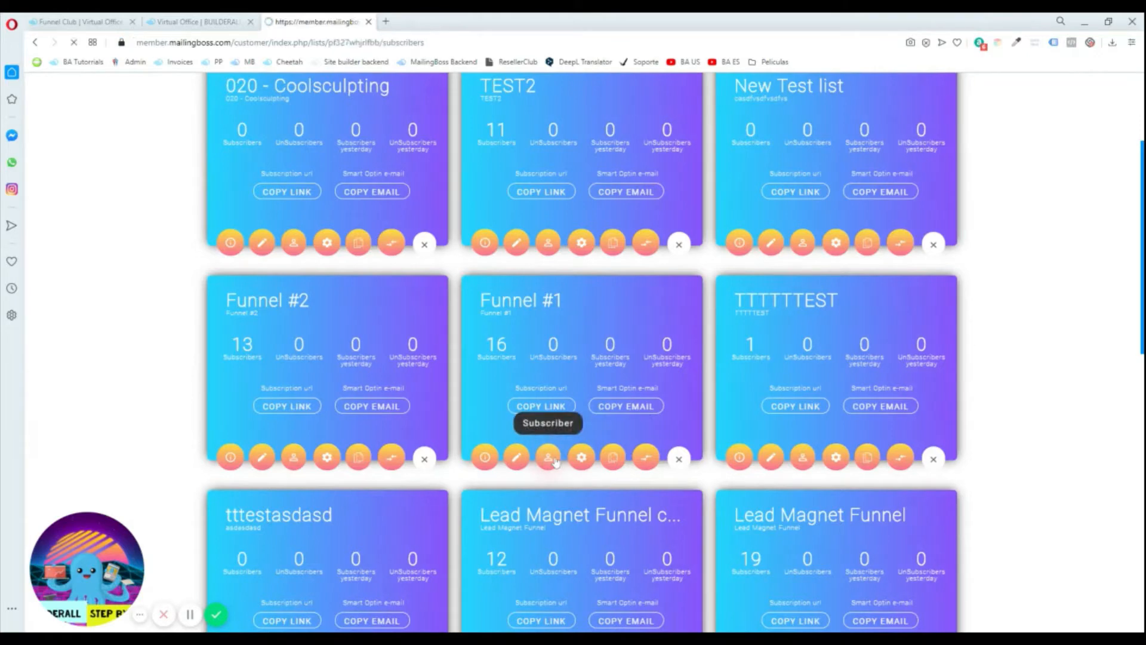
{"action": "left_click", "coordinate": [547, 457]}
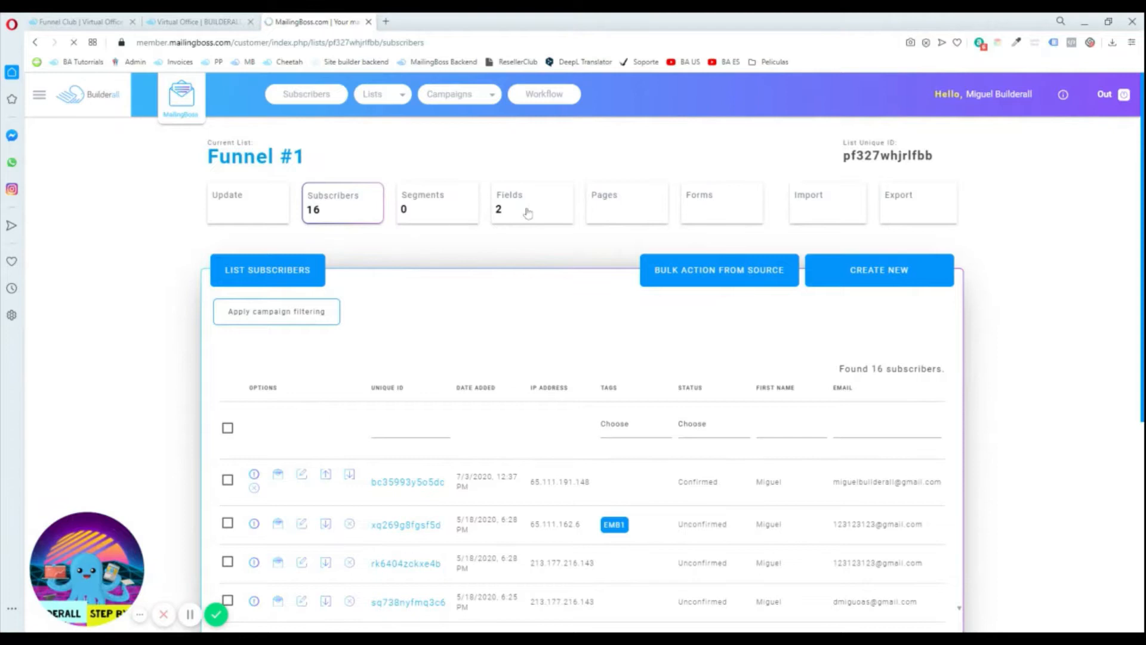
Step: Open Funnel #1's Fields page and review the First name (FNAME) and Email fields
{"action": "left_click", "coordinate": [531, 203]}
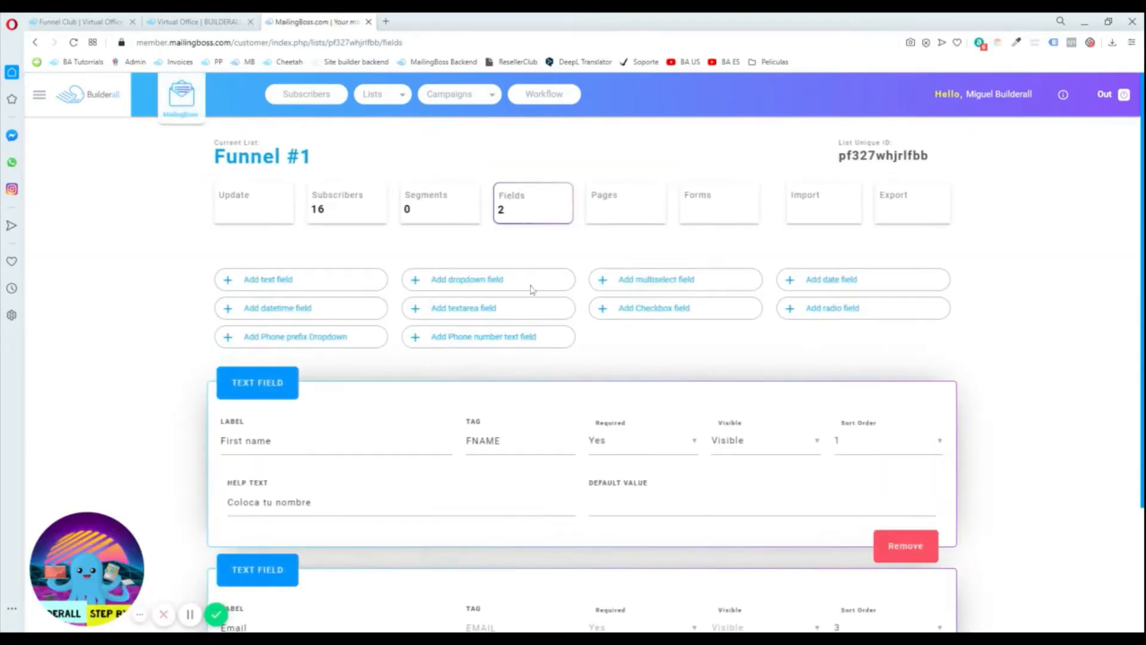
{"action": "scroll", "scroll_direction": "down", "scroll_amount": 3}
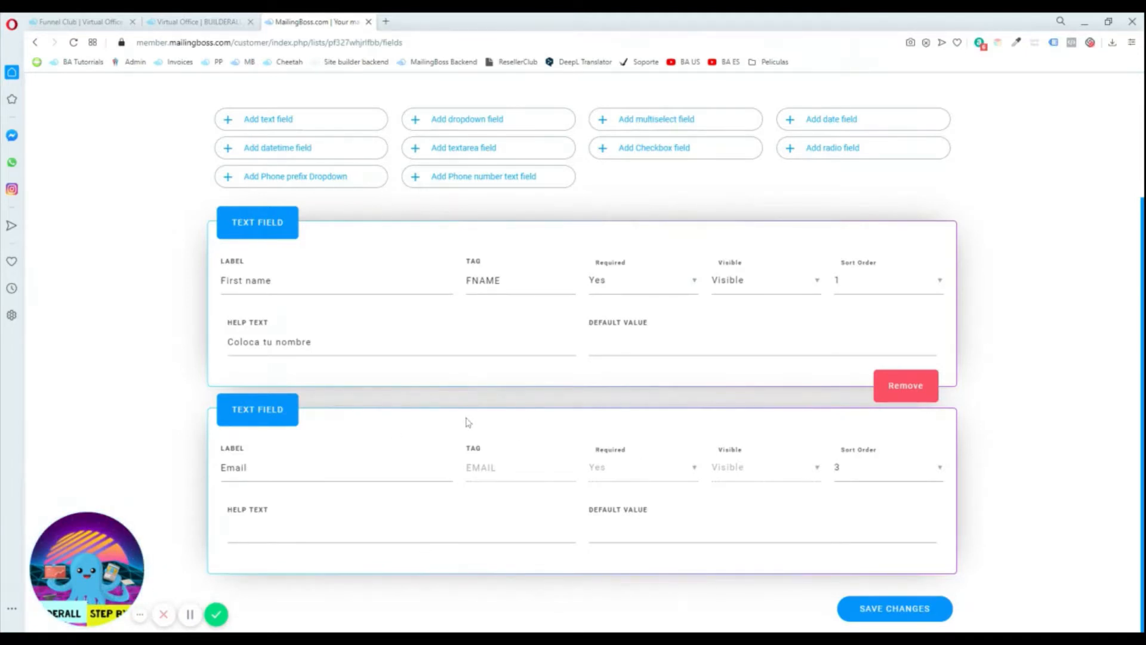
{"action": "mouse_move", "coordinate": [391, 446]}
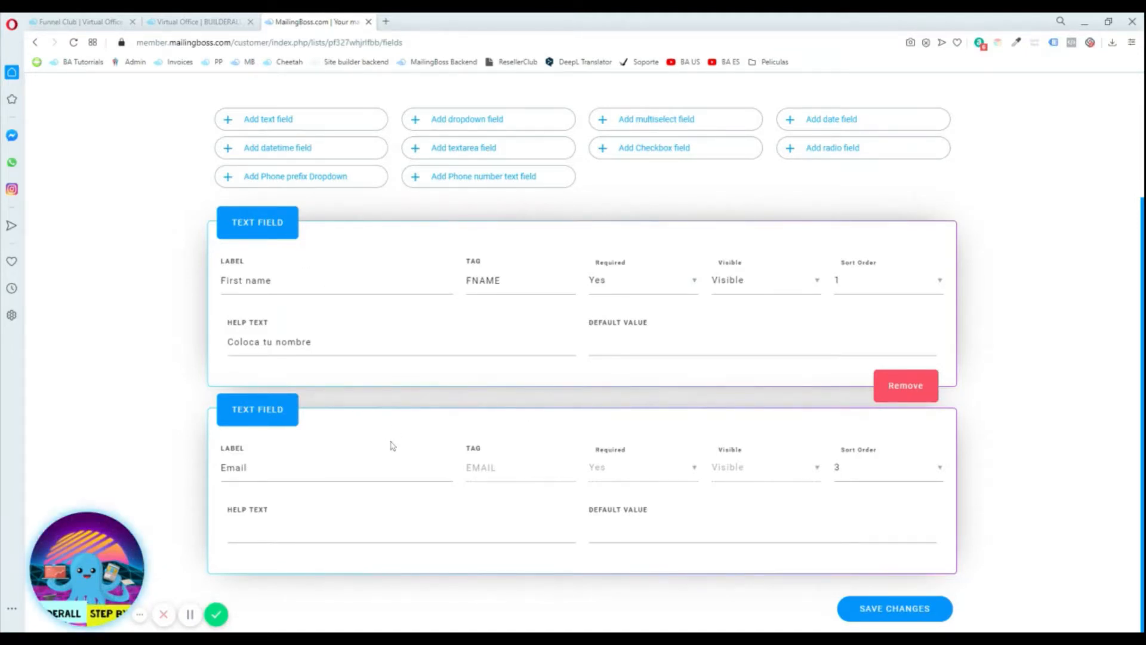
{"action": "mouse_move", "coordinate": [614, 480]}
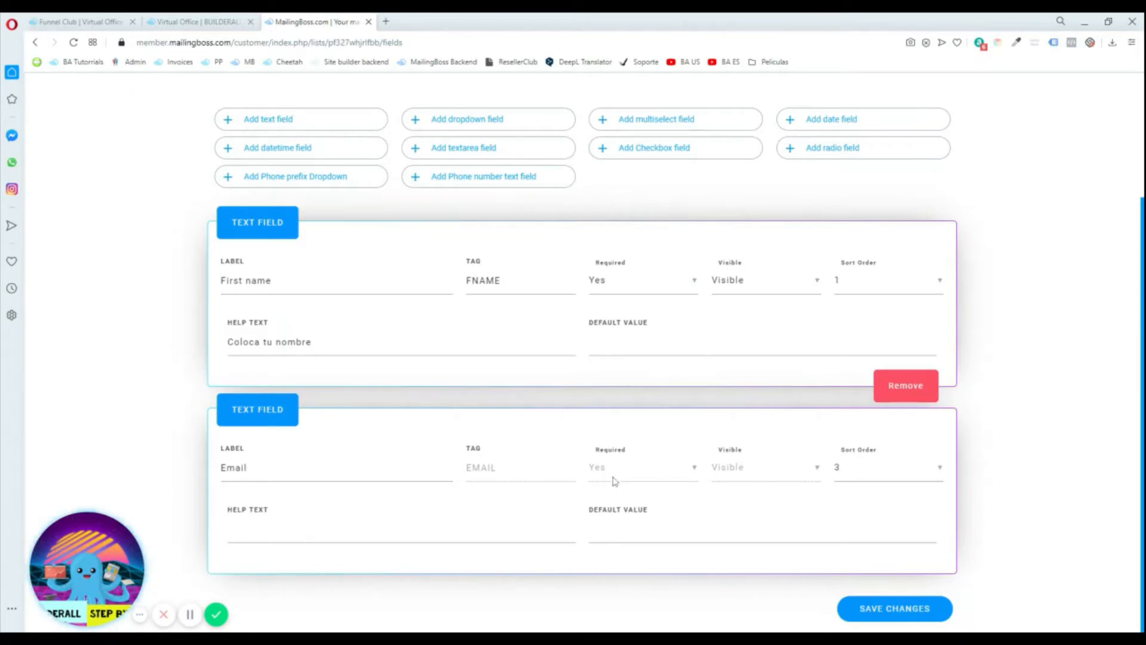
{"action": "mouse_move", "coordinate": [665, 394]}
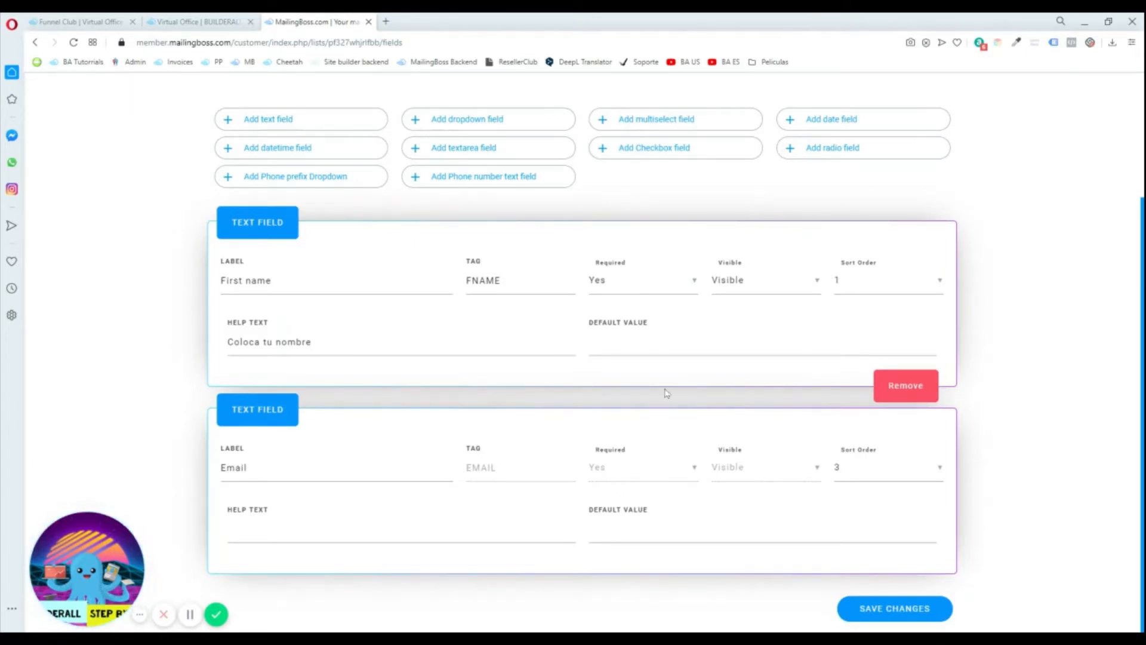
{"action": "mouse_move", "coordinate": [541, 255]}
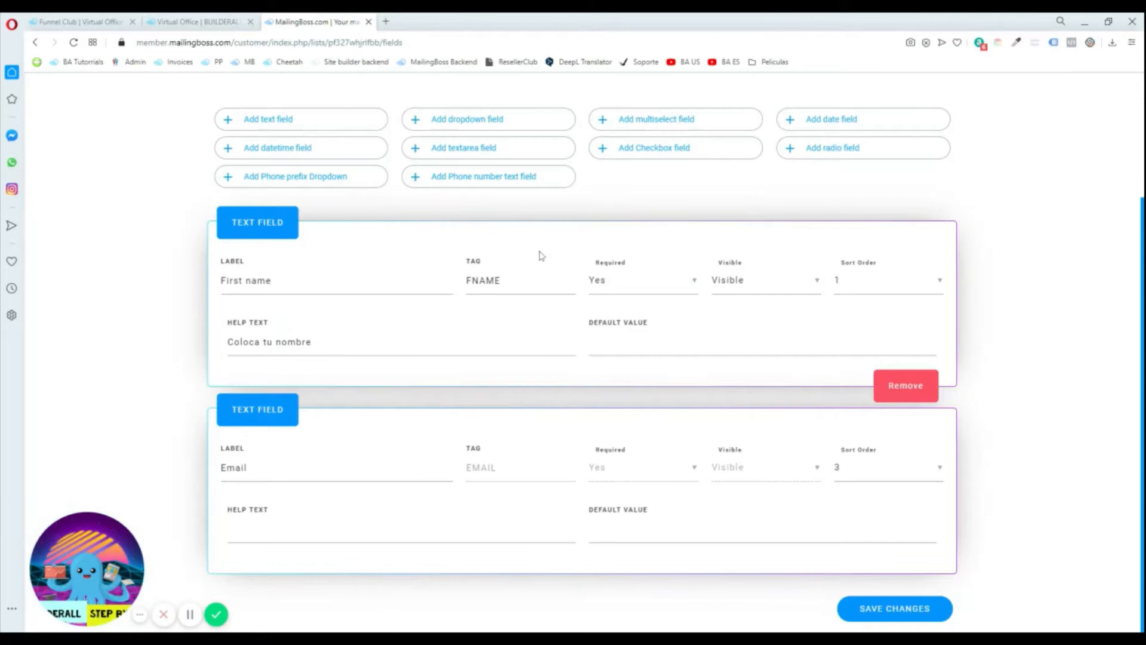
{"action": "mouse_move", "coordinate": [482, 540]}
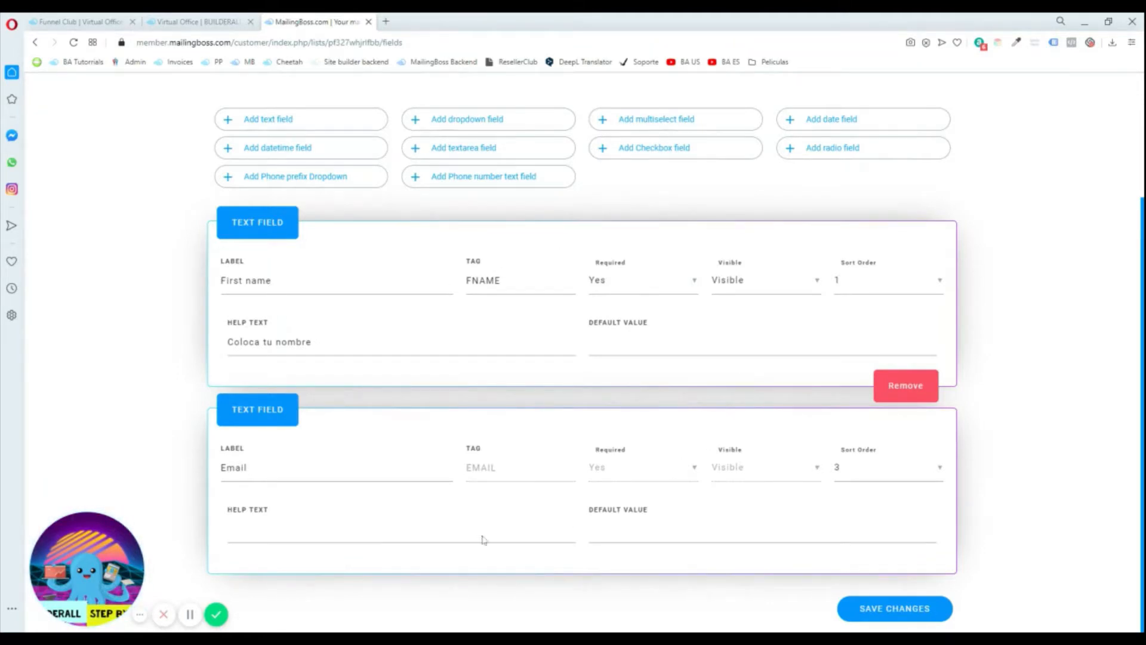
{"action": "mouse_move", "coordinate": [644, 474]}
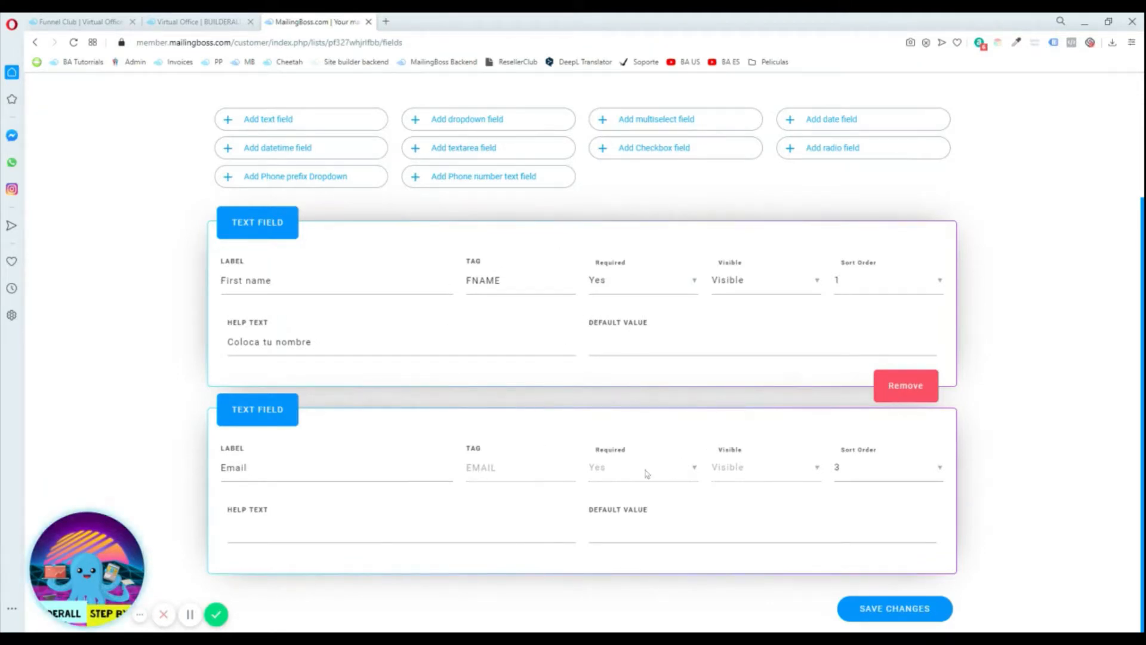
{"action": "mouse_move", "coordinate": [1030, 419]}
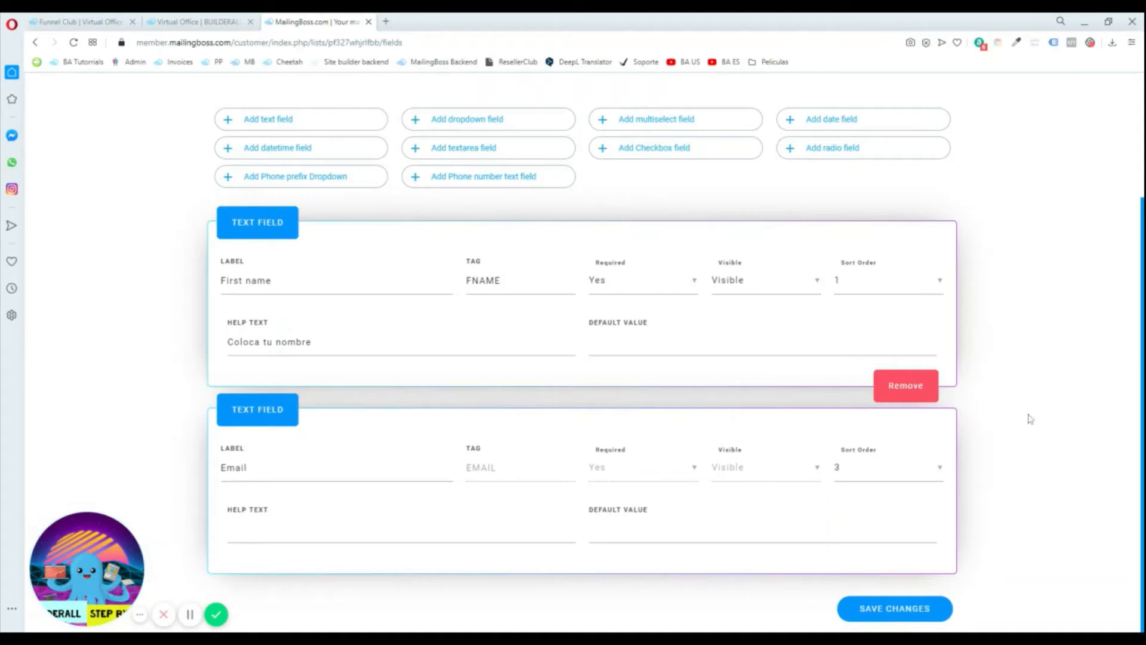
{"action": "mouse_move", "coordinate": [679, 446]}
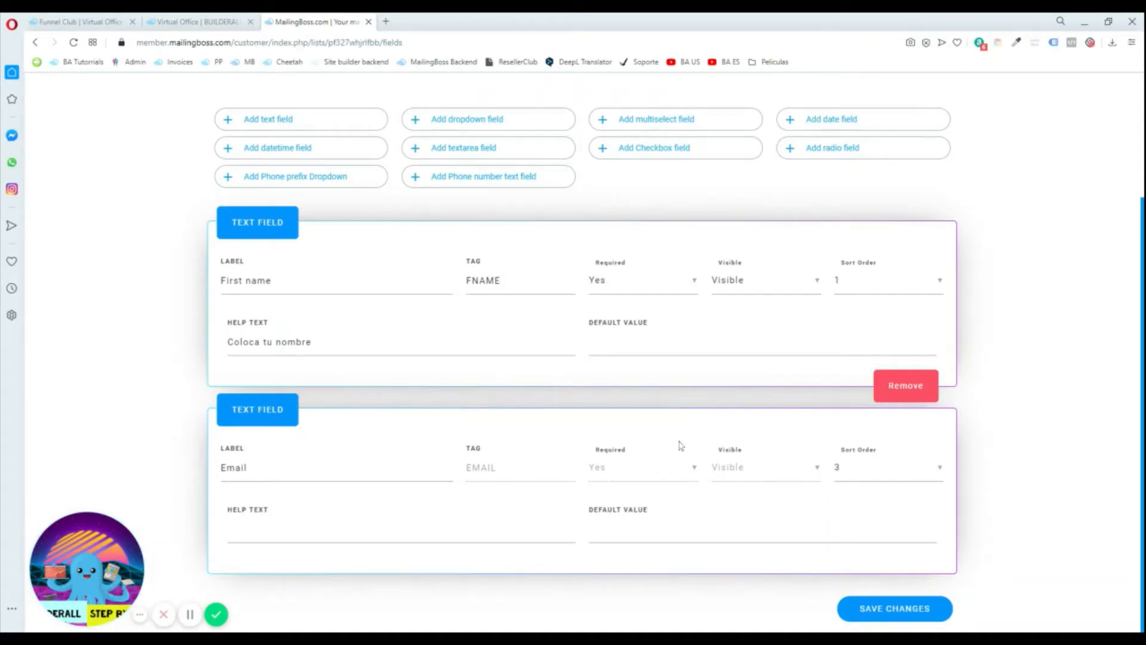
{"action": "scroll", "scroll_direction": "up", "scroll_amount": 3}
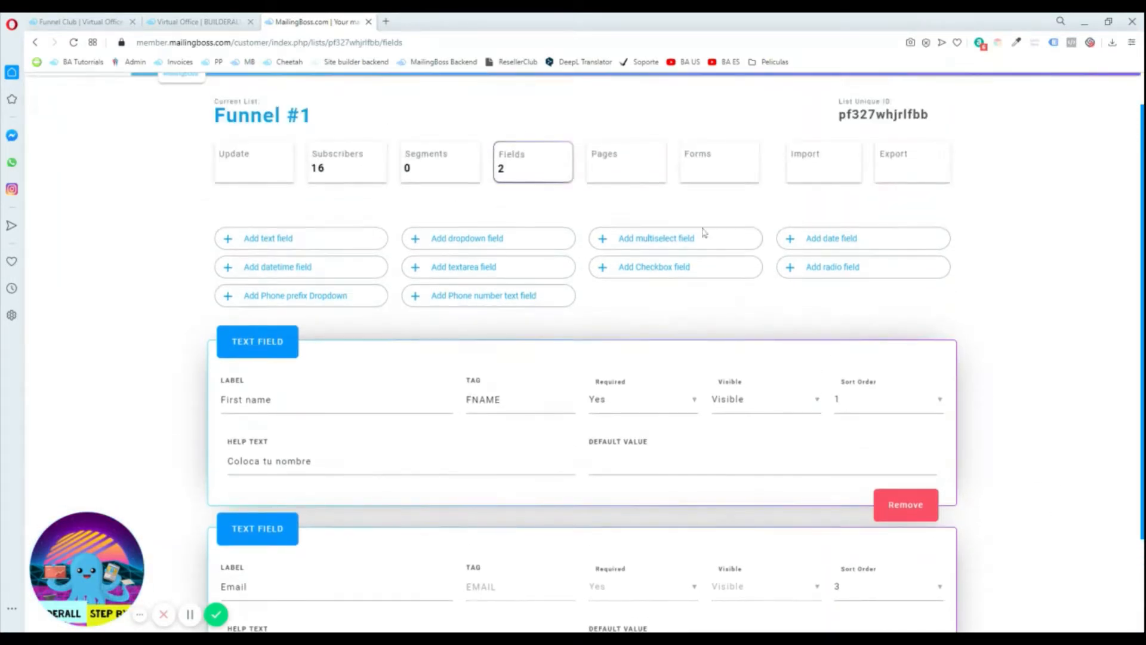
{"action": "mouse_move", "coordinate": [835, 295]}
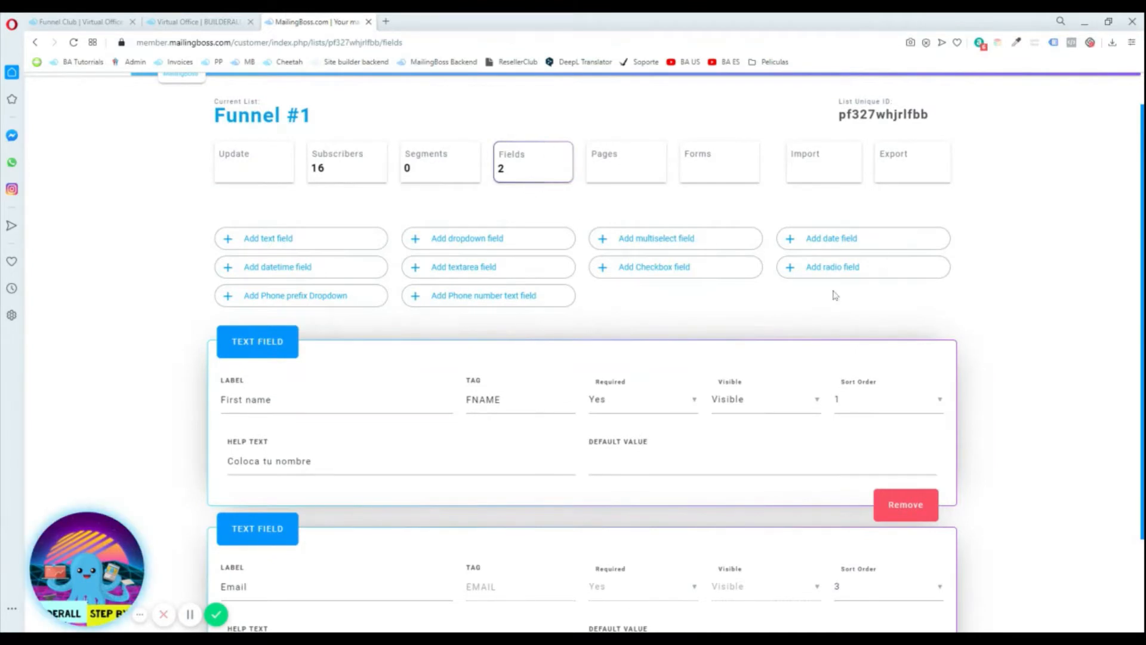
{"action": "mouse_move", "coordinate": [483, 322]}
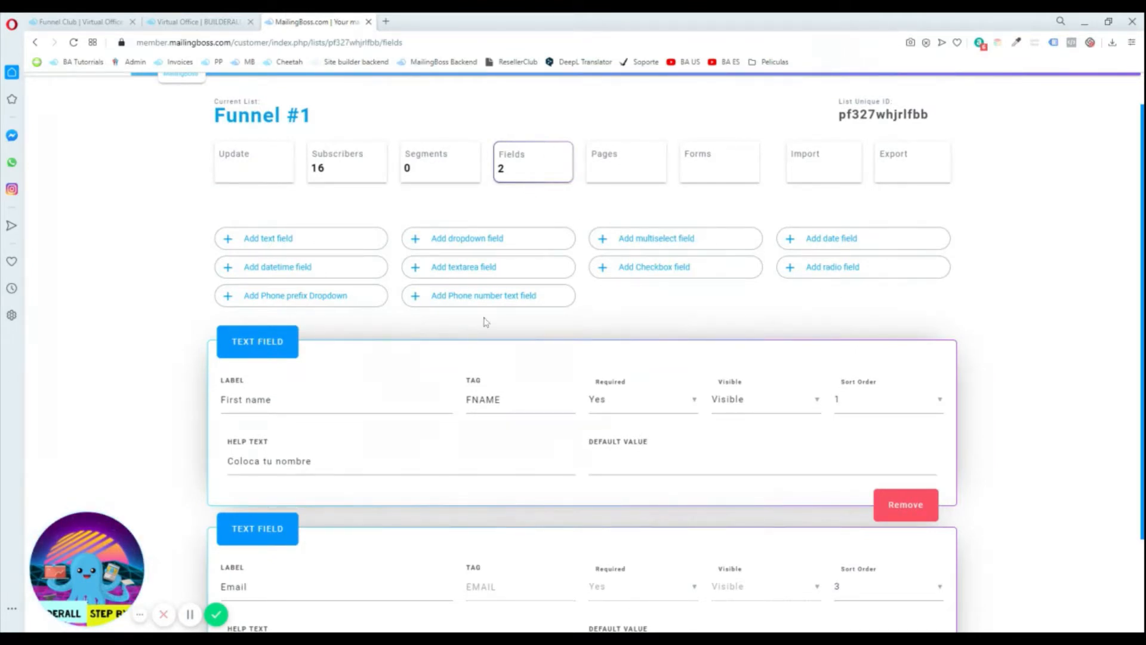
{"action": "scroll", "scroll_direction": "up", "scroll_amount": 3}
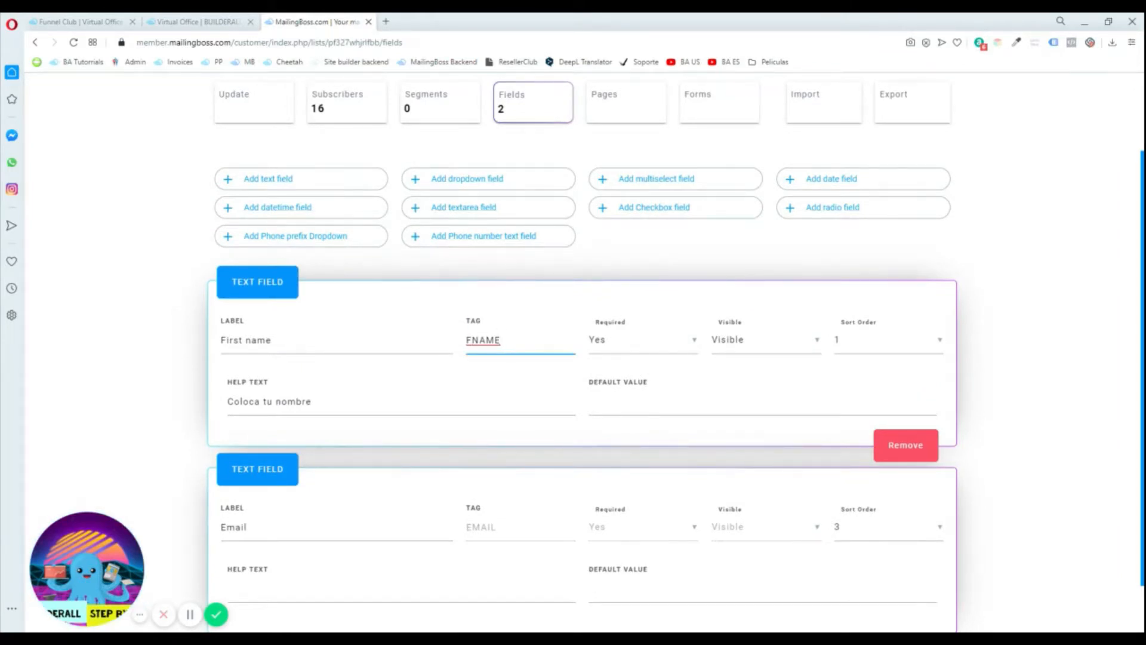
{"action": "scroll", "scroll_direction": "down", "scroll_amount": 3}
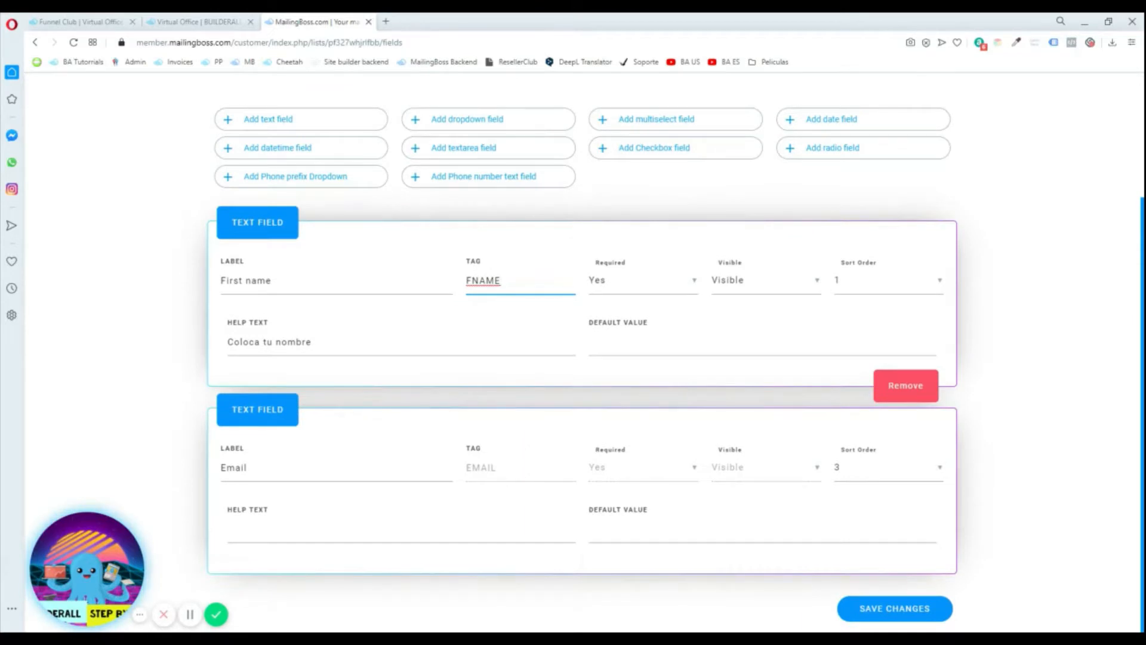
{"action": "scroll", "scroll_direction": "up", "scroll_amount": 3}
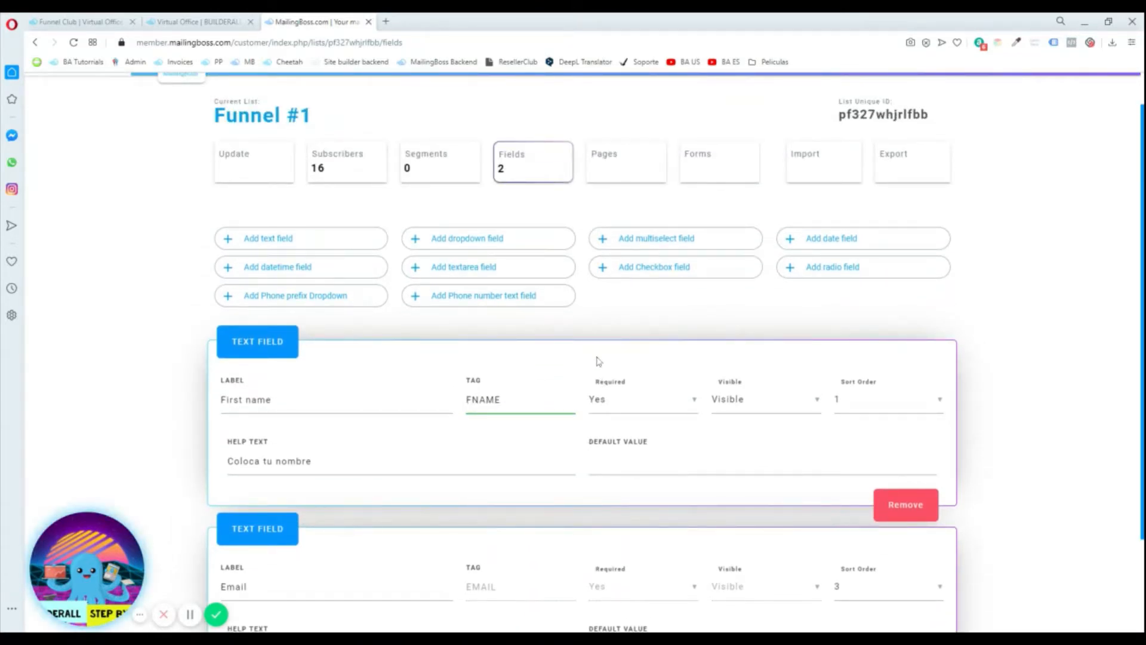
{"action": "mouse_move", "coordinate": [508, 372]}
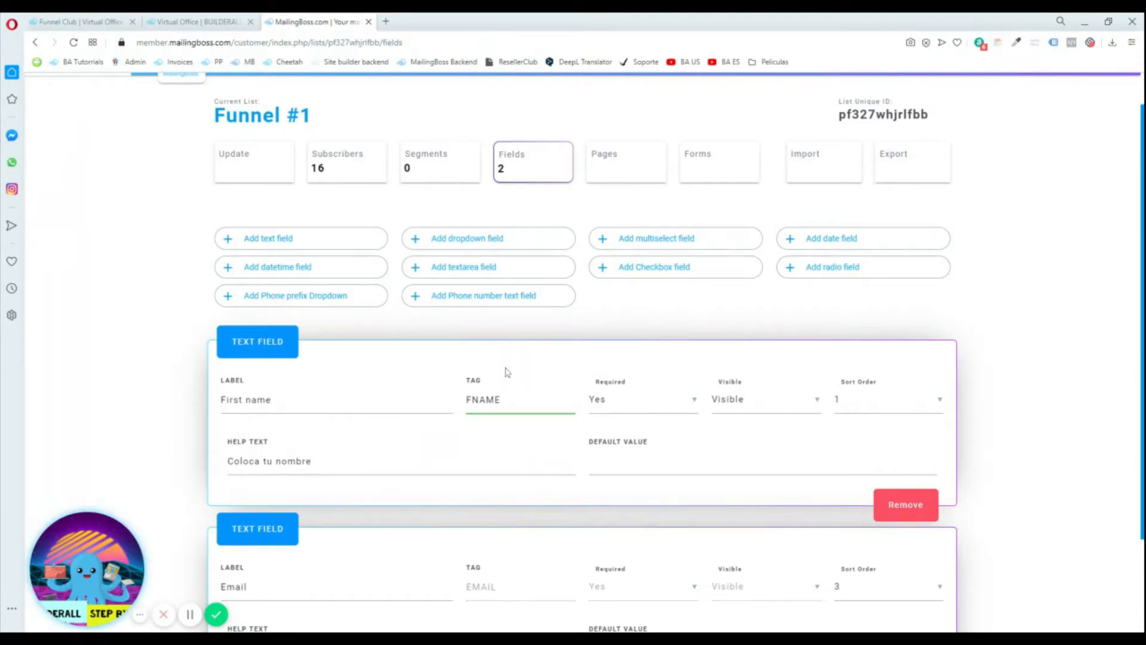
{"action": "scroll", "scroll_direction": "down", "scroll_amount": 3}
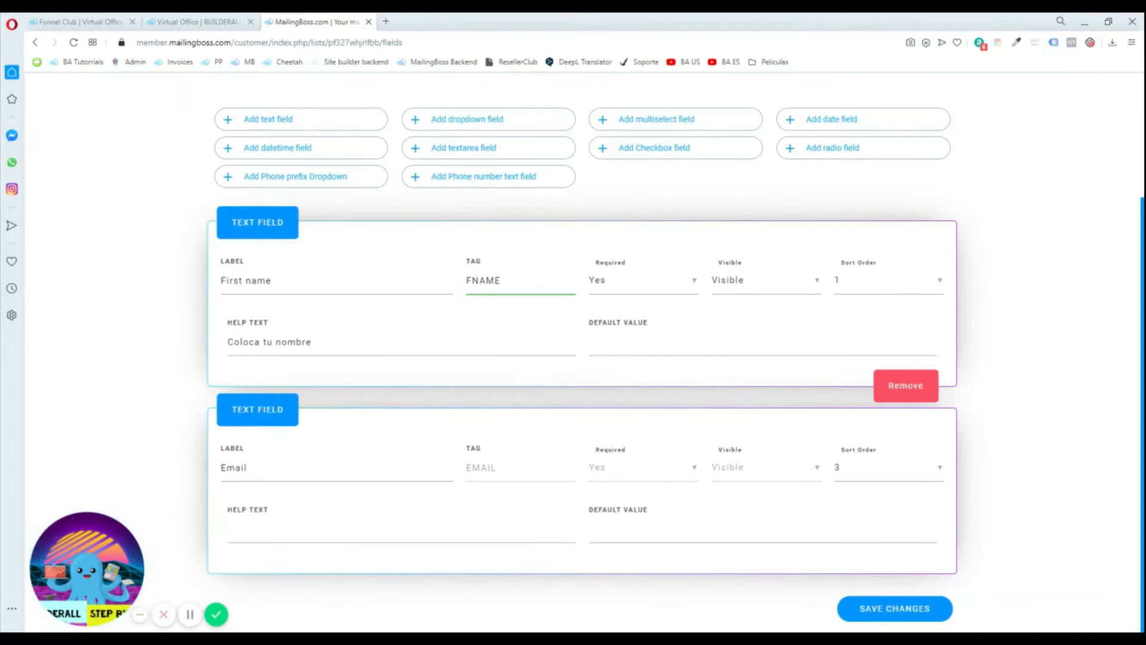
{"action": "mouse_move", "coordinate": [340, 424]}
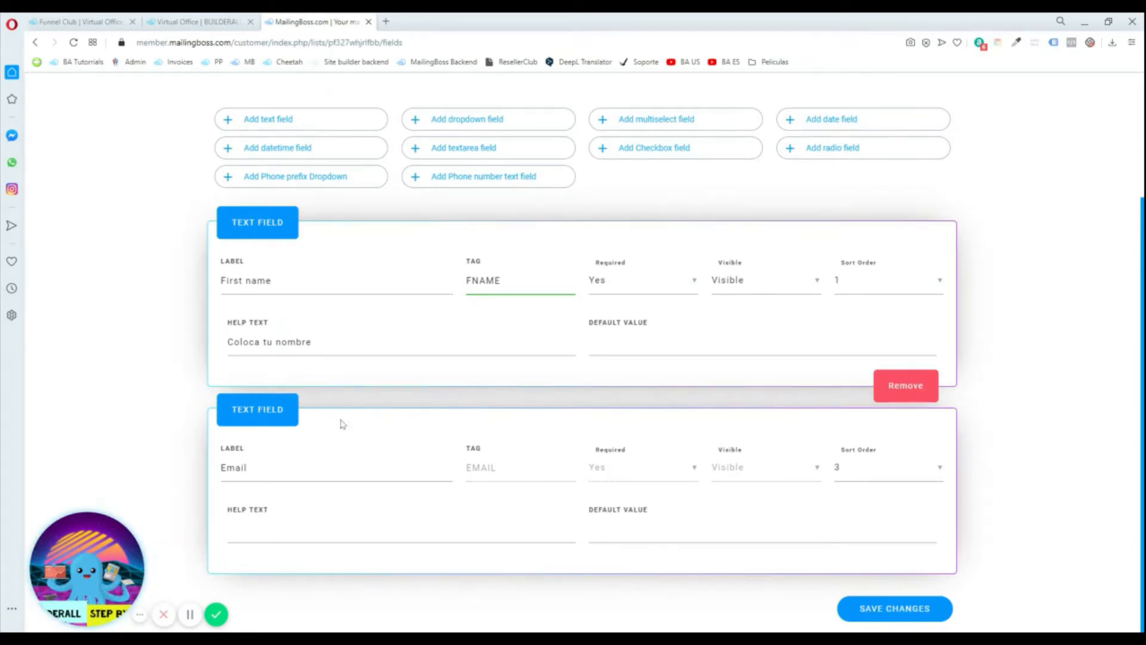
{"action": "scroll", "scroll_direction": "up", "scroll_amount": 3}
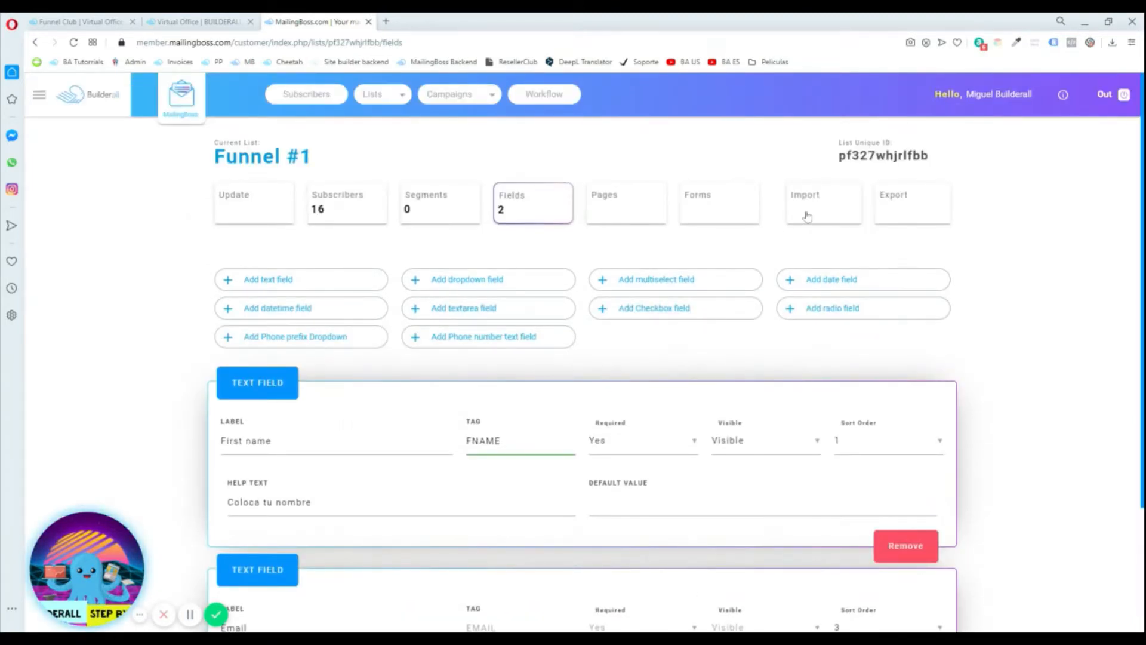
{"action": "mouse_move", "coordinate": [634, 221]}
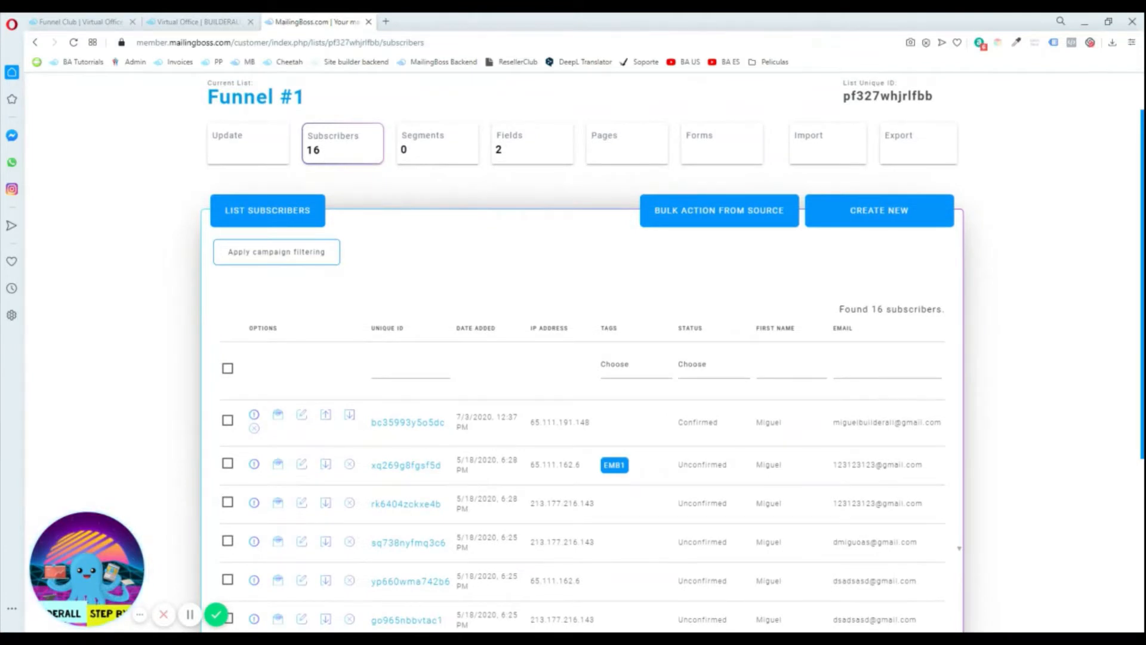
Step: Open Funnel #1's export page offering First name and Email as export fields
{"action": "double_click", "coordinate": [769, 422]}
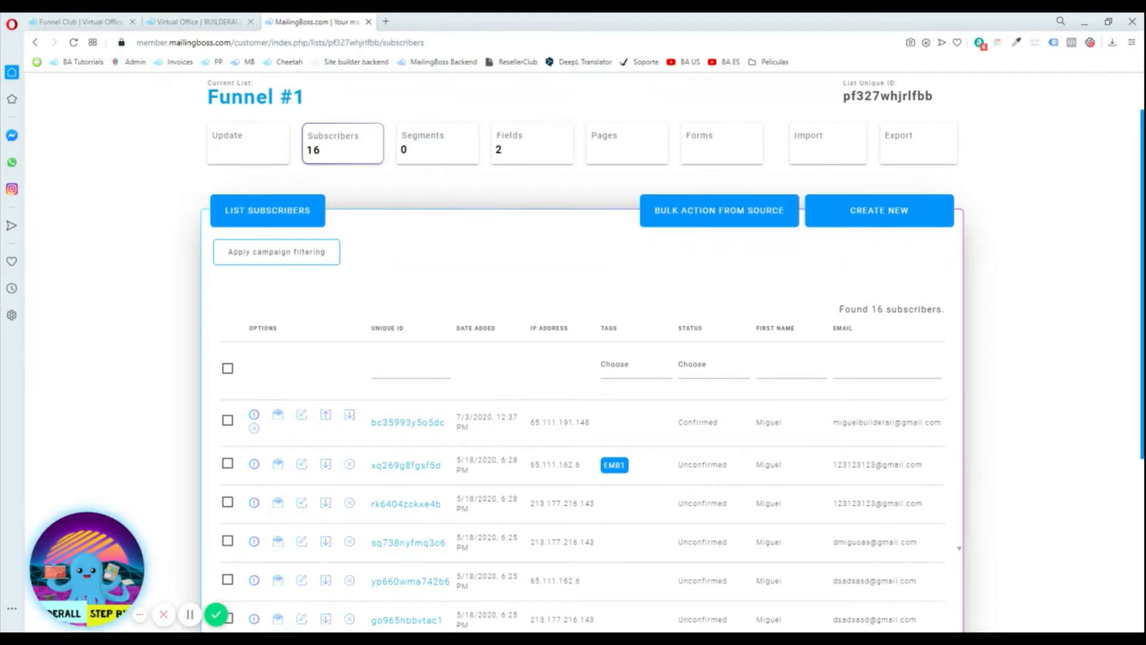
{"action": "mouse_move", "coordinate": [430, 424]}
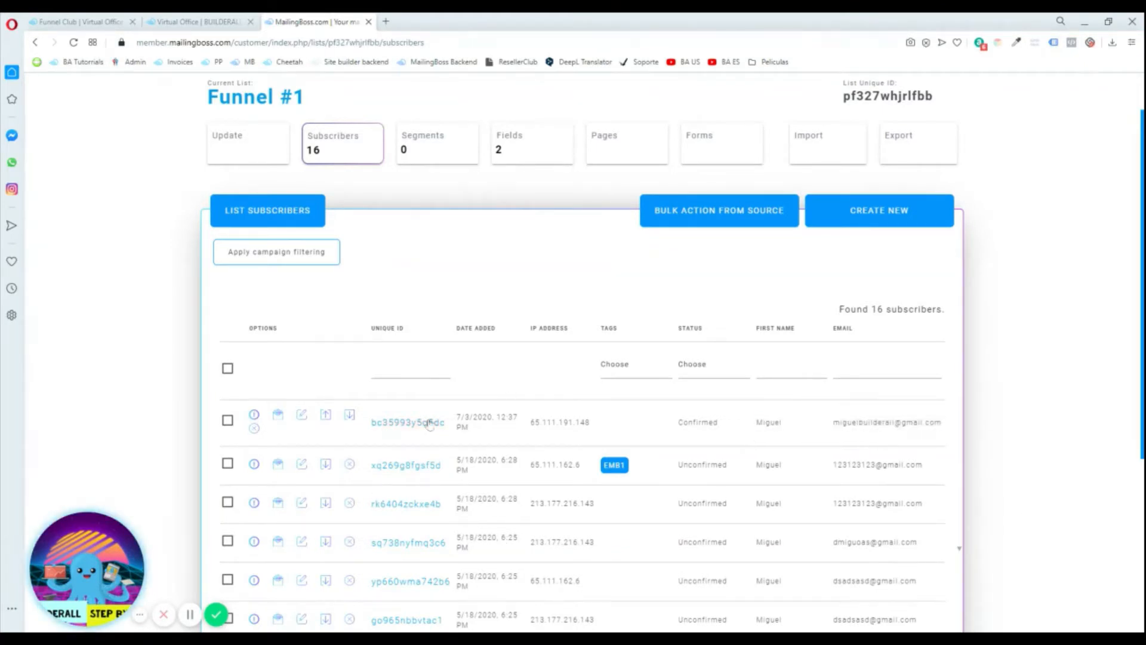
{"action": "mouse_move", "coordinate": [765, 437]}
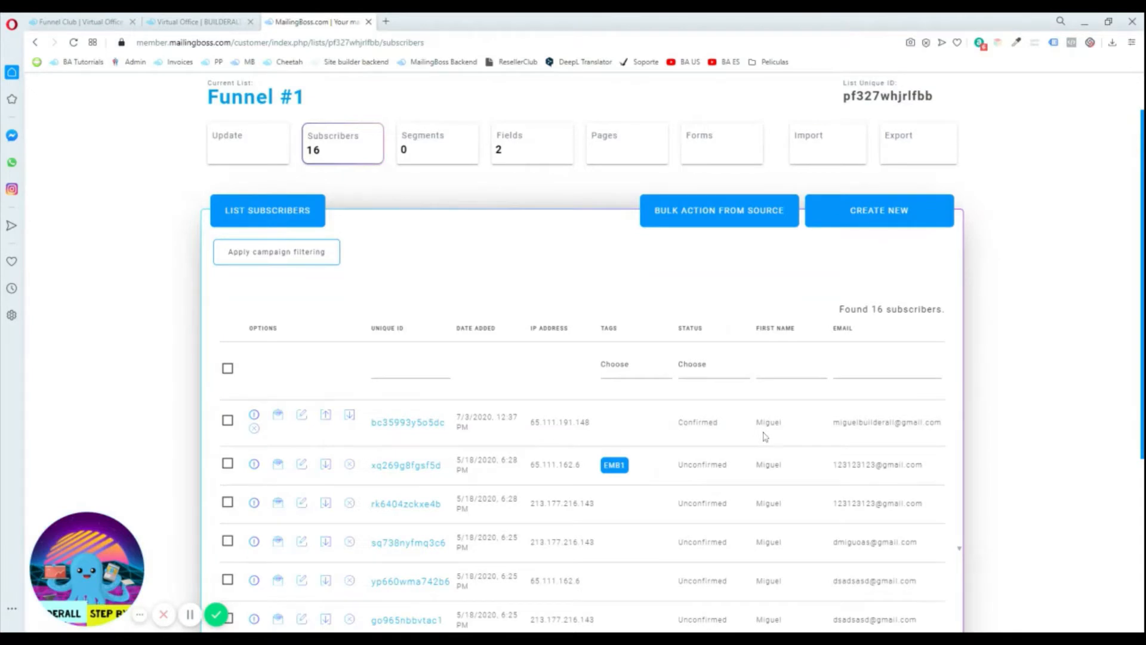
{"action": "left_click", "coordinate": [918, 143]}
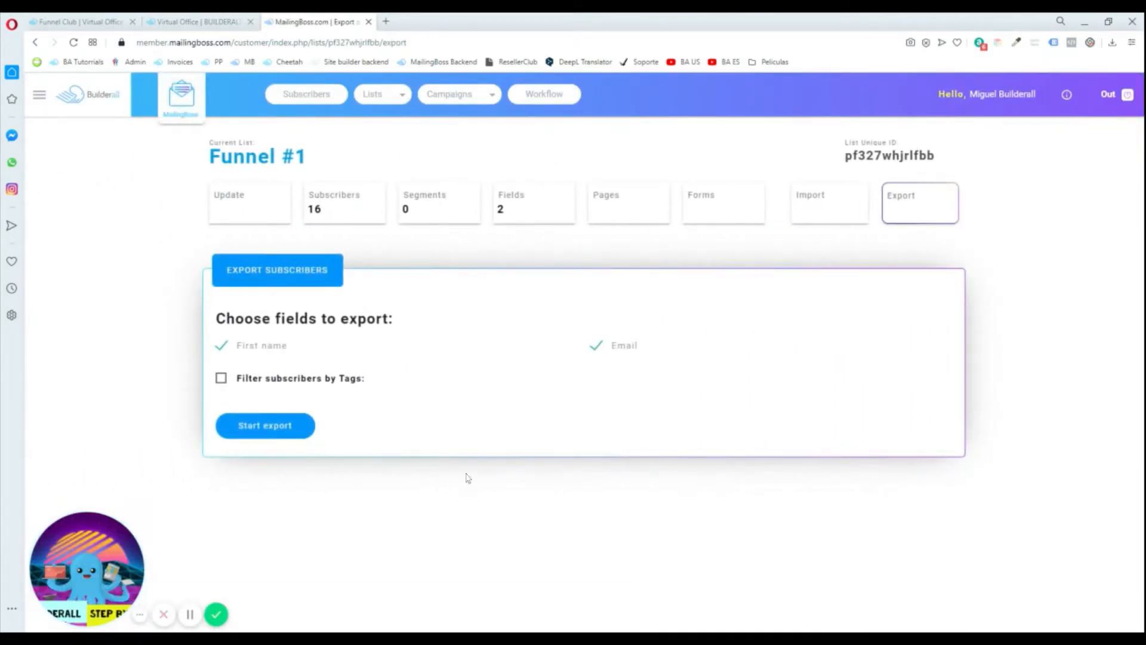
{"action": "mouse_move", "coordinate": [310, 351]}
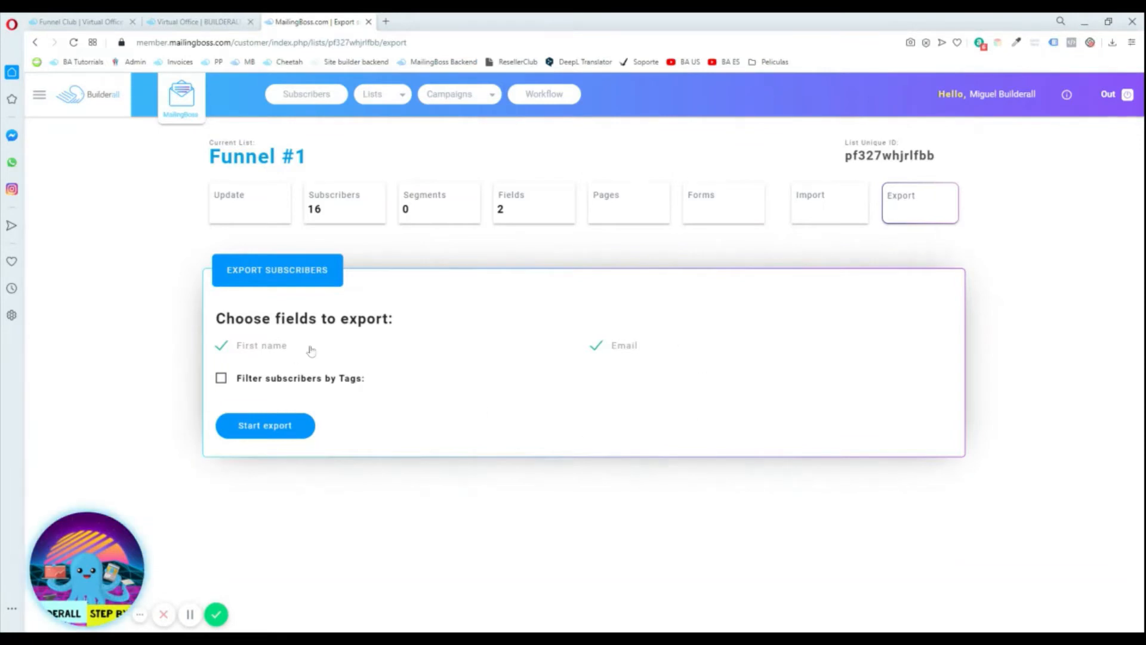
{"action": "mouse_move", "coordinate": [768, 390]}
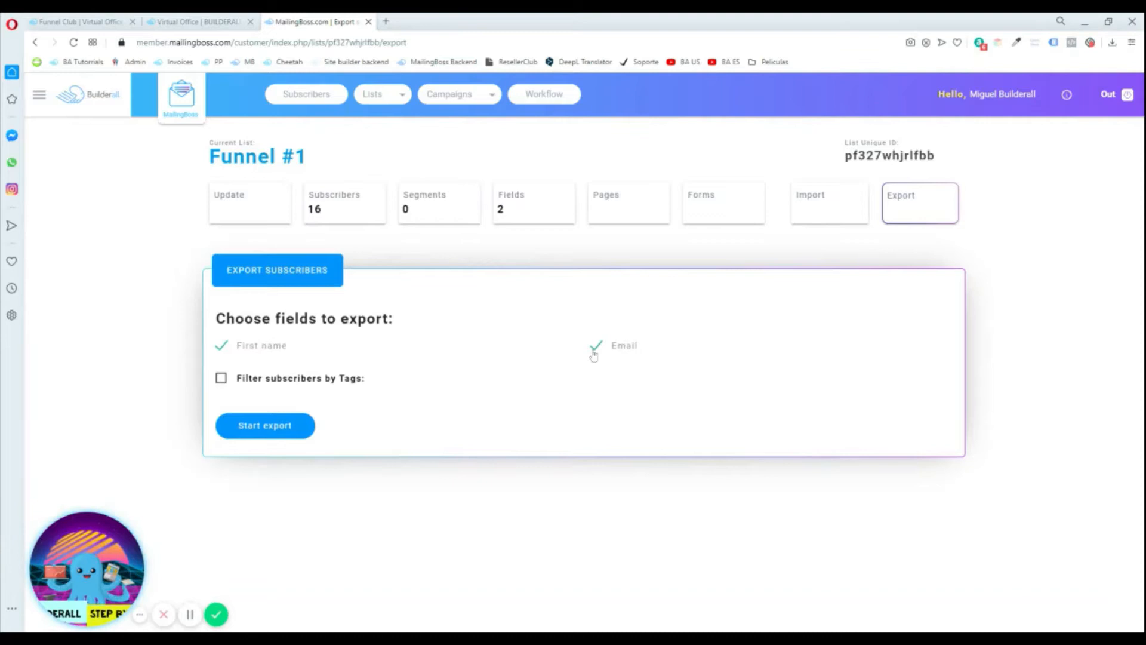
{"action": "mouse_move", "coordinate": [462, 453]}
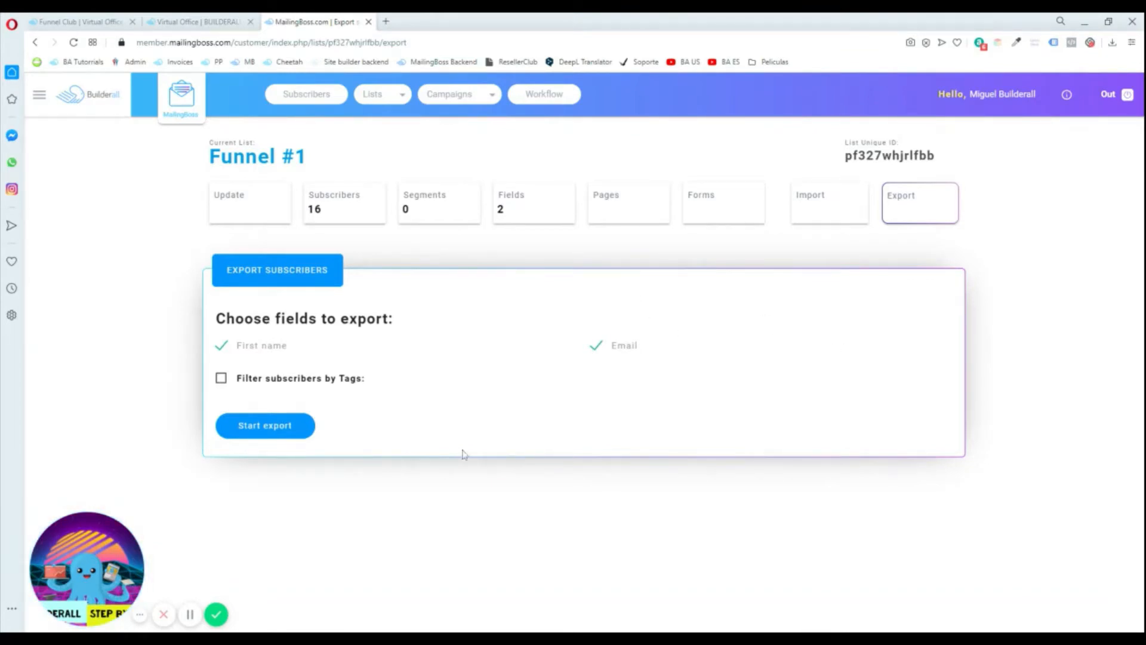
{"action": "mouse_move", "coordinate": [628, 345]}
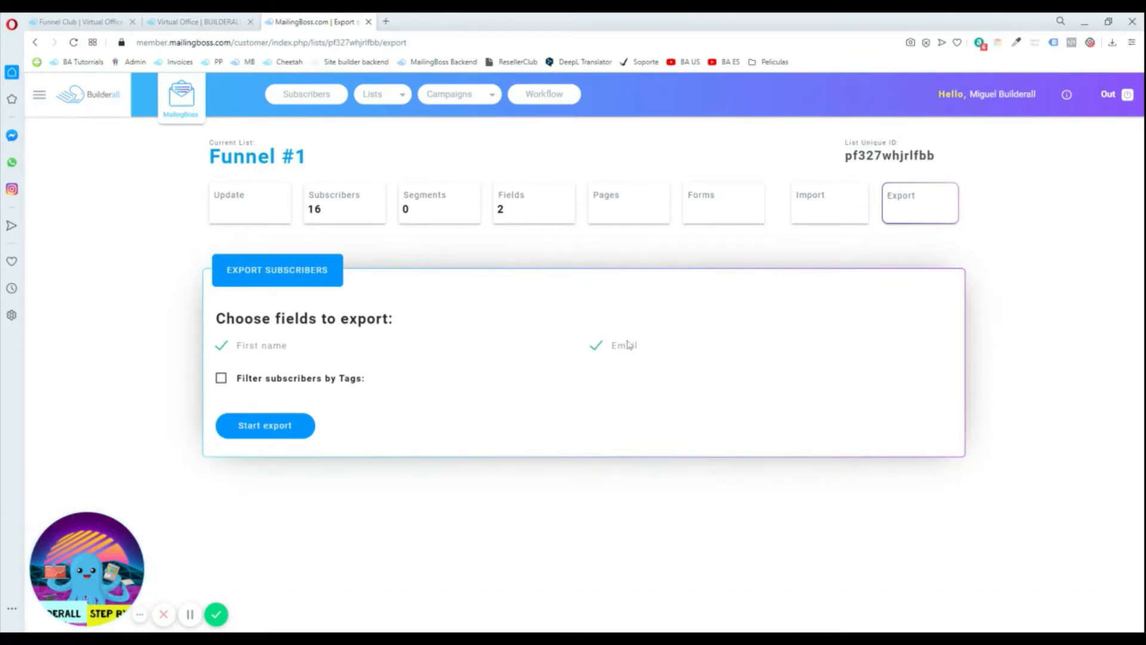
{"action": "mouse_move", "coordinate": [378, 356]}
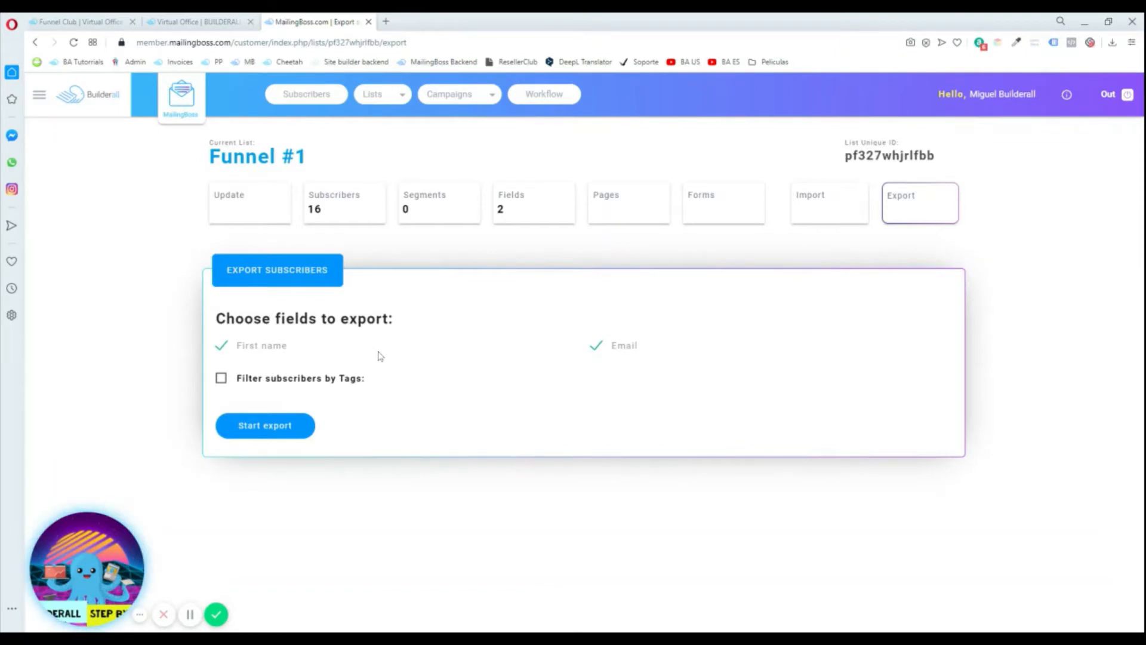
{"action": "mouse_move", "coordinate": [626, 338]}
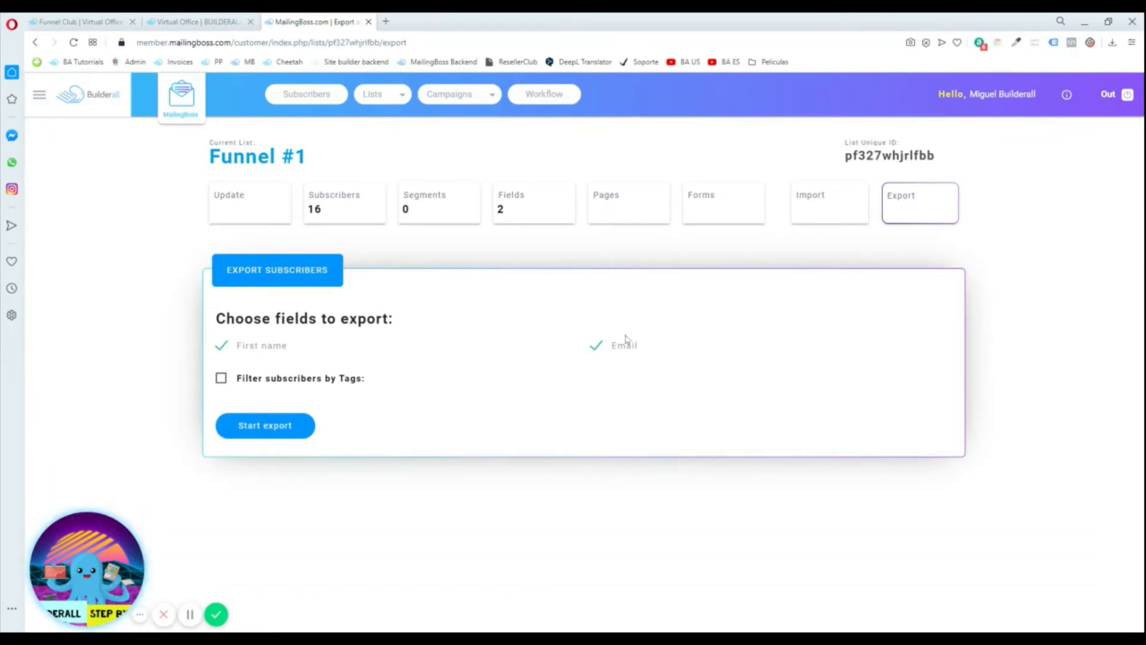
{"action": "left_click", "coordinate": [222, 345]}
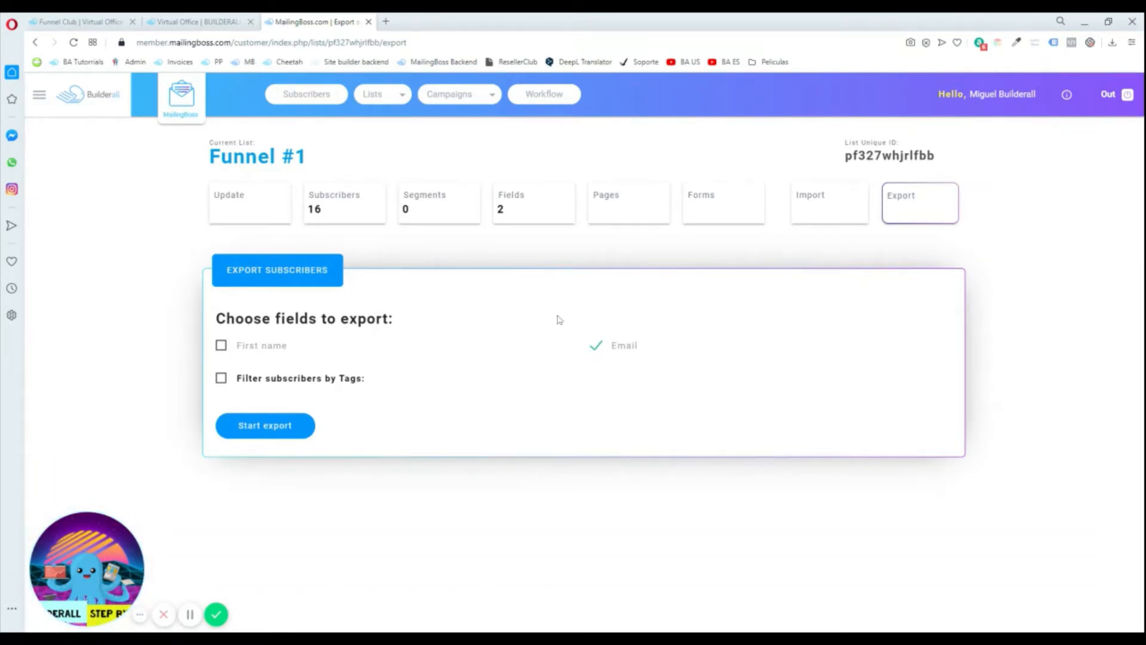
{"action": "mouse_move", "coordinate": [654, 329]}
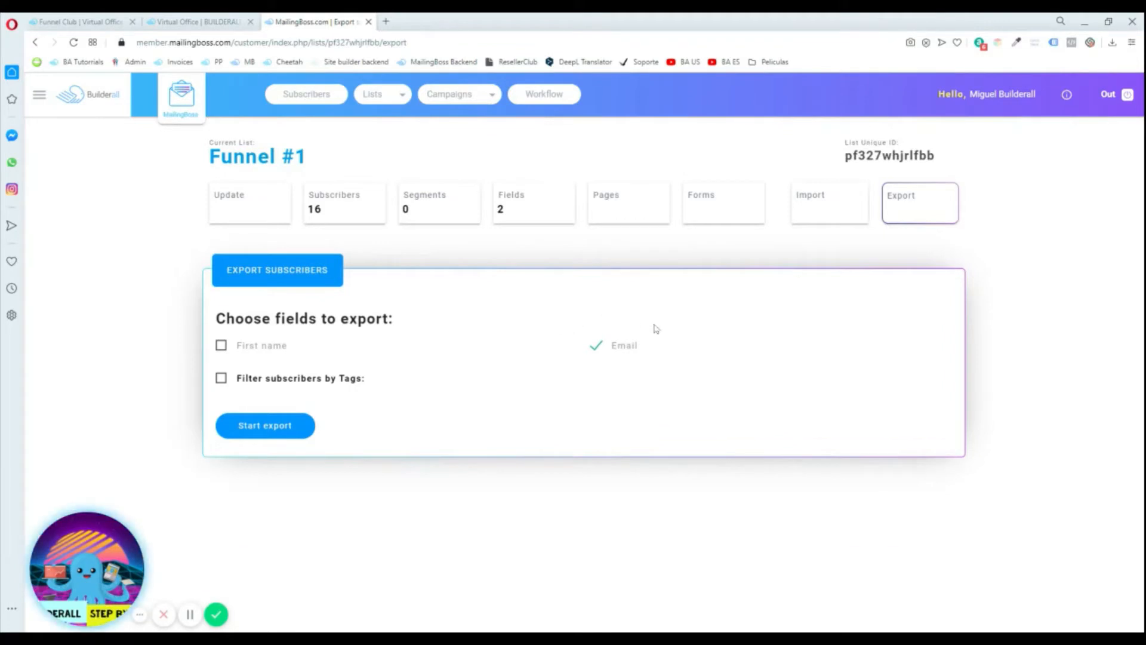
{"action": "left_click", "coordinate": [220, 345]}
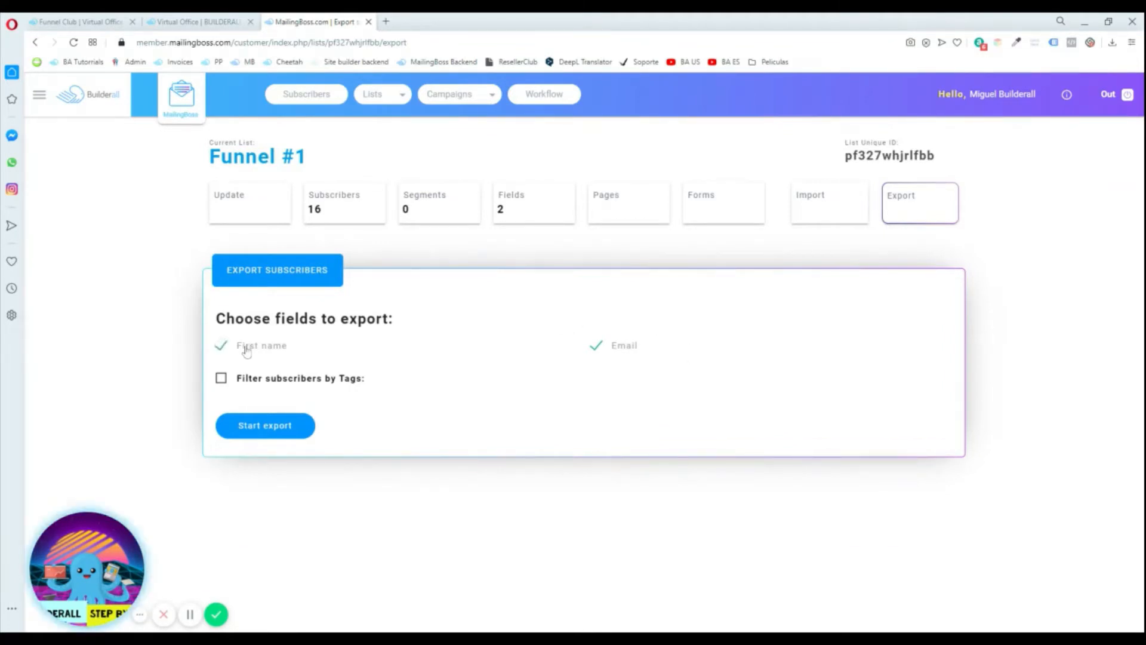
{"action": "mouse_move", "coordinate": [298, 411]}
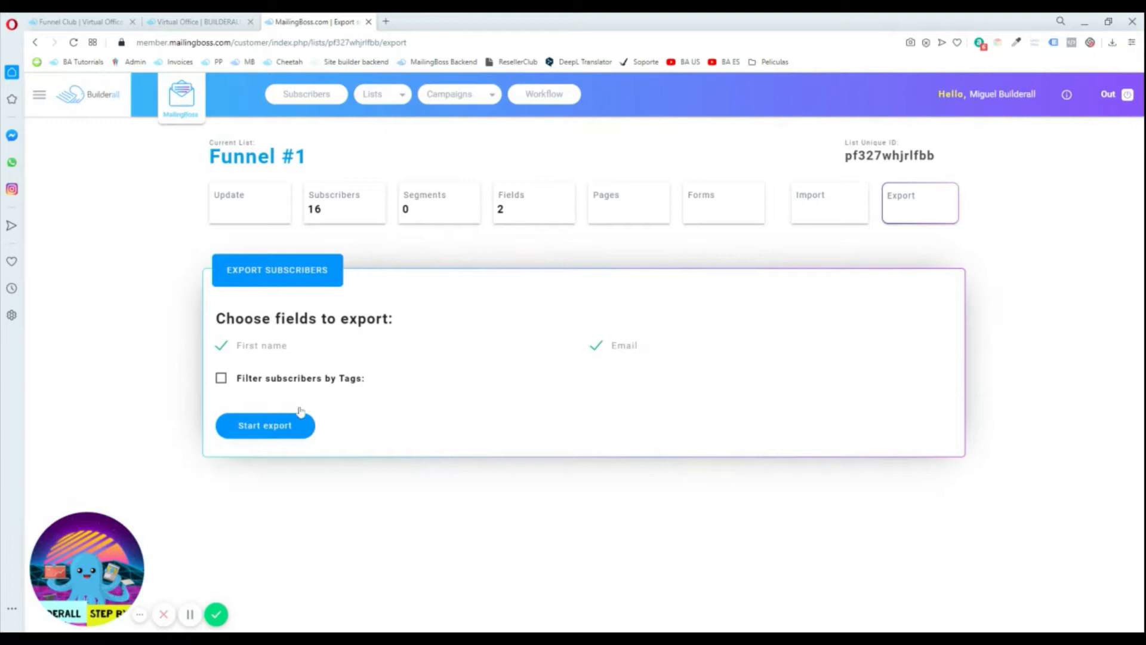
Step: Run the Funnel #1 CSV export to 100% and switch to a blank spreadsheet
{"action": "left_click", "coordinate": [264, 424]}
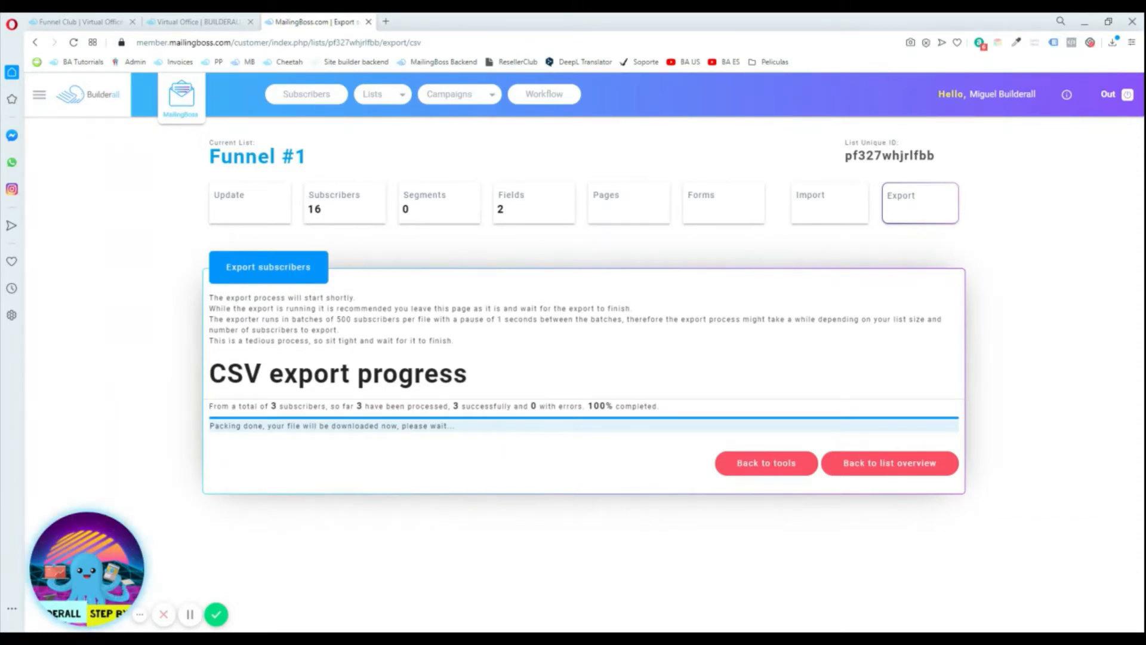
{"action": "mouse_move", "coordinate": [190, 614]}
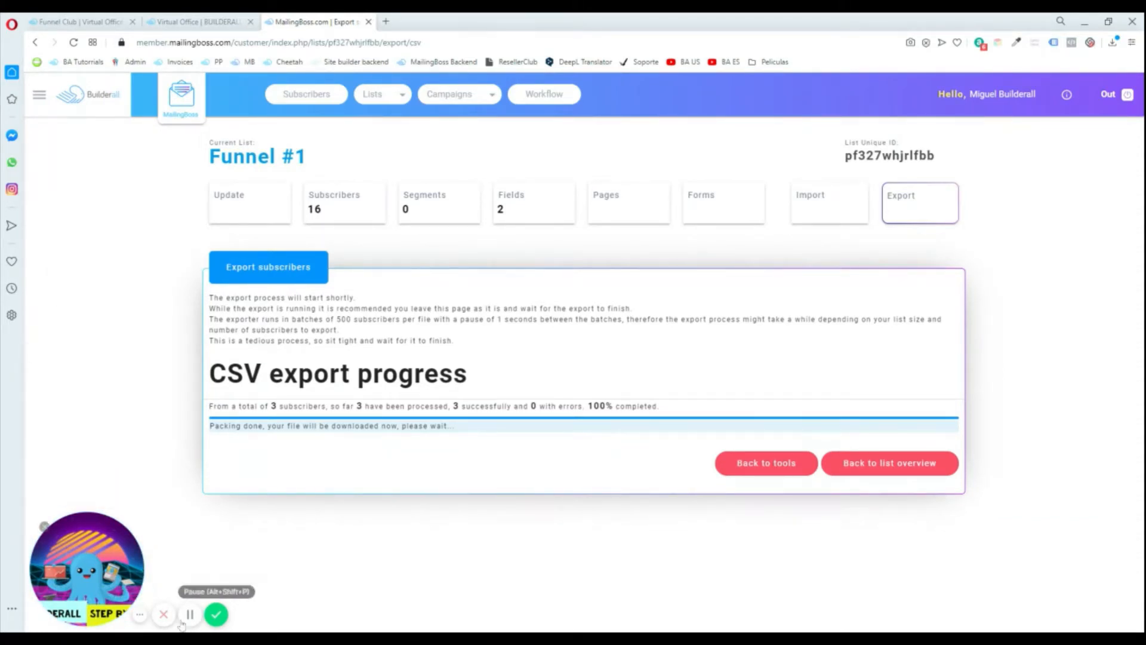
{"action": "left_click", "coordinate": [435, 21]}
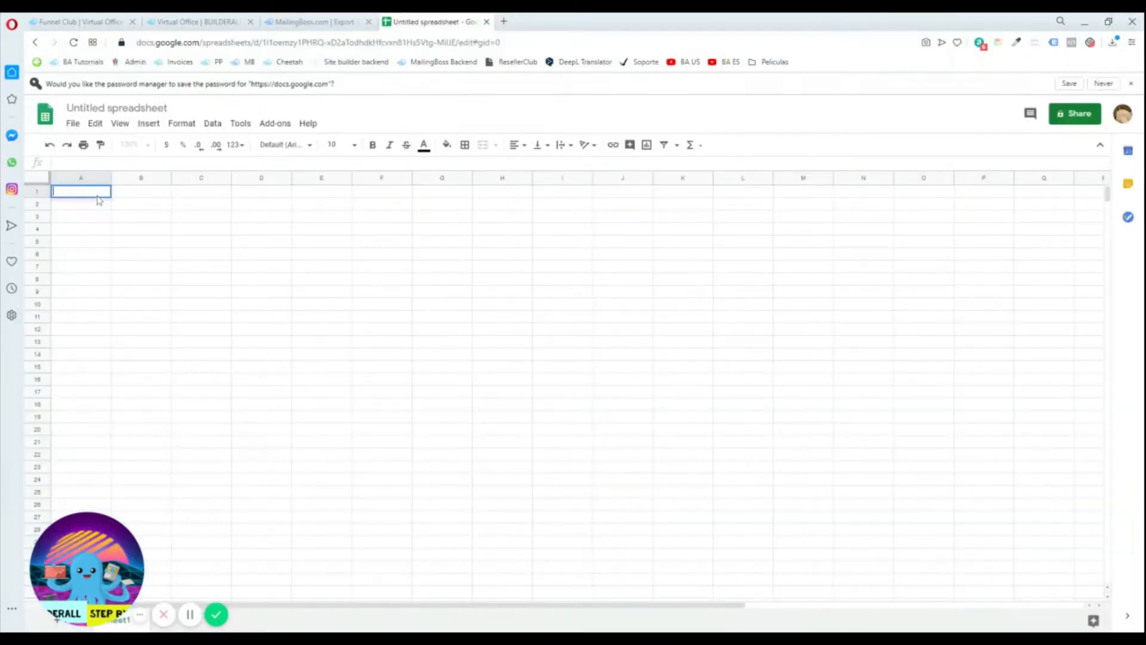
Step: Move between the blank spreadsheet and MailingBoss, then reopen Funnel #1's FNAME and EMAIL fields
{"action": "left_click", "coordinate": [318, 21]}
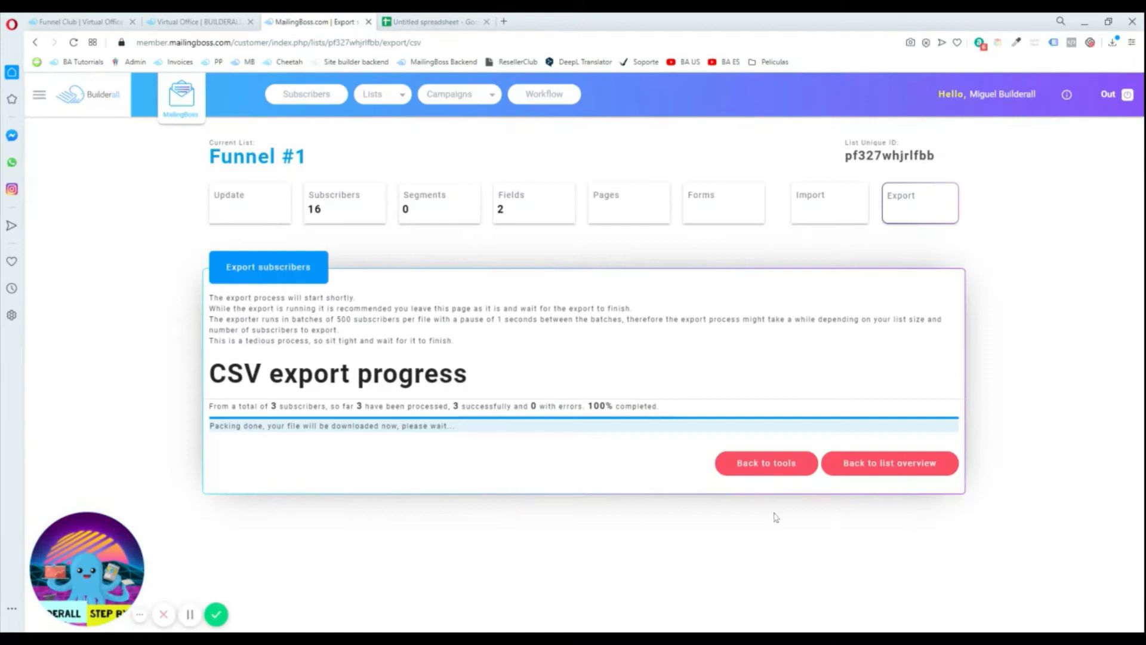
{"action": "left_click", "coordinate": [765, 463]}
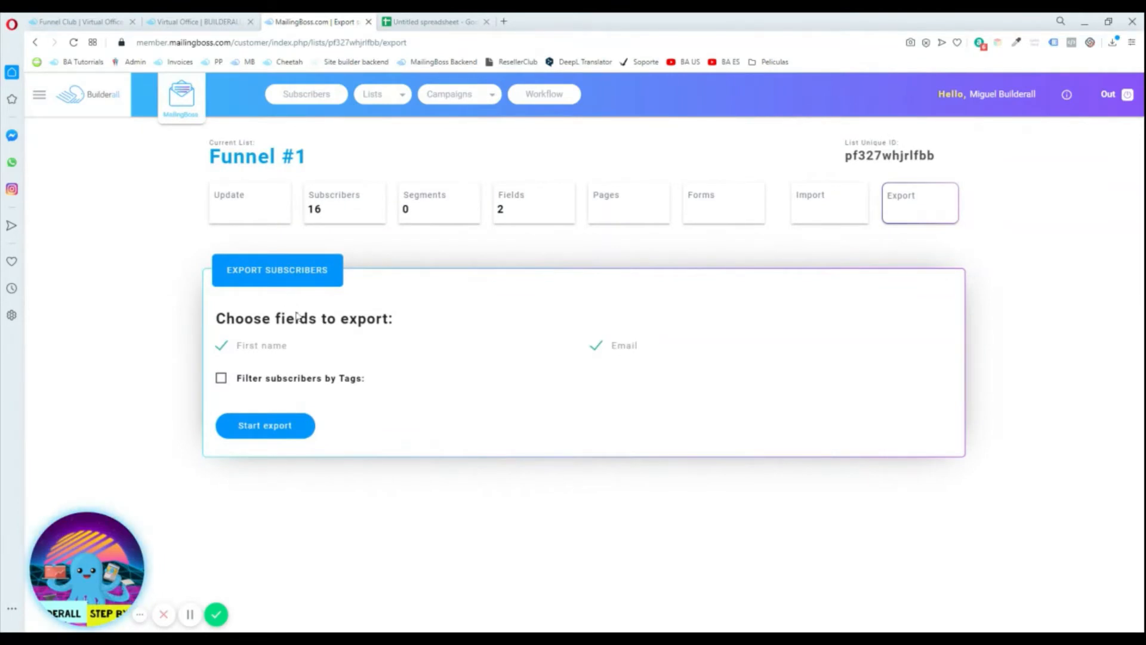
{"action": "mouse_move", "coordinate": [292, 365]}
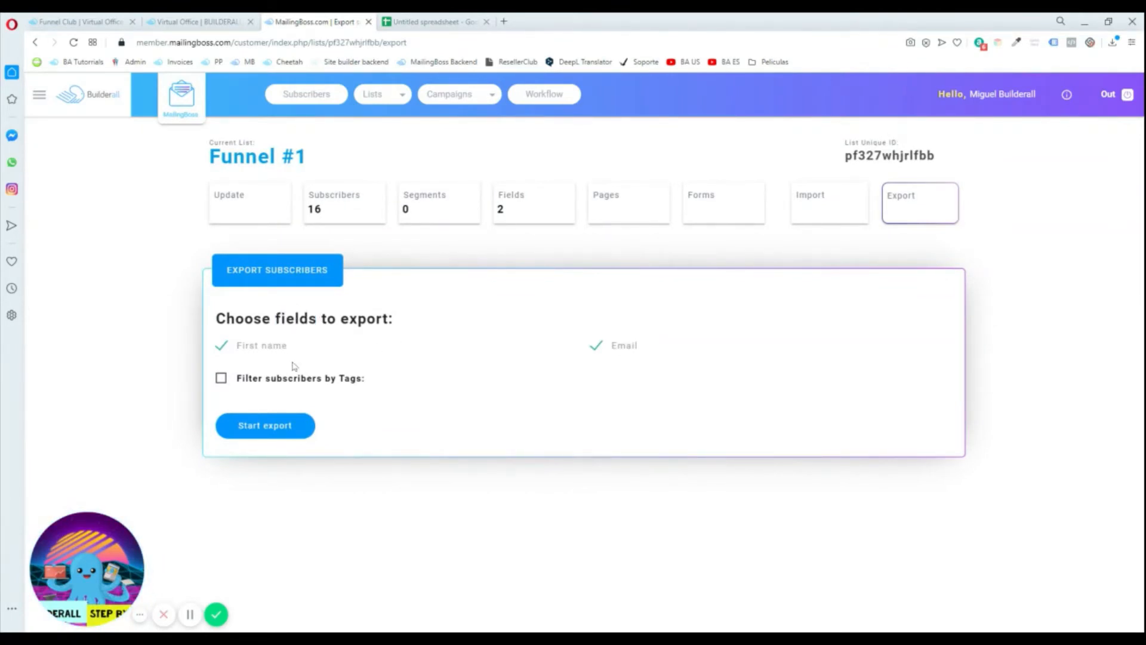
{"action": "left_click", "coordinate": [435, 21]}
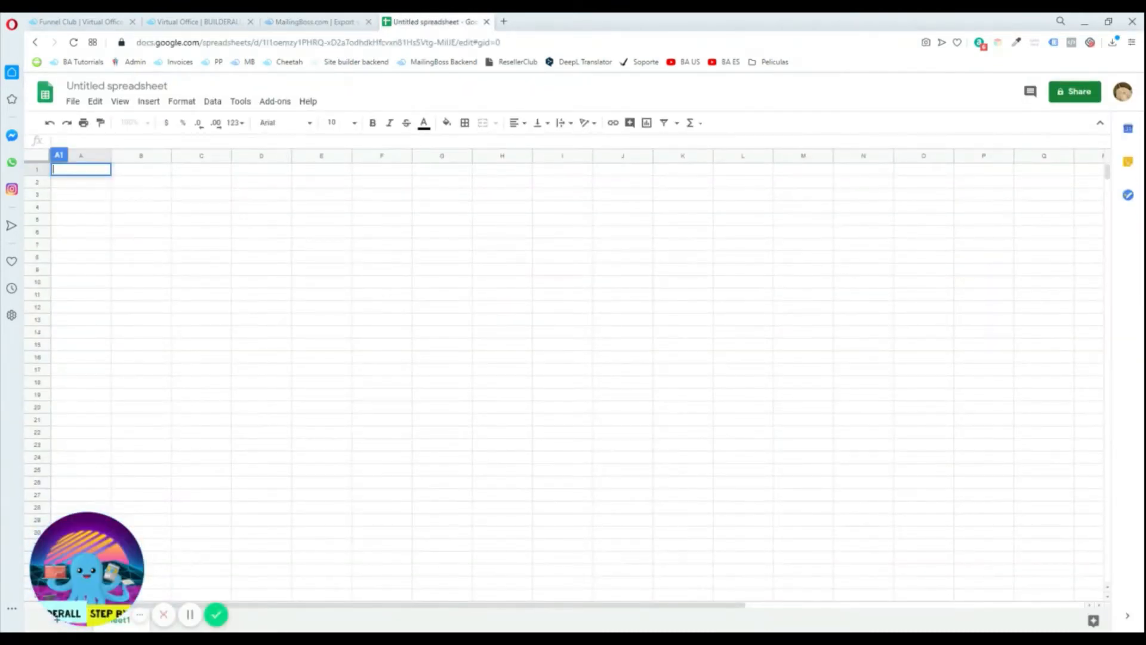
{"action": "left_click", "coordinate": [318, 22]}
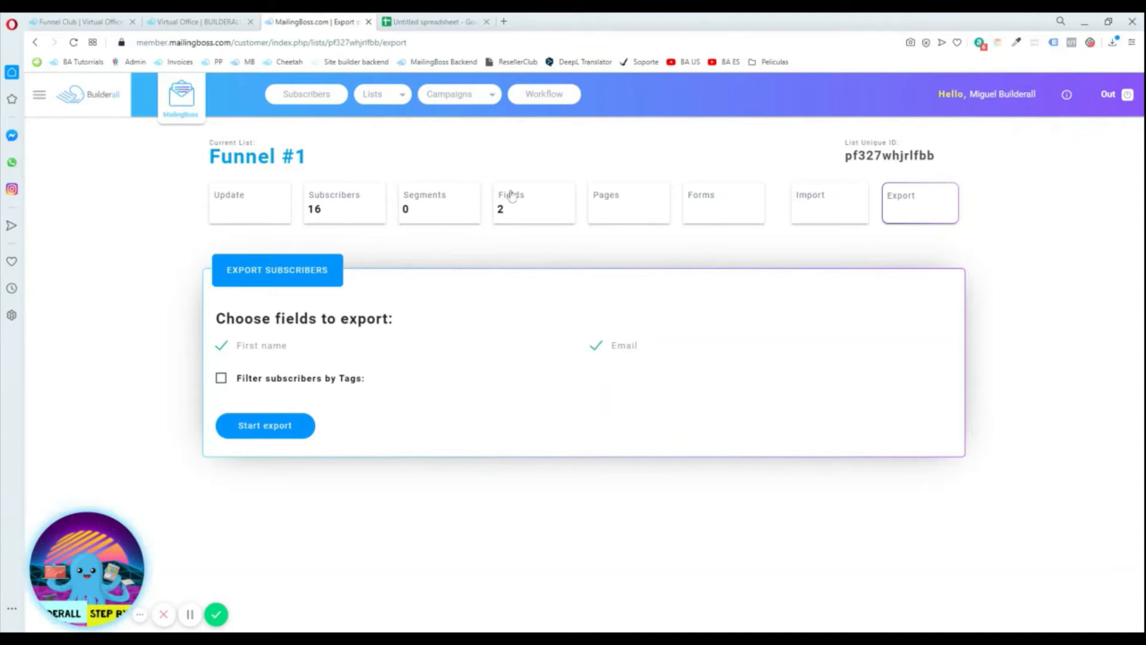
{"action": "left_click", "coordinate": [511, 203]}
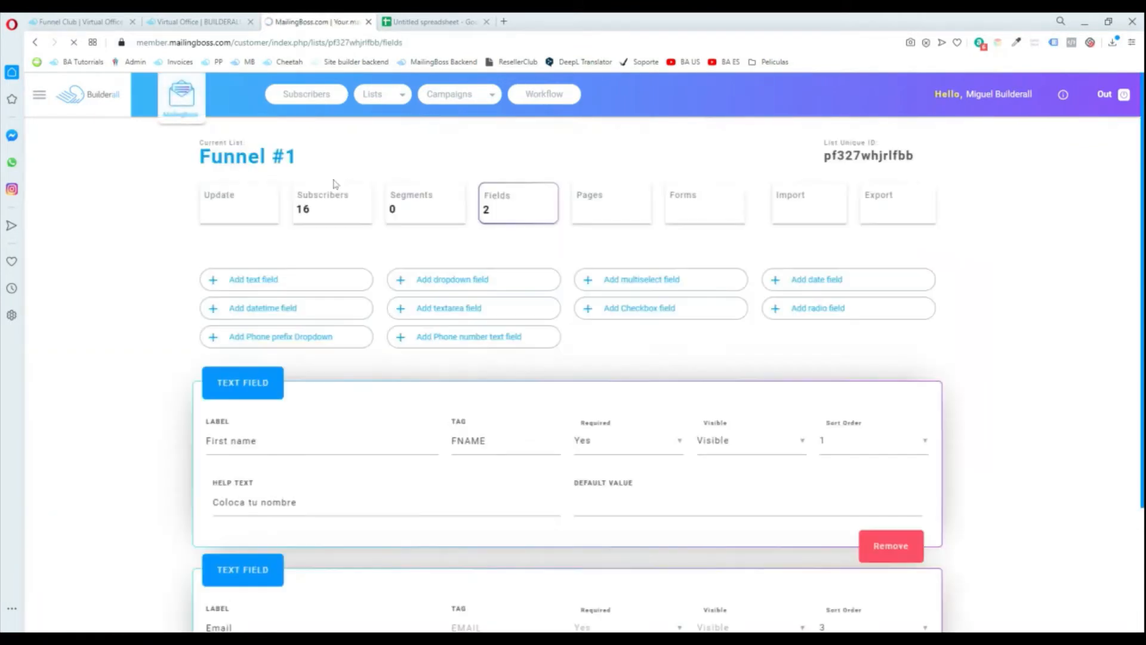
{"action": "scroll", "scroll_direction": "down", "scroll_amount": 3}
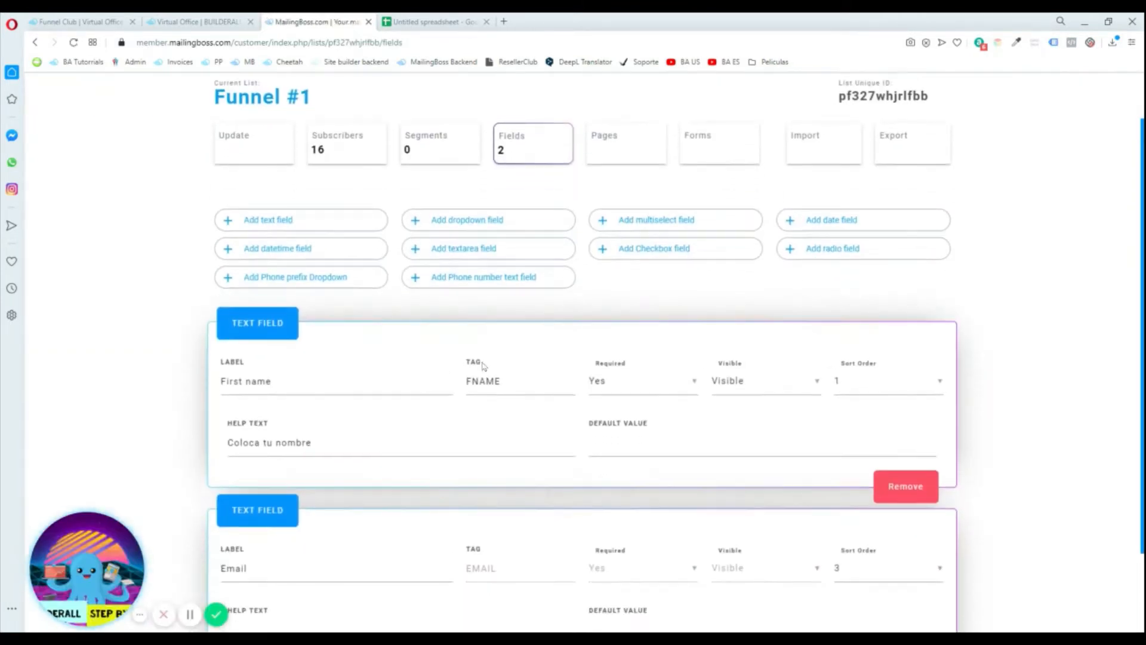
Step: Enter FNAME,EMAIL,PHONE in cell A1, cross-checking the field tags in MailingBoss
{"action": "left_click", "coordinate": [436, 21]}
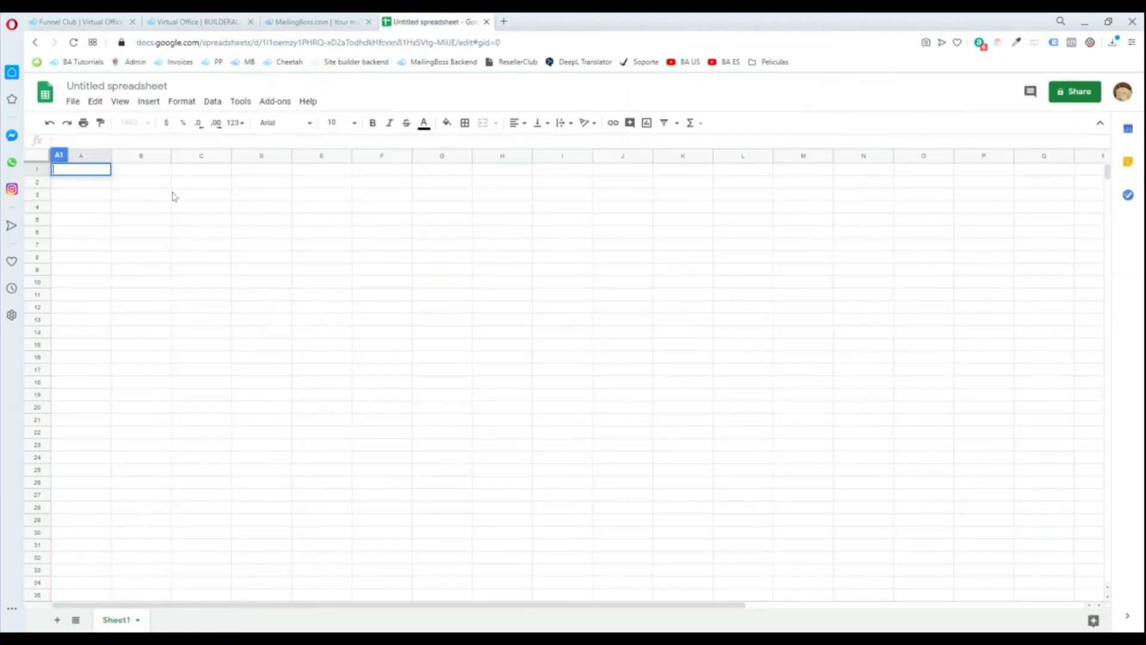
{"action": "type", "text": "FNAME"}
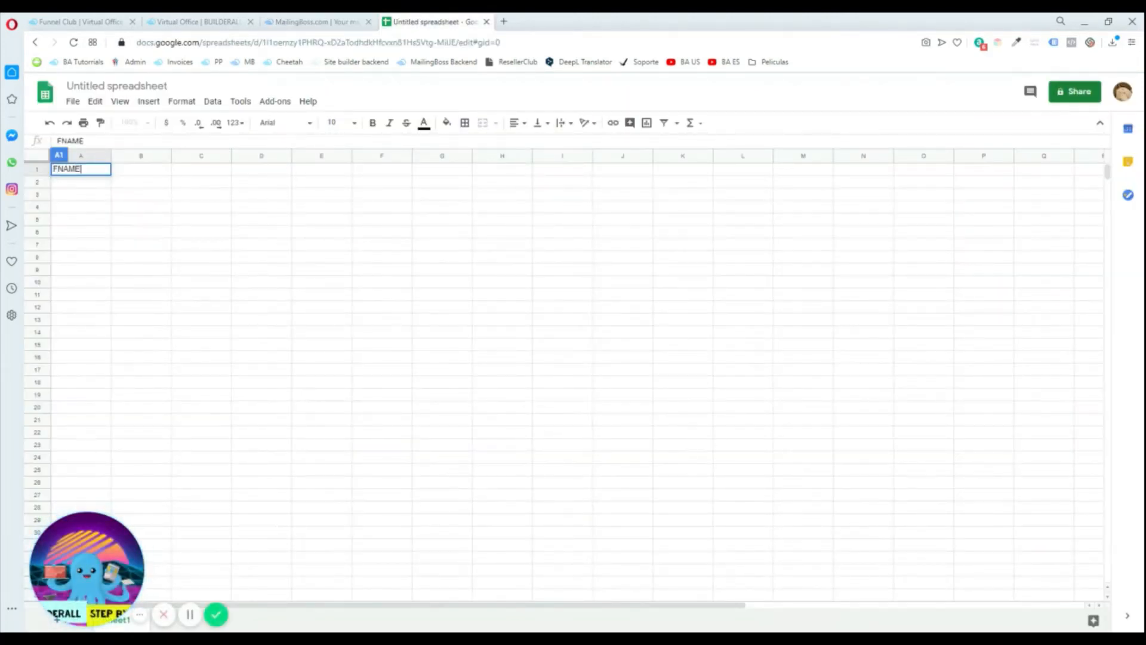
{"action": "left_click", "coordinate": [198, 22]}
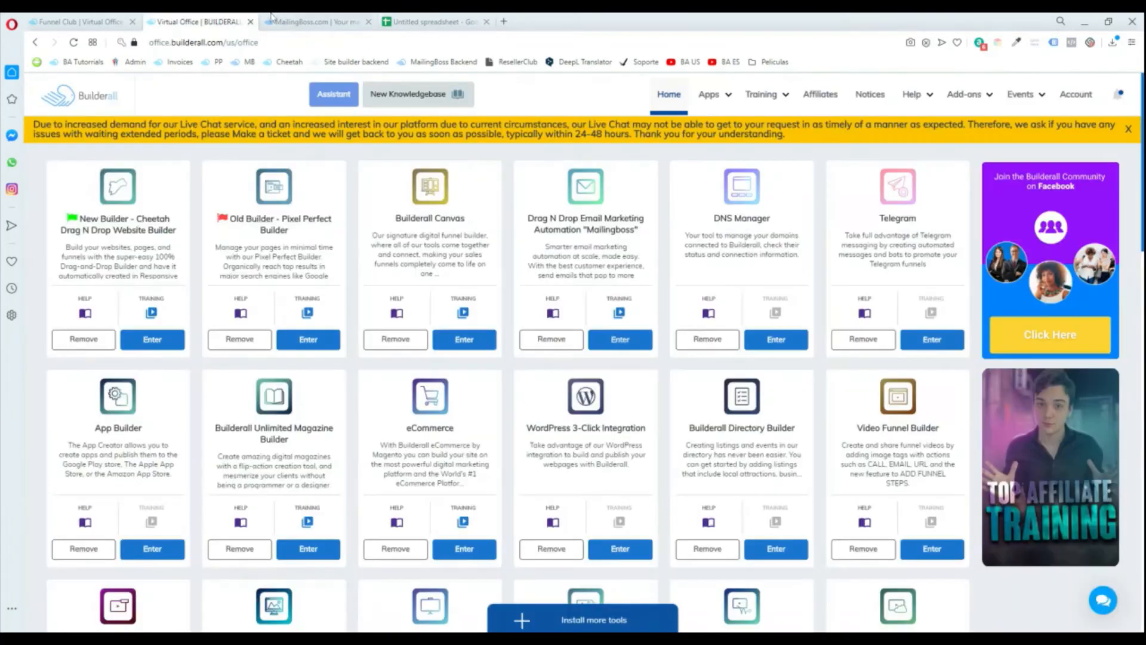
{"action": "left_click", "coordinate": [315, 21]}
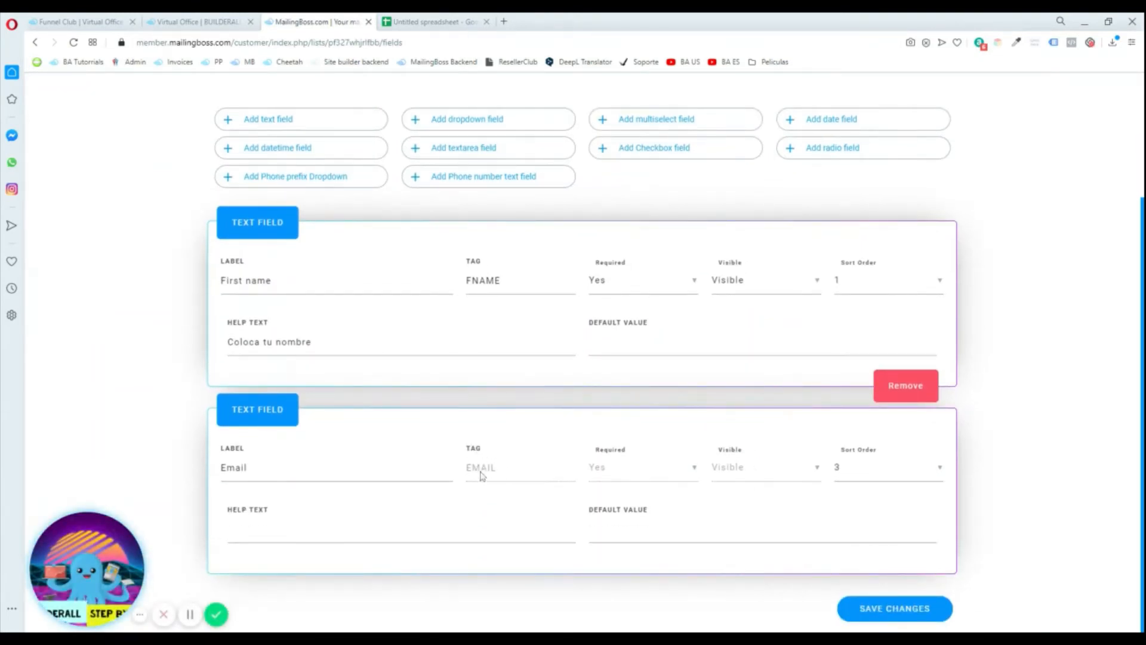
{"action": "left_click", "coordinate": [436, 21]}
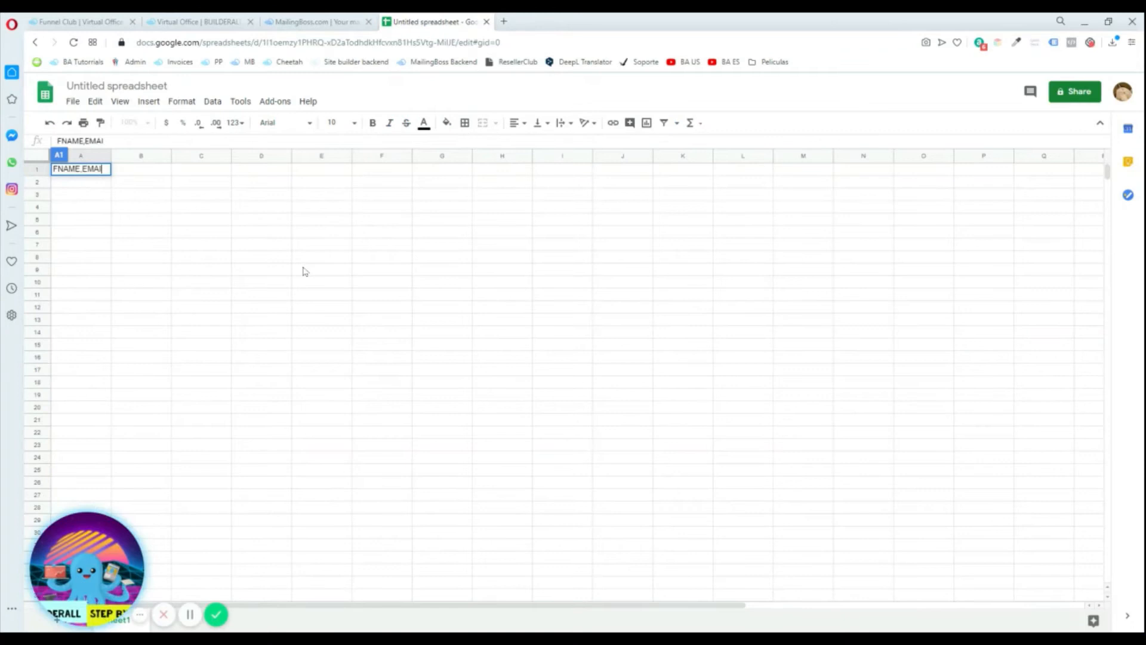
{"action": "left_click", "coordinate": [317, 22]}
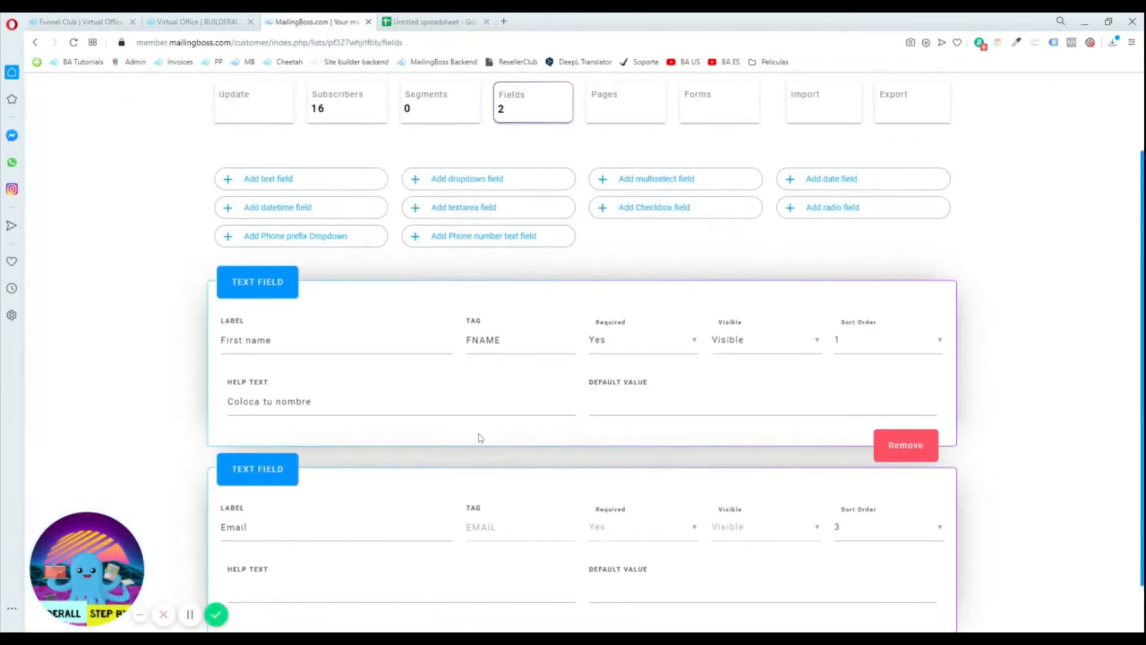
{"action": "left_click", "coordinate": [433, 21]}
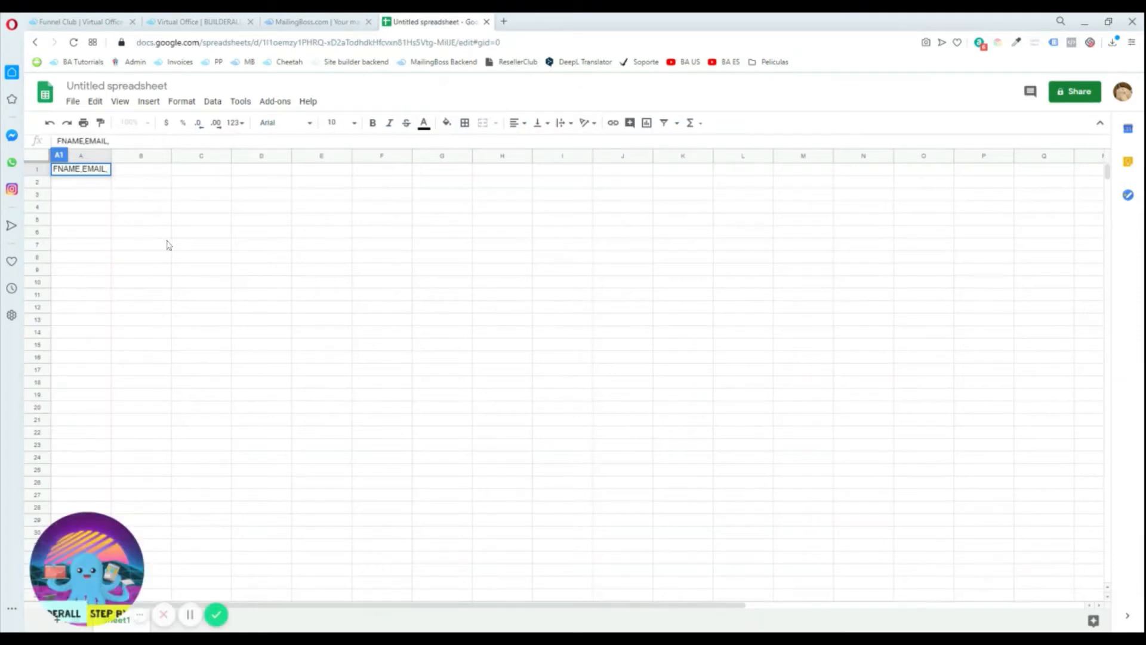
{"action": "type", "text": "PHONE"}
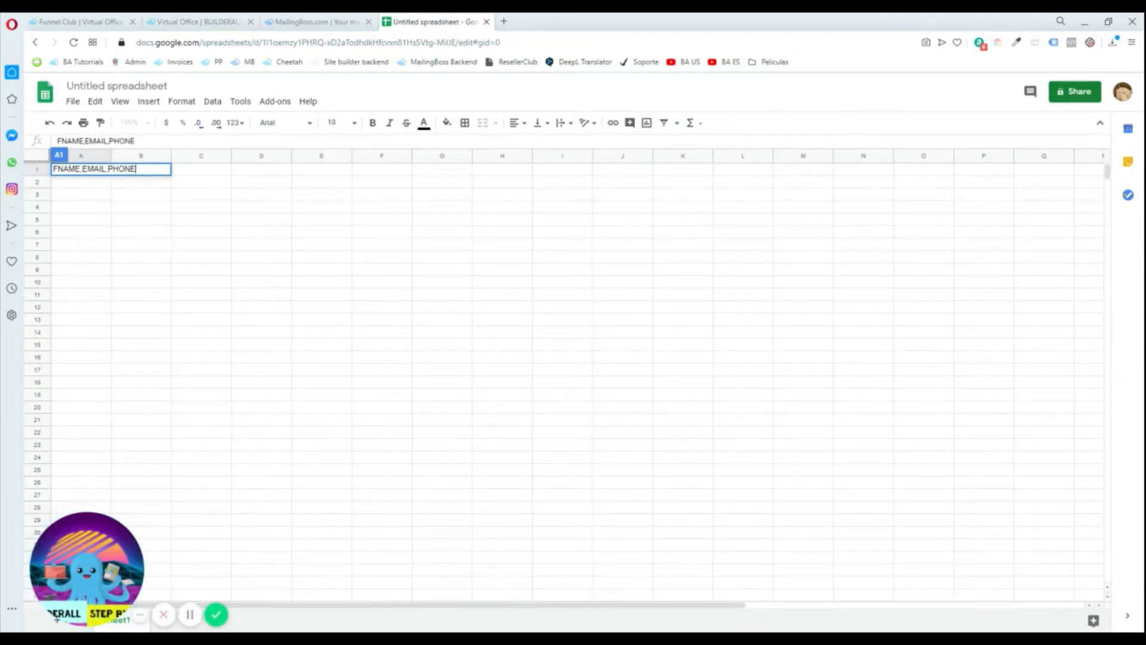
{"action": "left_click", "coordinate": [318, 22]}
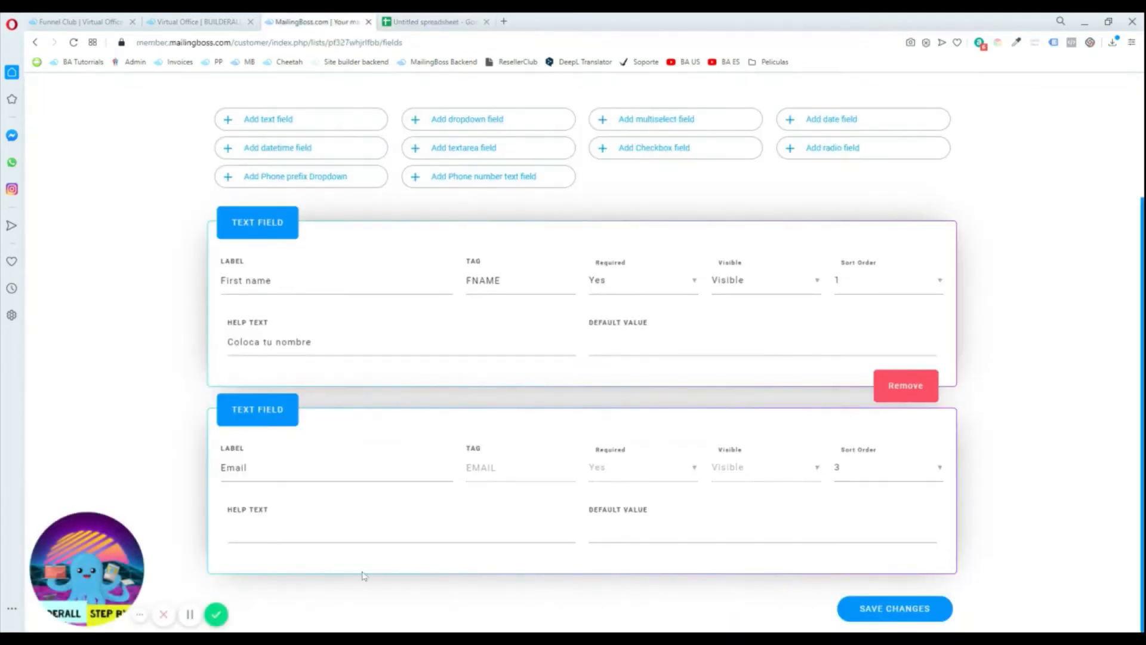
{"action": "left_click", "coordinate": [435, 21]}
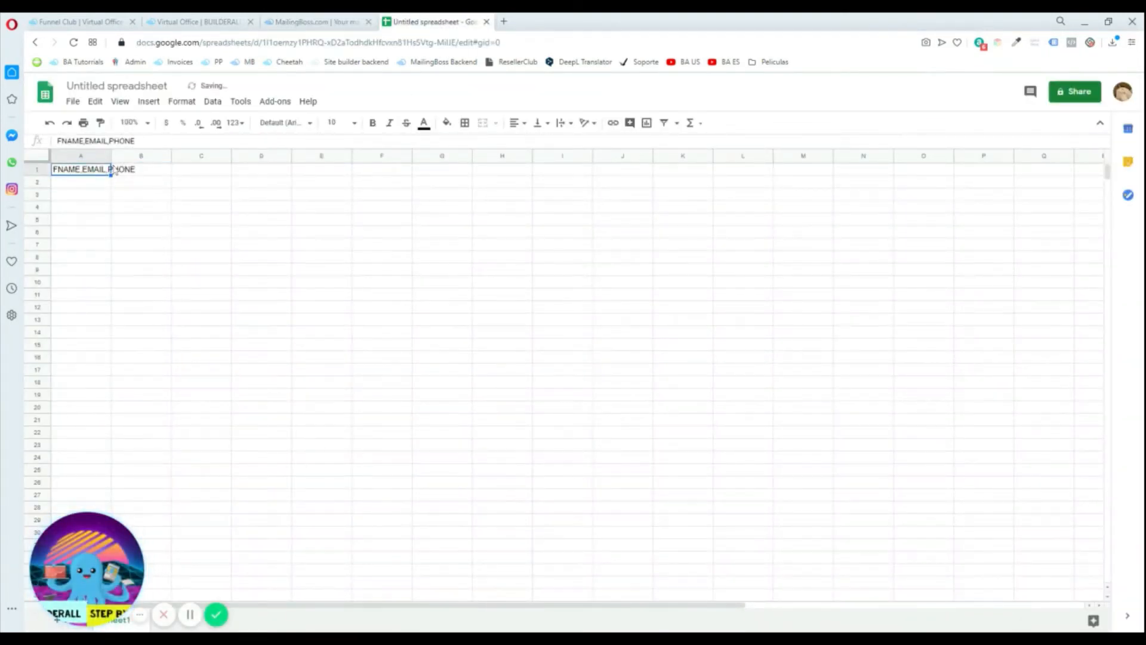
{"action": "left_click", "coordinate": [140, 208]}
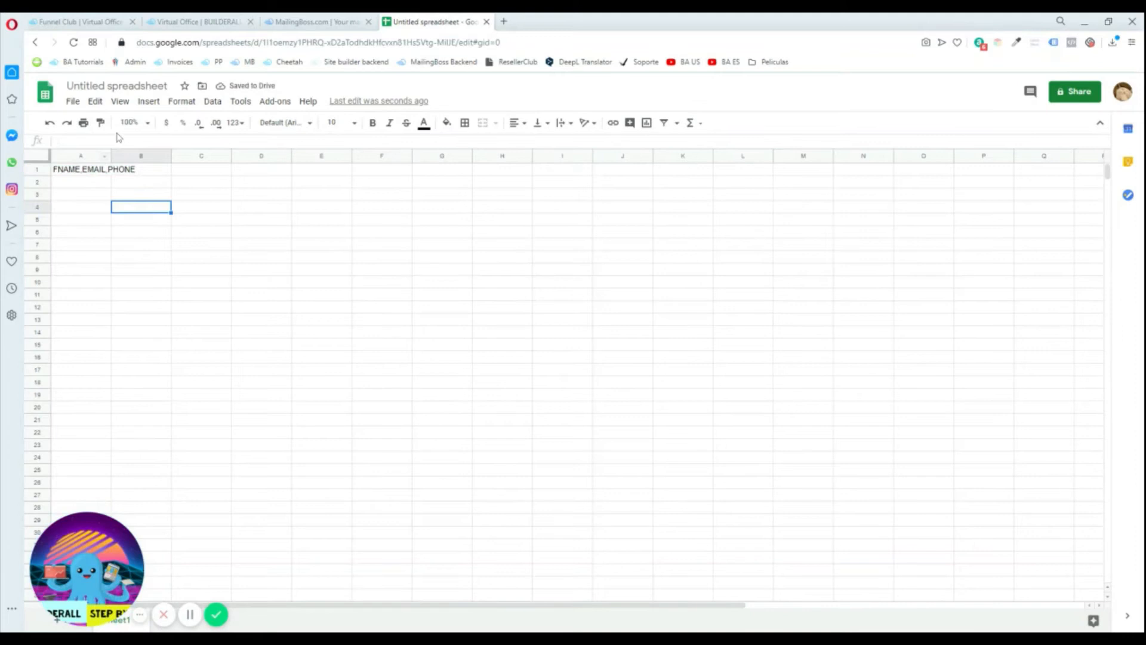
{"action": "left_click", "coordinate": [80, 181]}
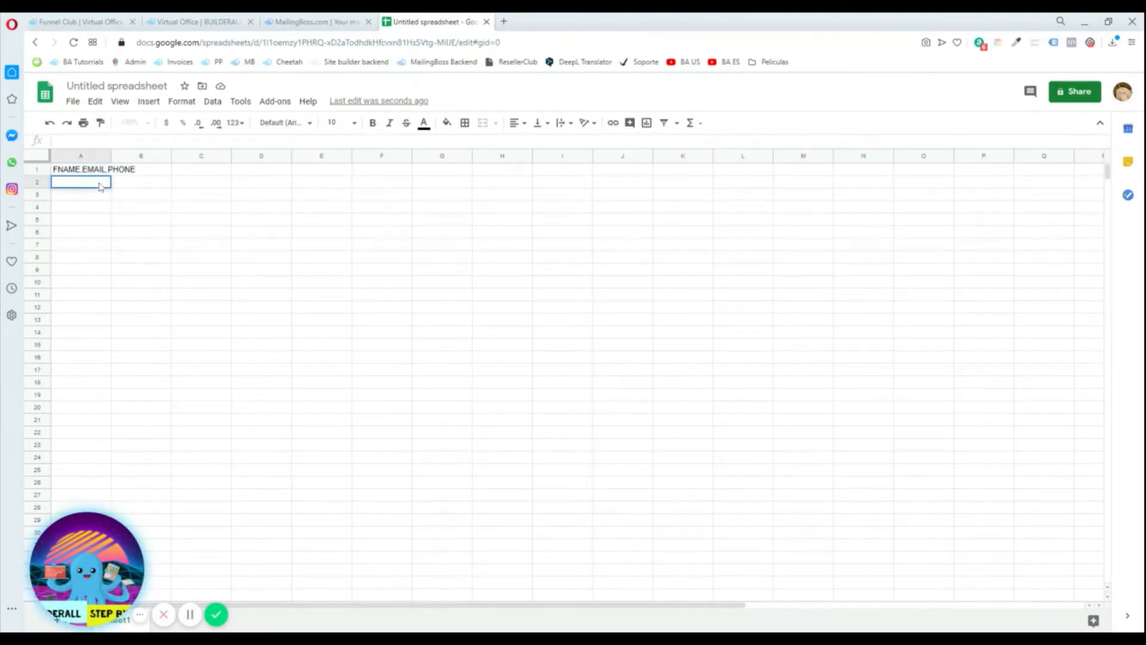
{"action": "type", "text": "Miguel"}
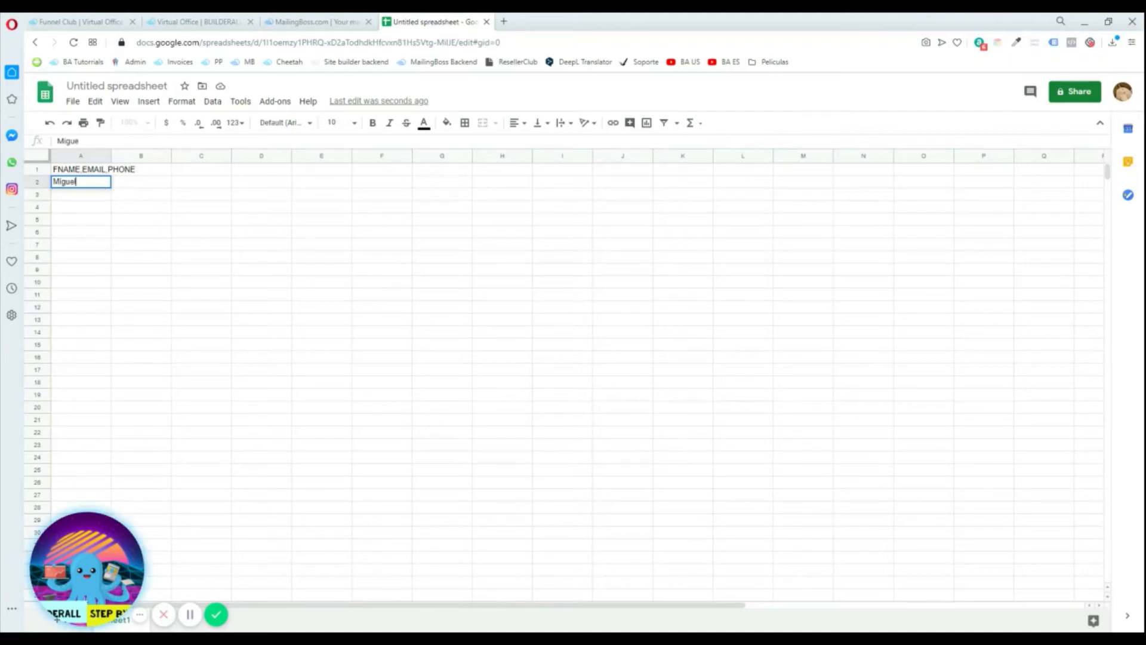
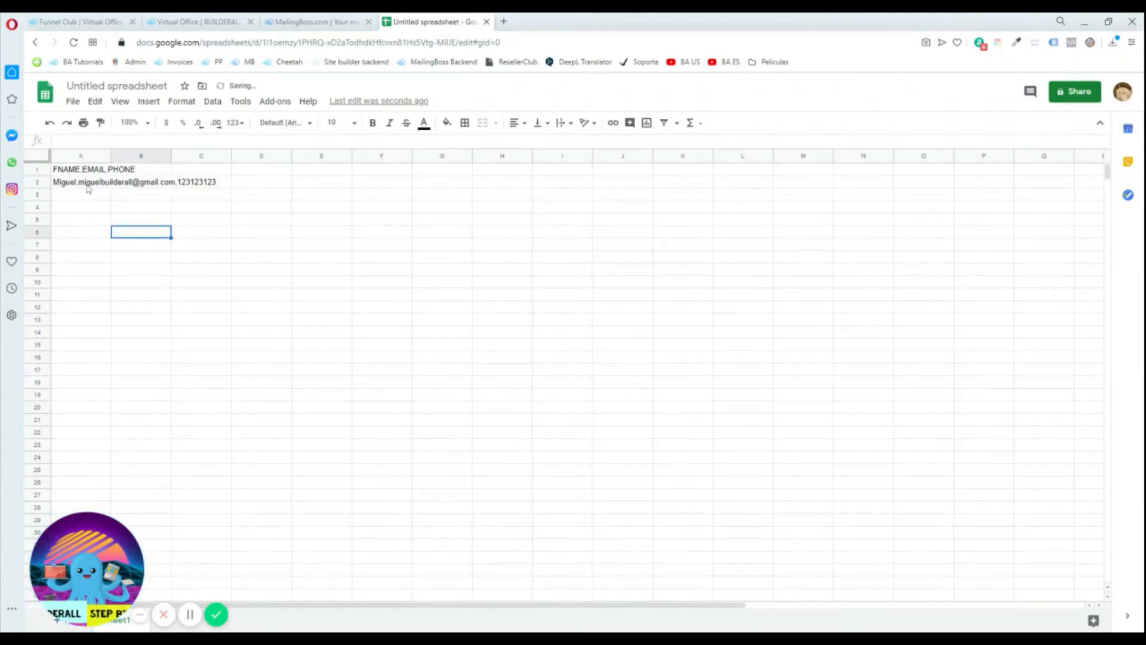
Step: Copy the contact into rows 3–8 and auto-fit column A's width
{"action": "left_click", "coordinate": [81, 182]}
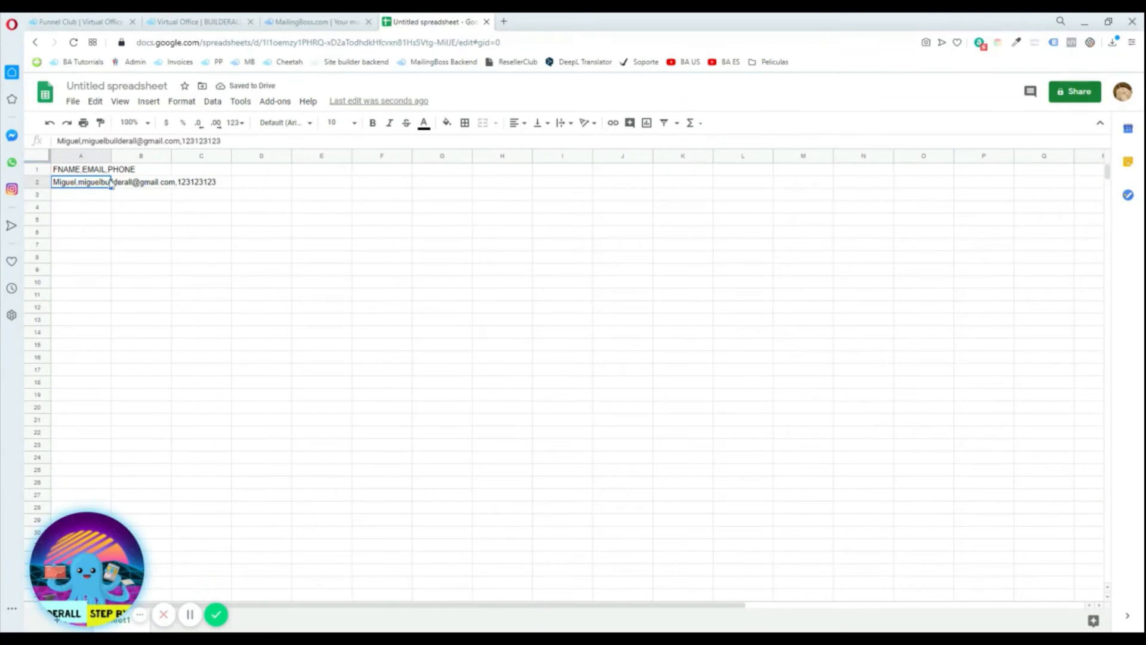
{"action": "left_click", "coordinate": [308, 244]}
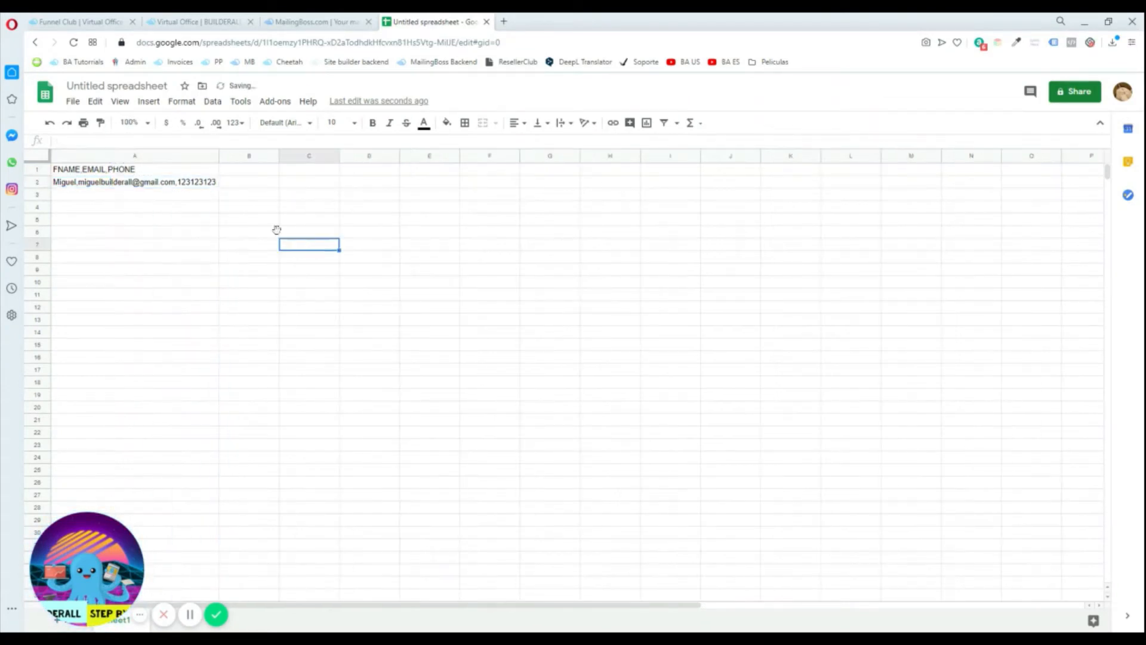
{"action": "left_click", "coordinate": [134, 182]}
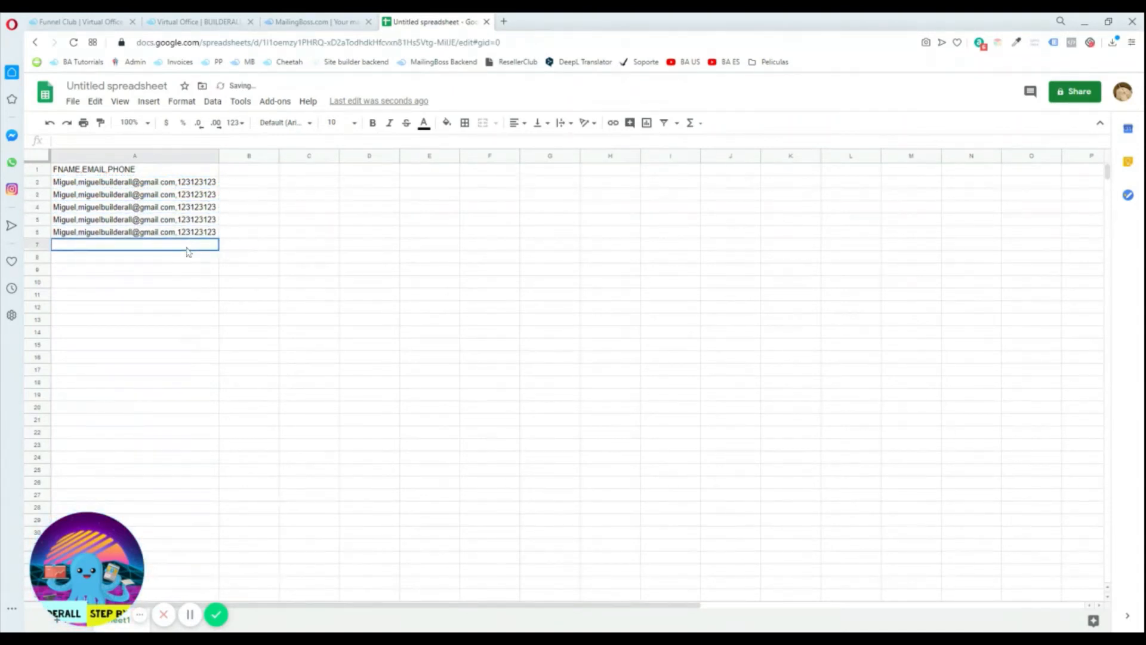
{"action": "left_click", "coordinate": [369, 257]}
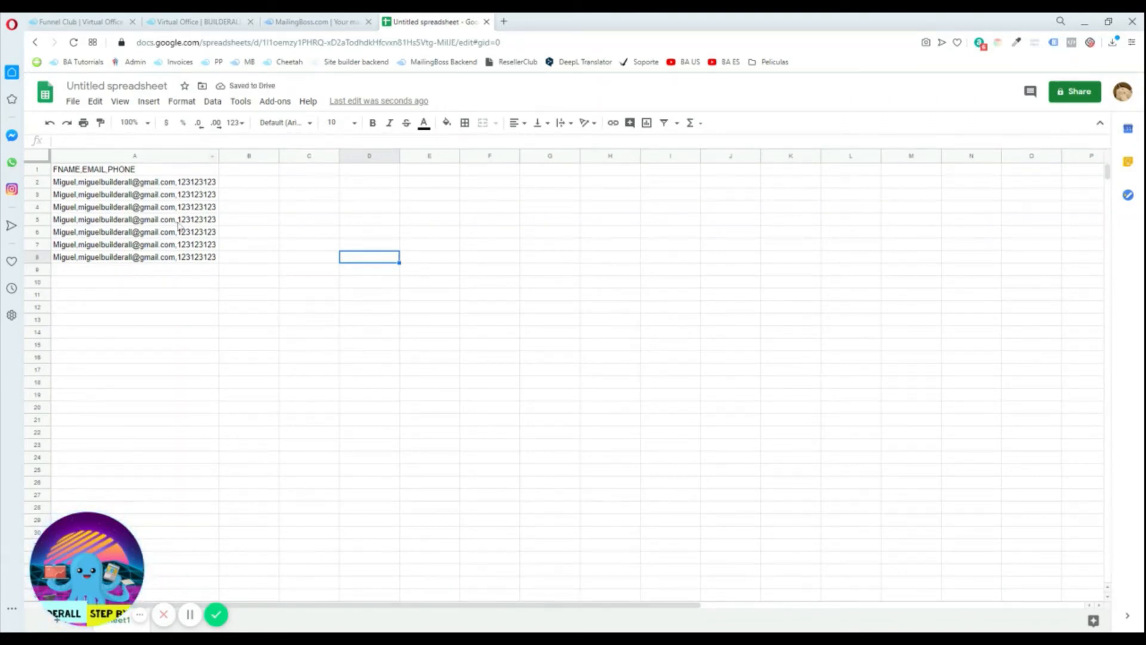
{"action": "left_click", "coordinate": [135, 169]}
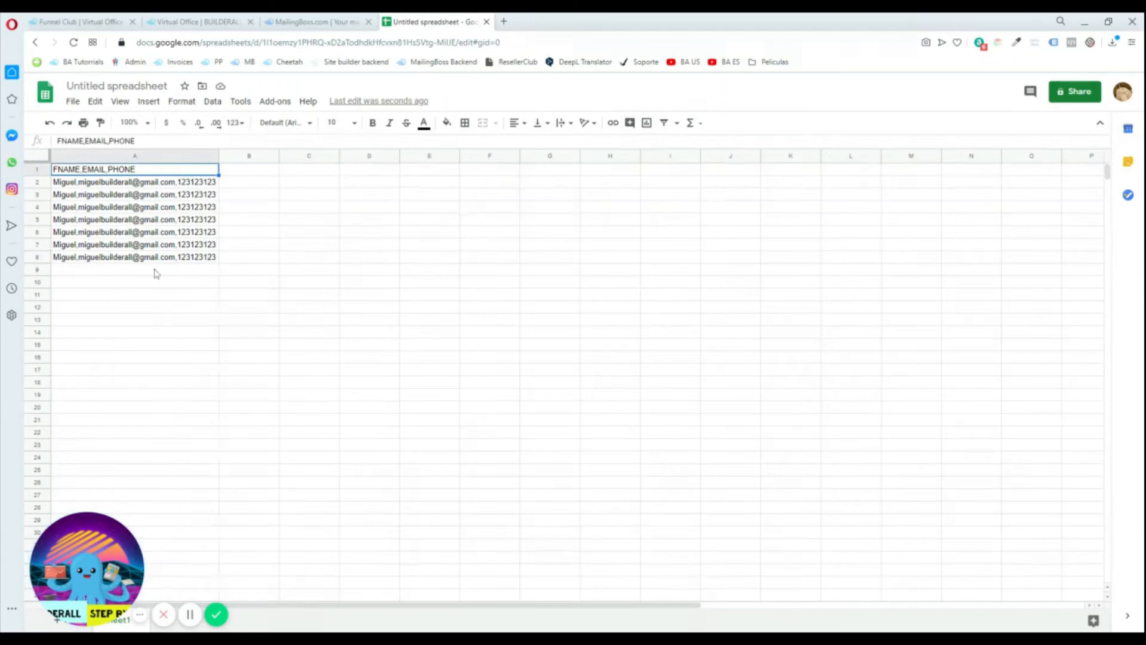
{"action": "left_click", "coordinate": [309, 281]}
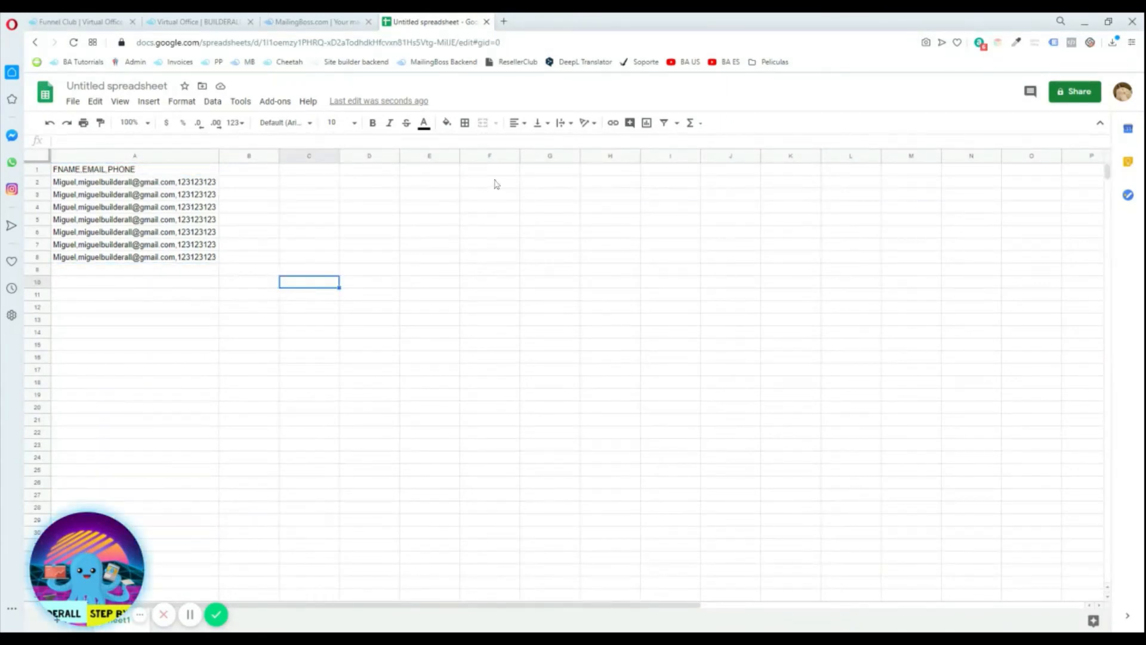
{"action": "mouse_move", "coordinate": [570, 214]}
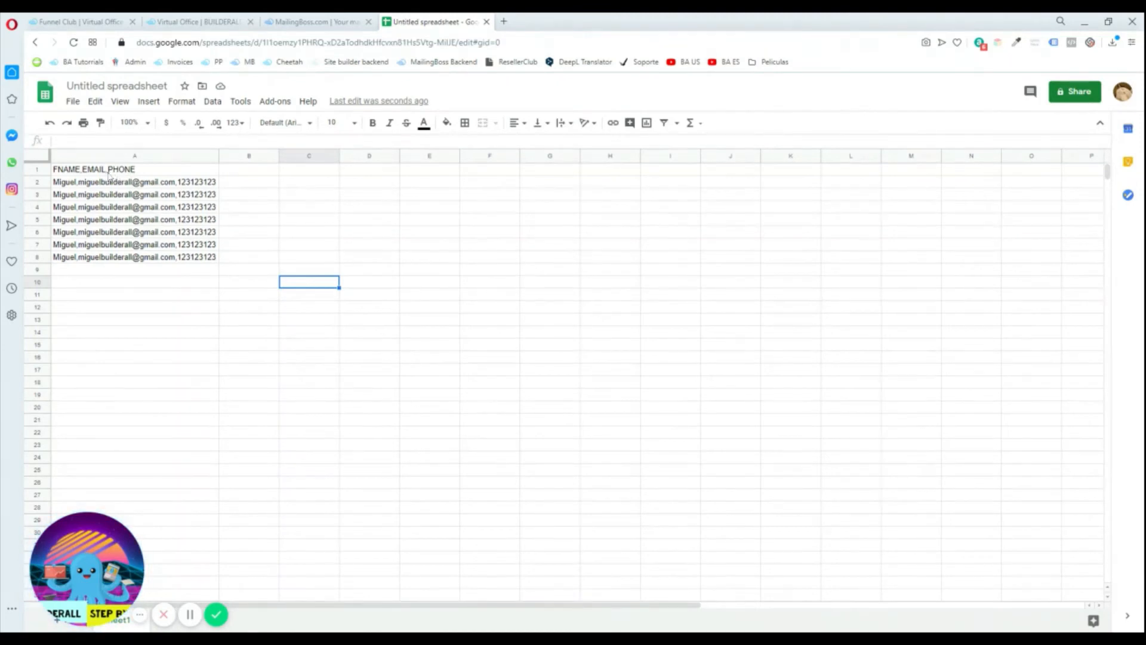
{"action": "left_click", "coordinate": [429, 282]}
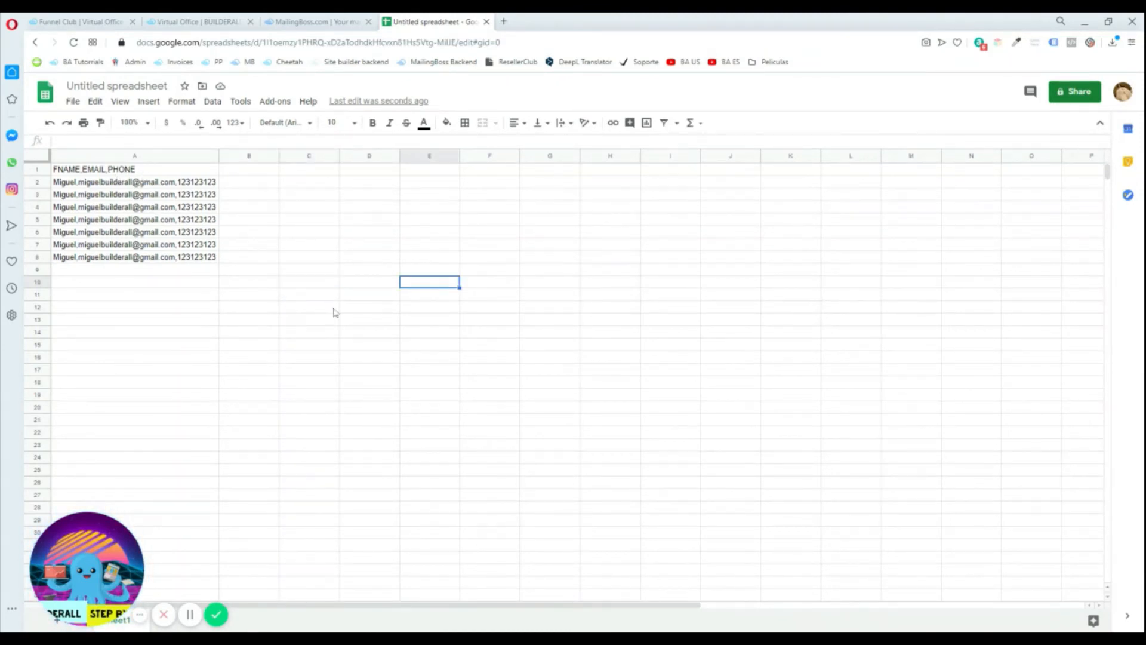
Step: Start a Funnel #1 import, confirm 1000 contacts or fewer, and choose CSV import
{"action": "left_click", "coordinate": [318, 22]}
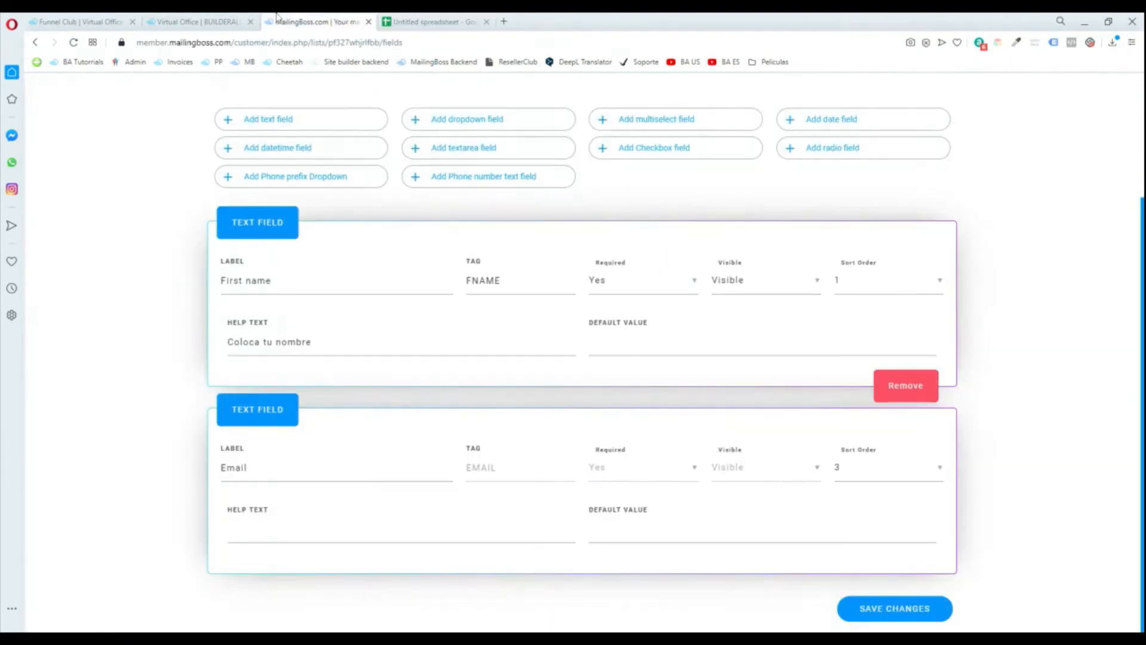
{"action": "scroll", "scroll_direction": "up", "scroll_amount": 3}
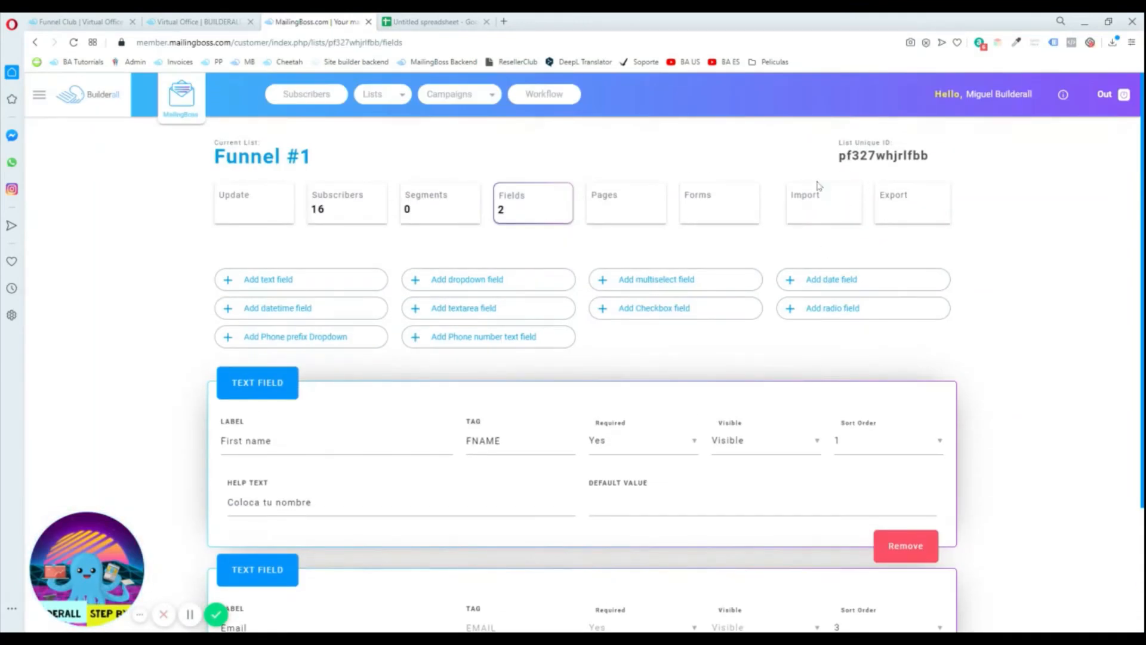
{"action": "mouse_move", "coordinate": [811, 211]}
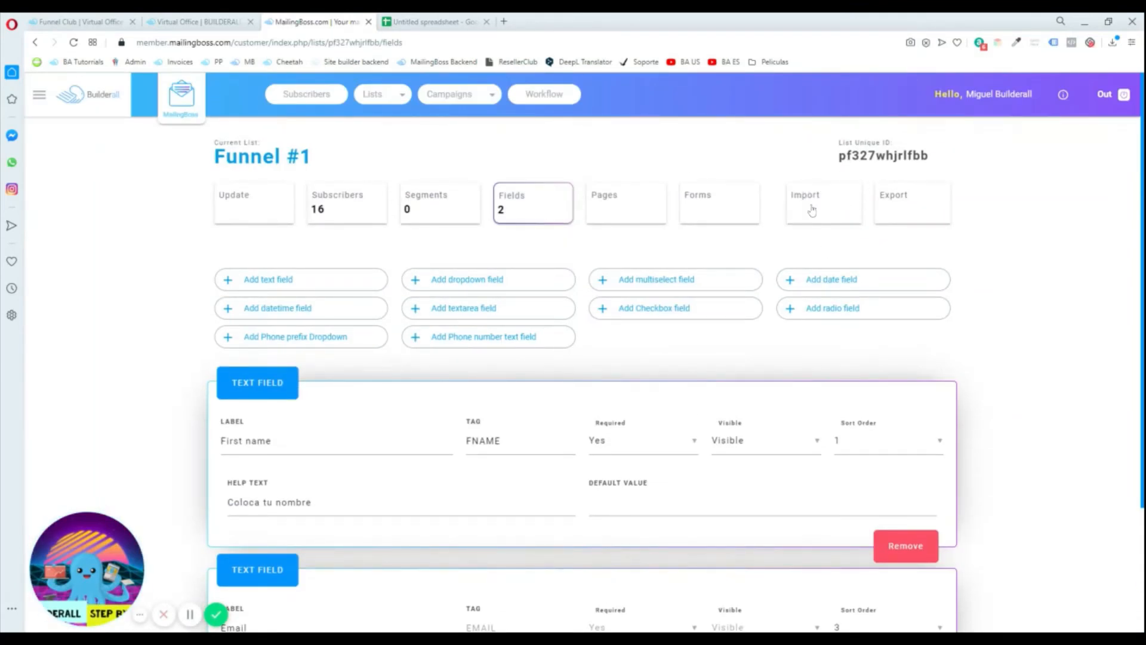
{"action": "left_click", "coordinate": [805, 201]}
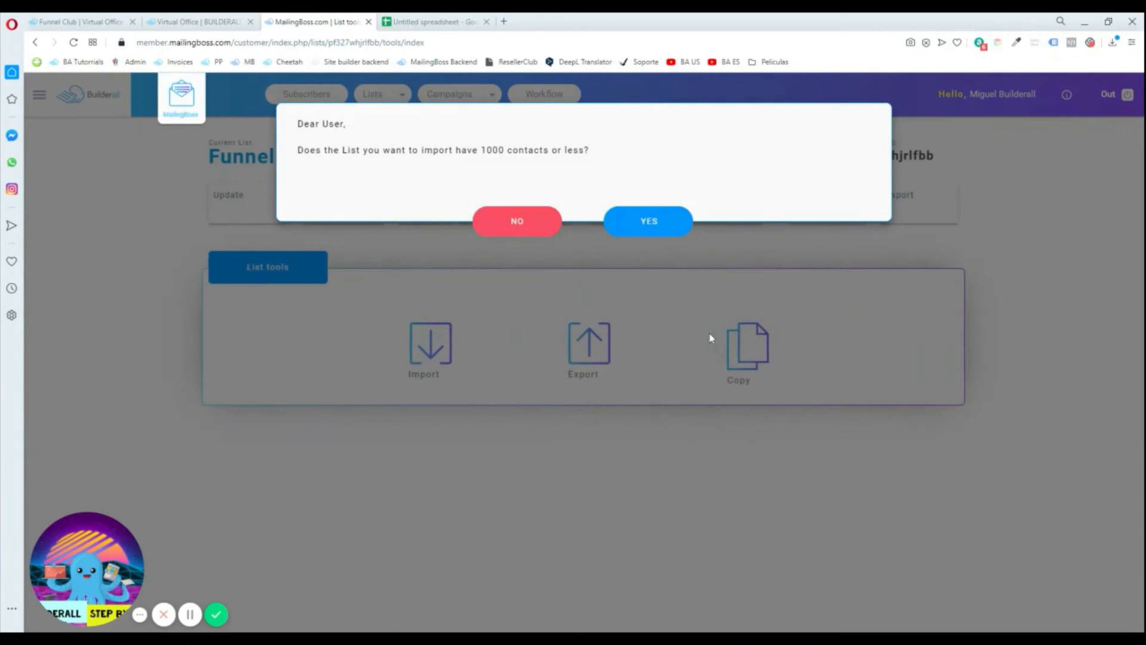
{"action": "mouse_move", "coordinate": [391, 162]}
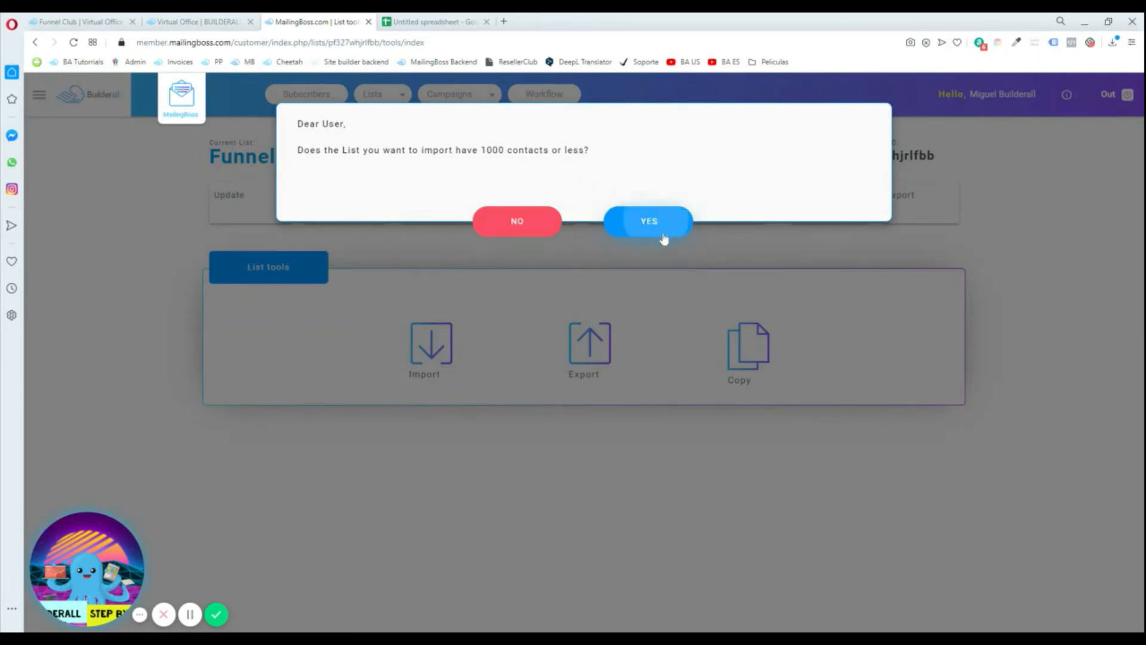
{"action": "left_click", "coordinate": [647, 221]}
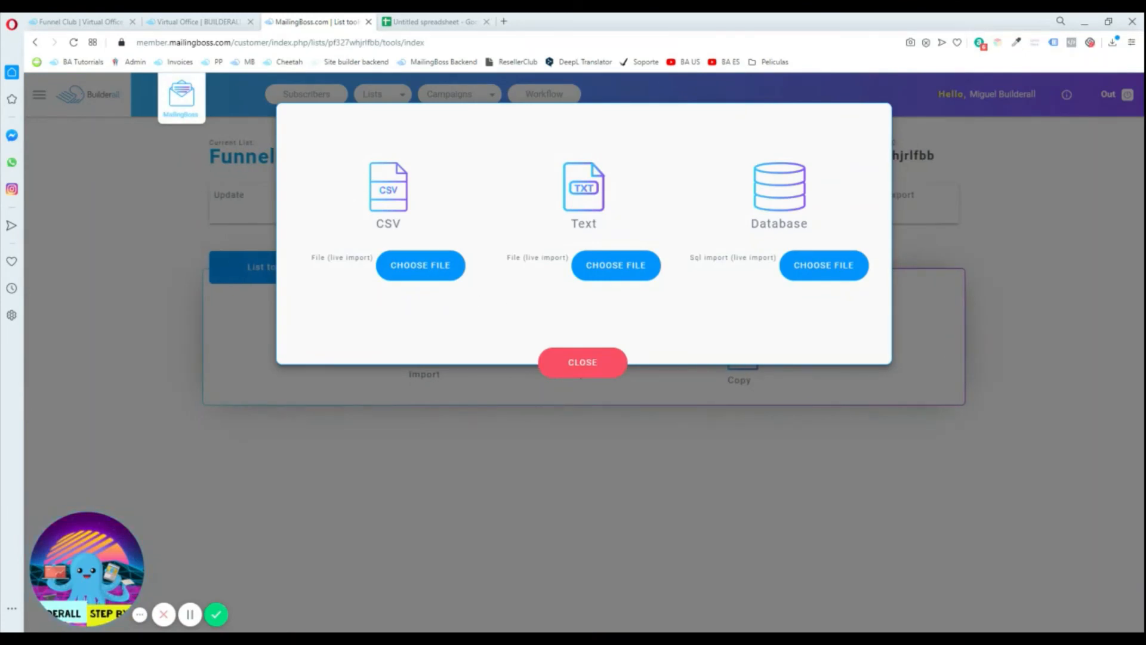
{"action": "mouse_move", "coordinate": [624, 307]}
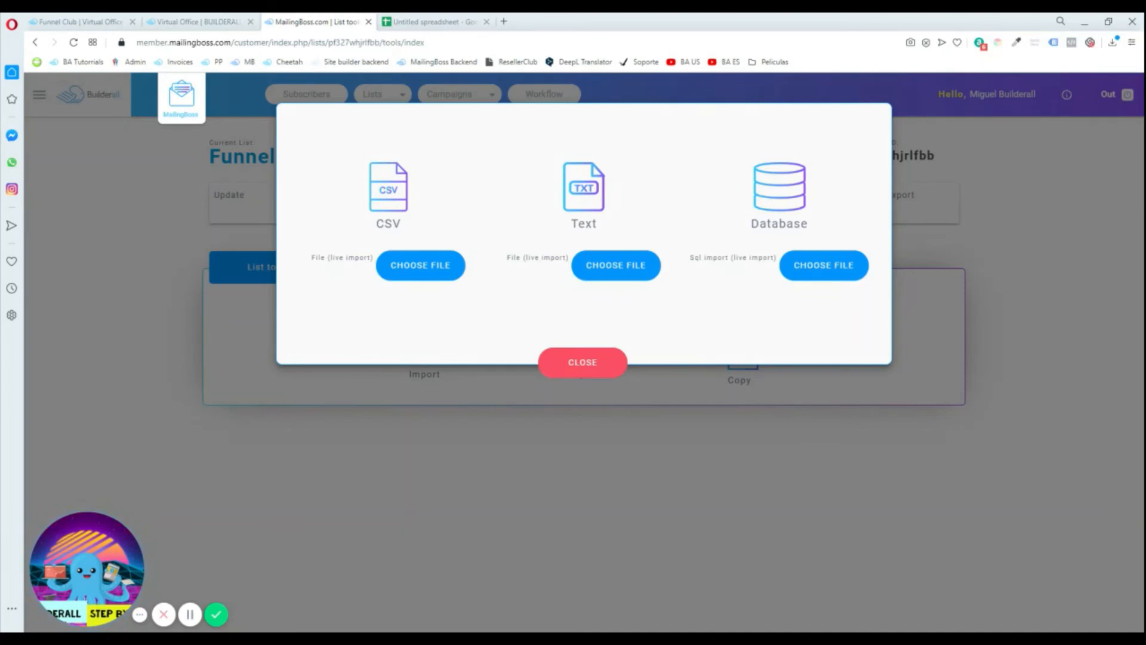
{"action": "mouse_move", "coordinate": [522, 235]}
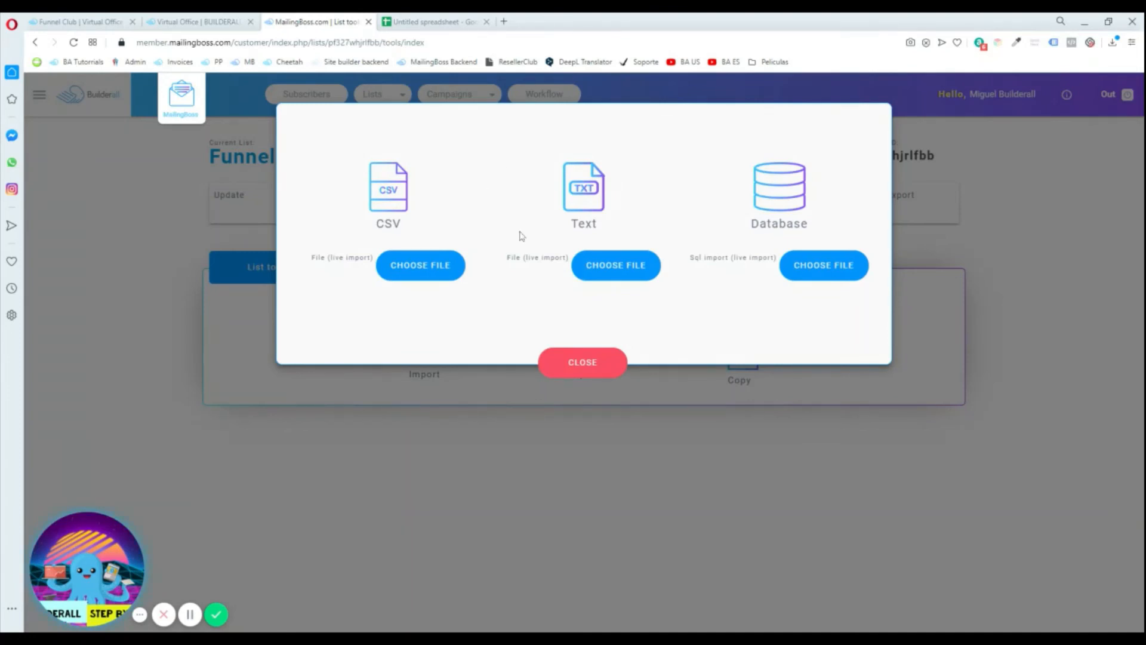
{"action": "mouse_move", "coordinate": [532, 487]}
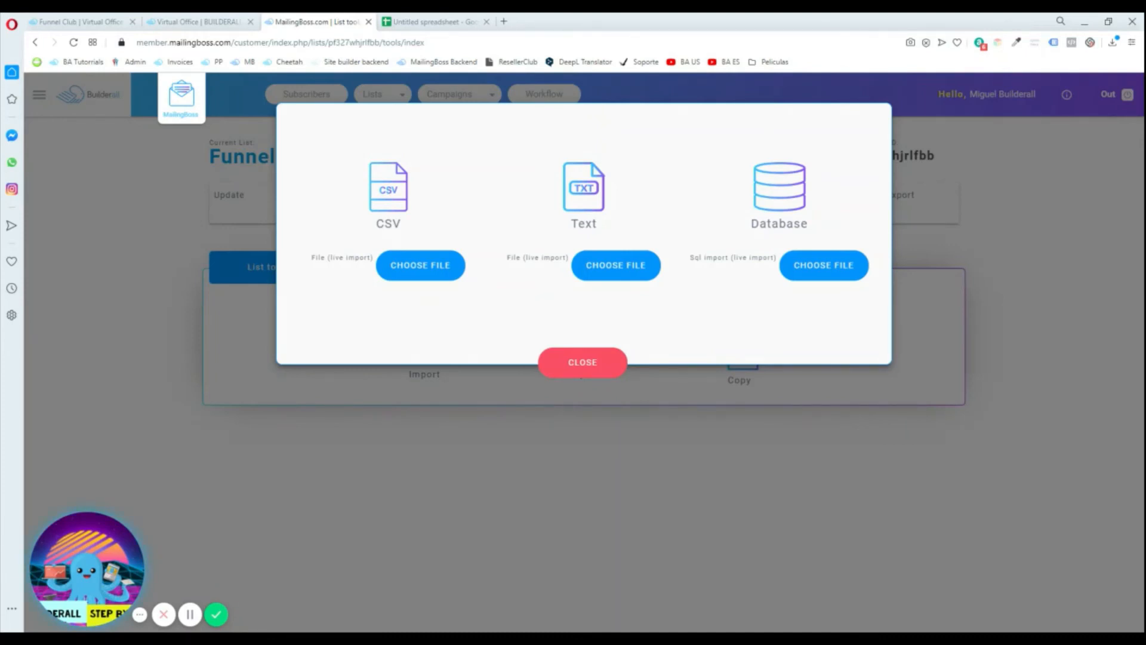
{"action": "mouse_move", "coordinate": [565, 424]}
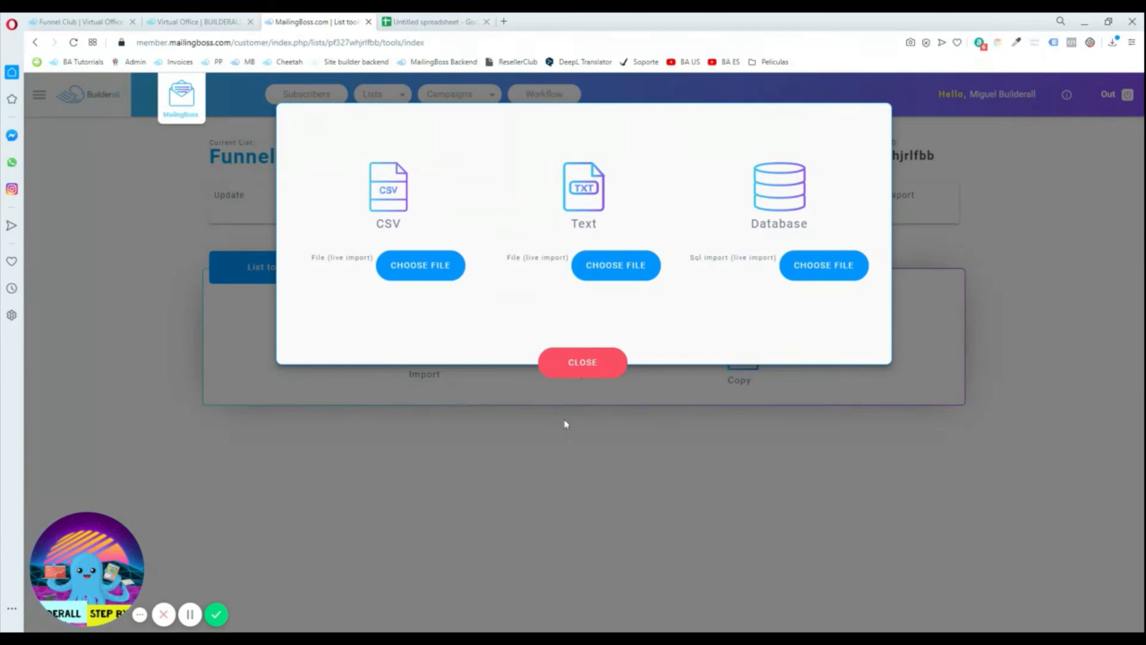
{"action": "mouse_move", "coordinate": [665, 225]}
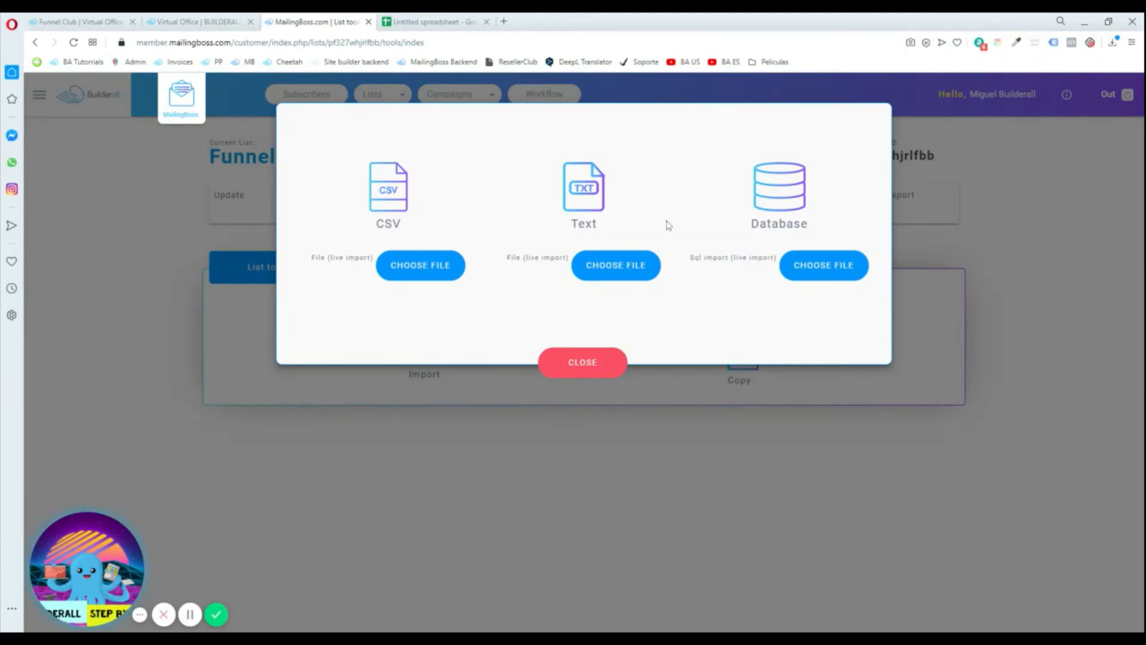
{"action": "mouse_move", "coordinate": [417, 351]}
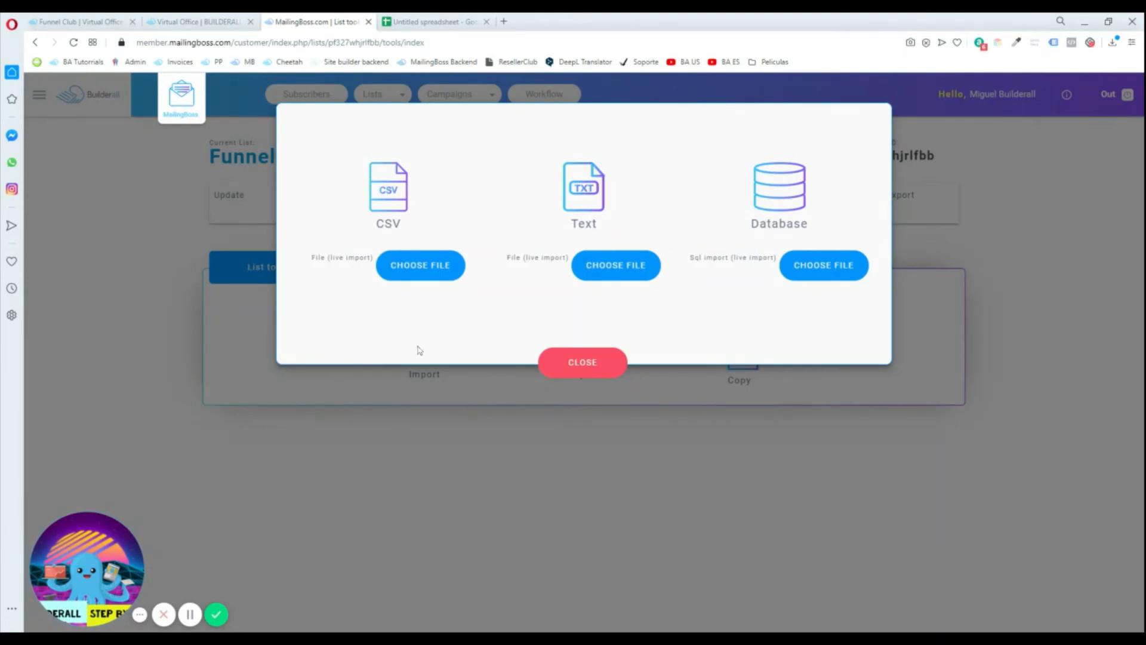
{"action": "left_click", "coordinate": [420, 264]}
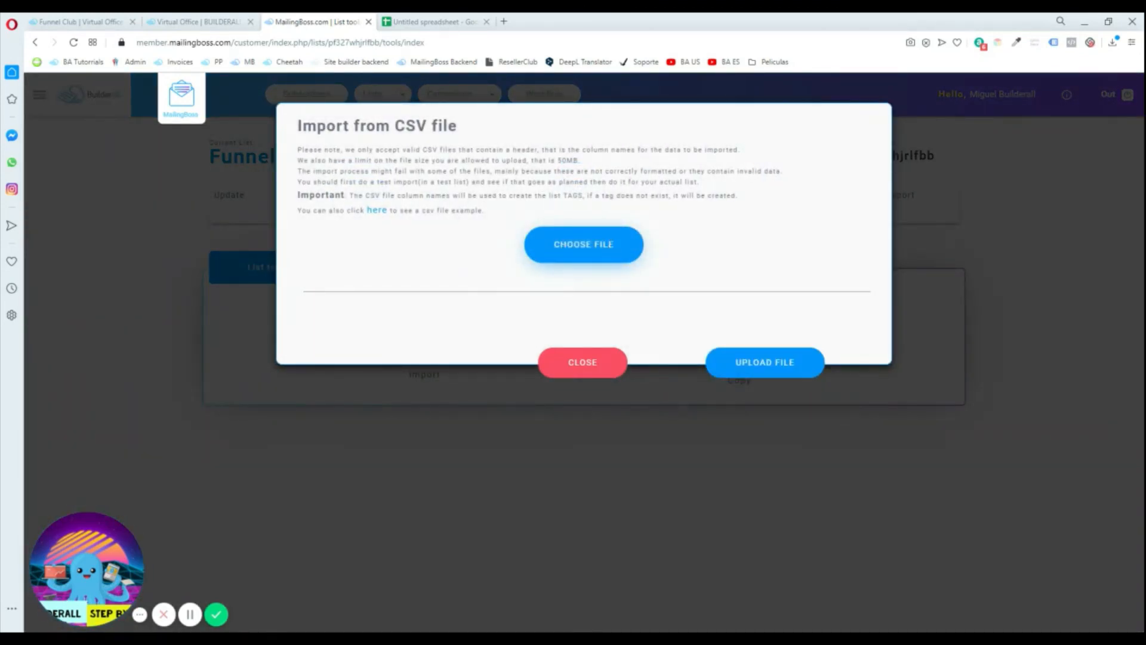
Step: Upload list.csv and let the import finish with 1 subscriber processed, 0 errors
{"action": "left_click", "coordinate": [582, 244]}
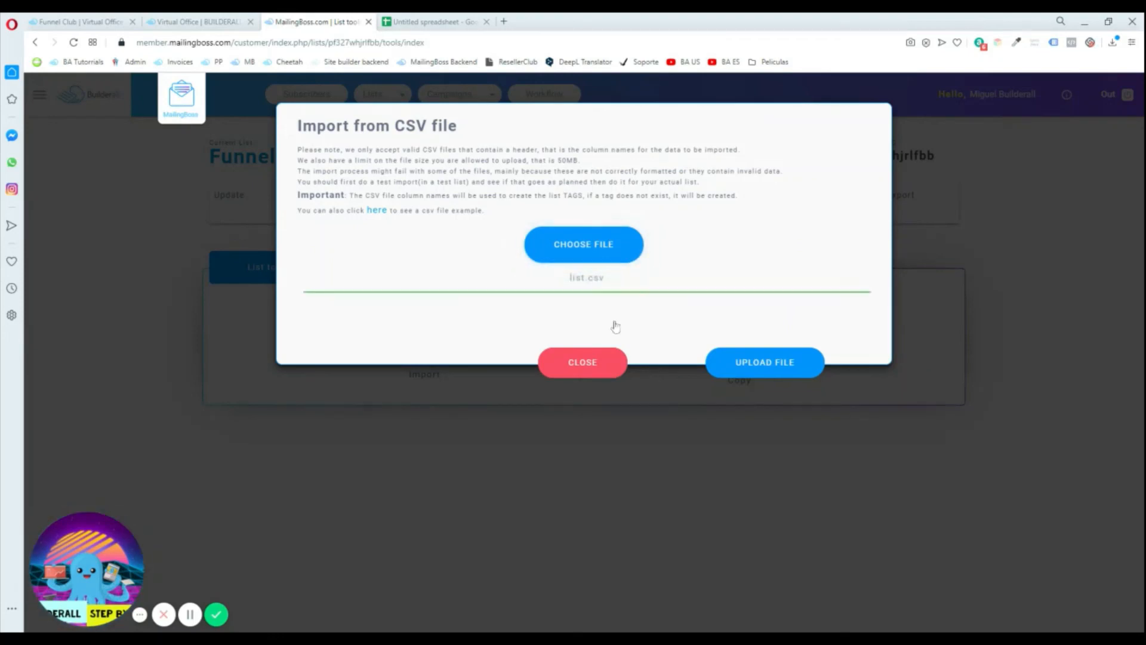
{"action": "left_click", "coordinate": [764, 362]}
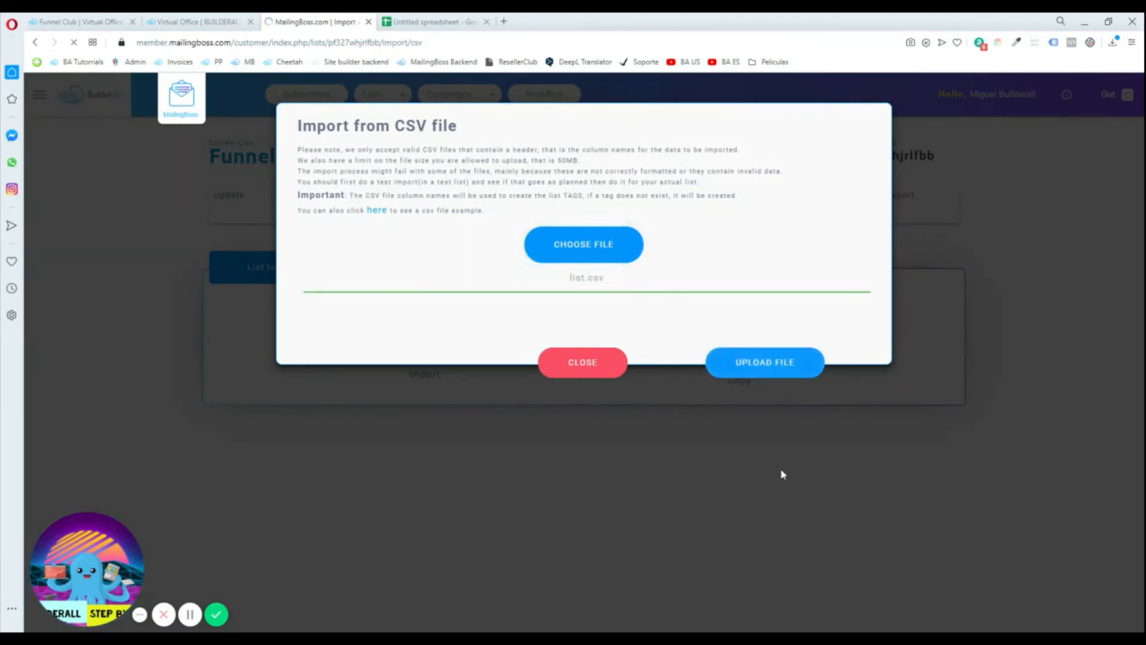
{"action": "left_click", "coordinate": [765, 362]}
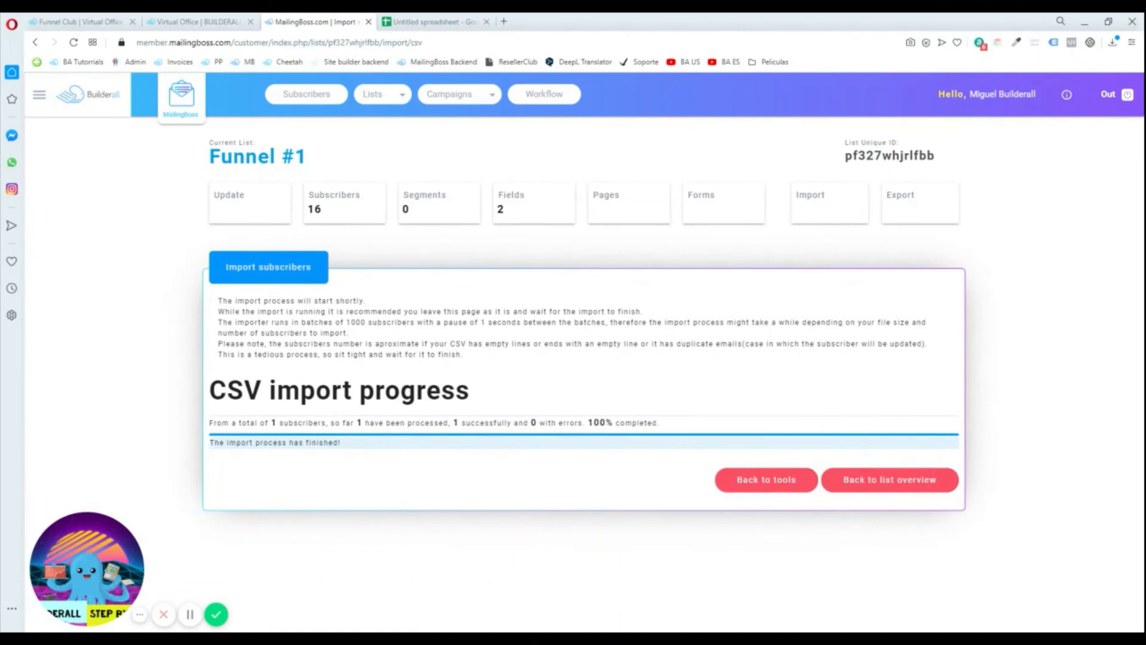
{"action": "mouse_move", "coordinate": [654, 508]}
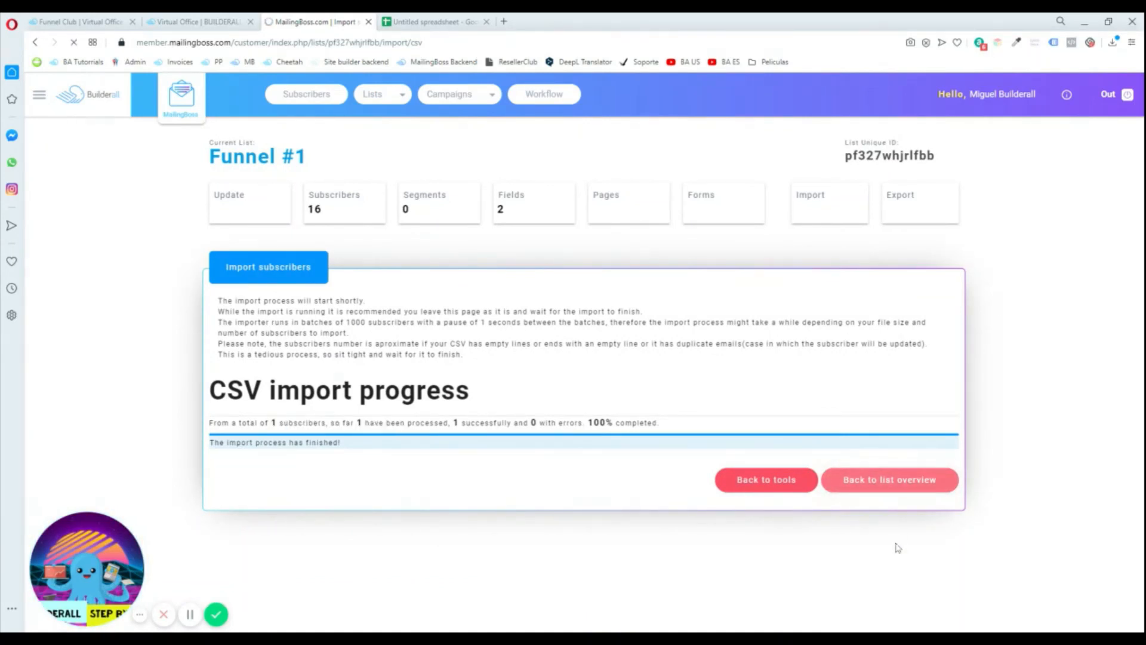
Step: Return to the Funnel #1 overview and view its subscriber table, now 17 subscribers
{"action": "left_click", "coordinate": [888, 479]}
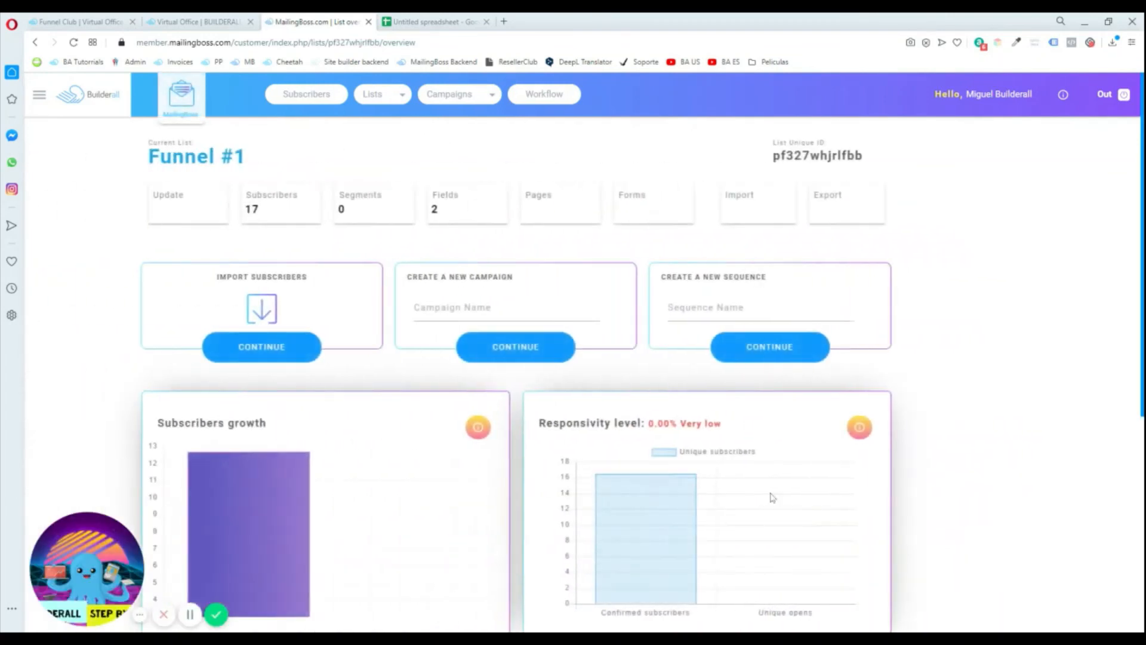
{"action": "left_click", "coordinate": [305, 94]}
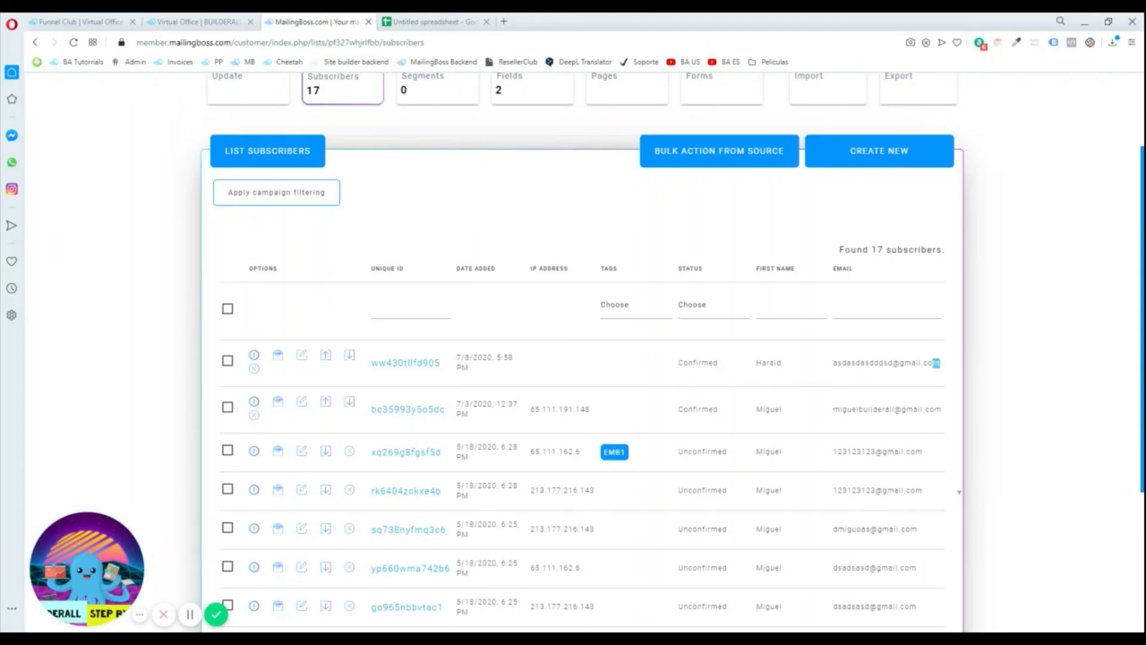
{"action": "mouse_move", "coordinate": [879, 384]}
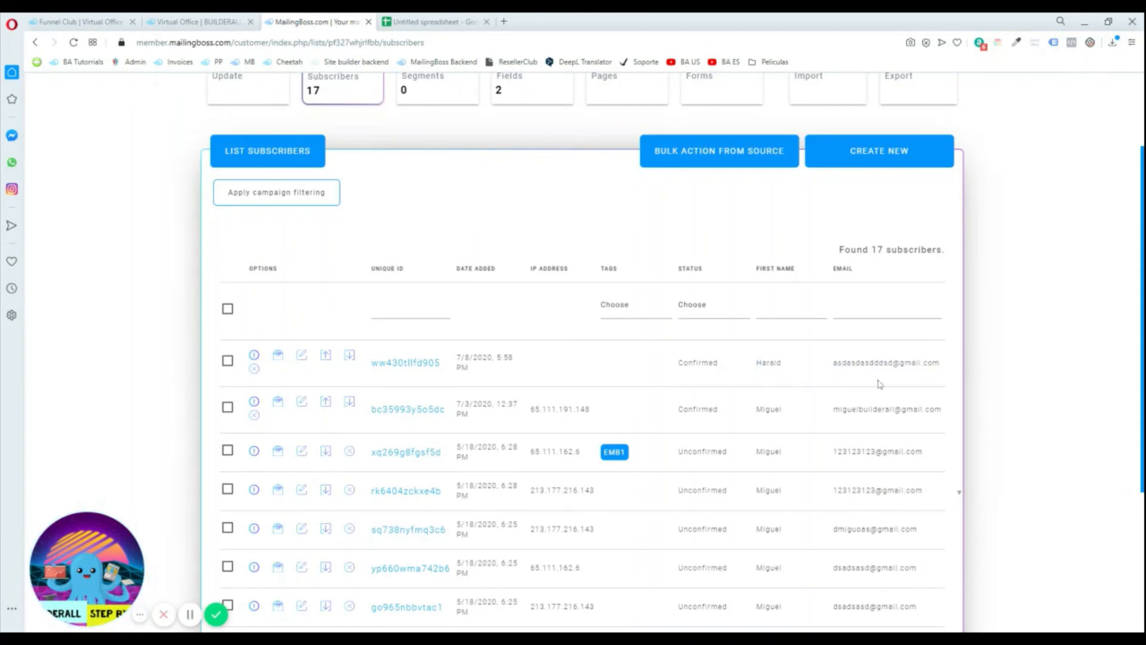
{"action": "mouse_move", "coordinate": [951, 369]}
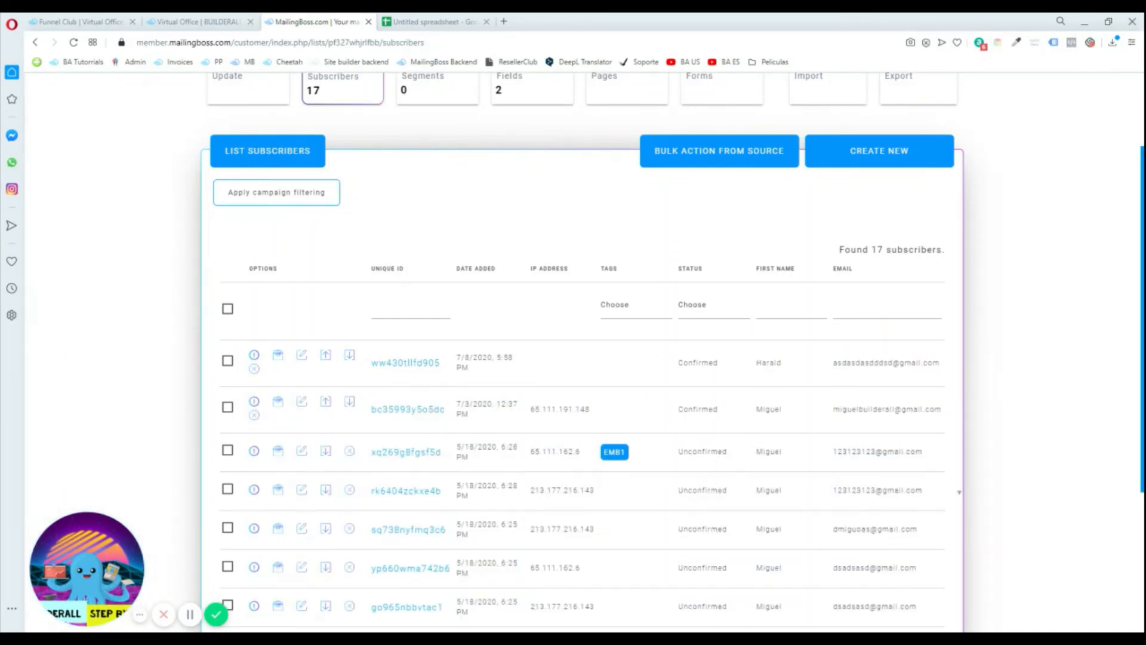
{"action": "scroll", "scroll_direction": "up", "scroll_amount": 3}
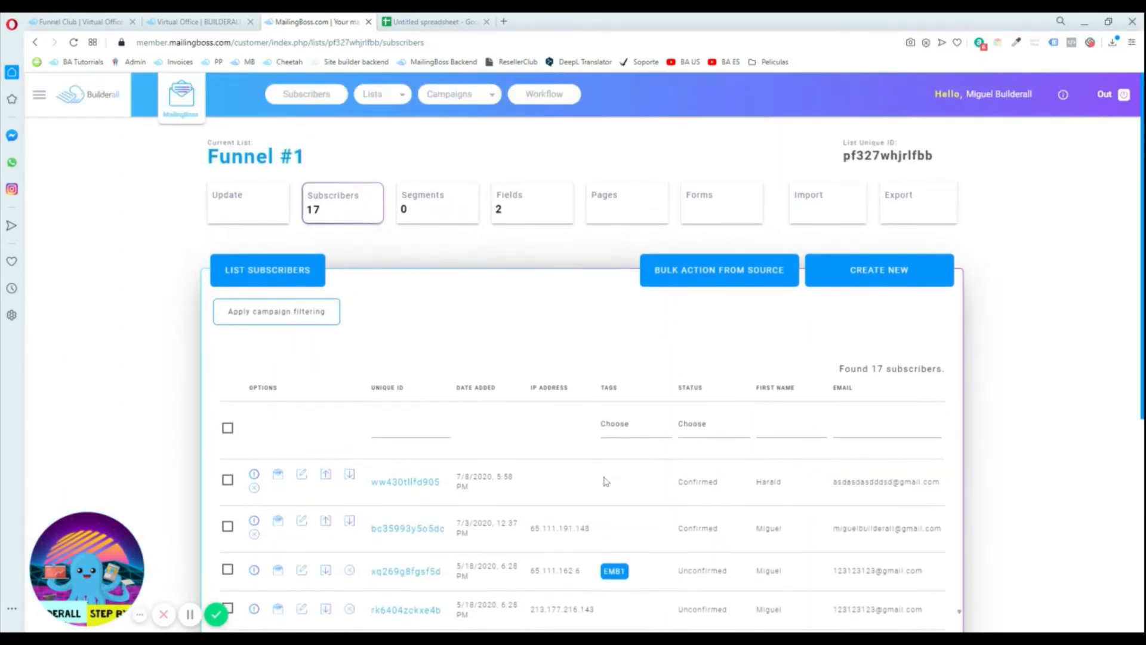